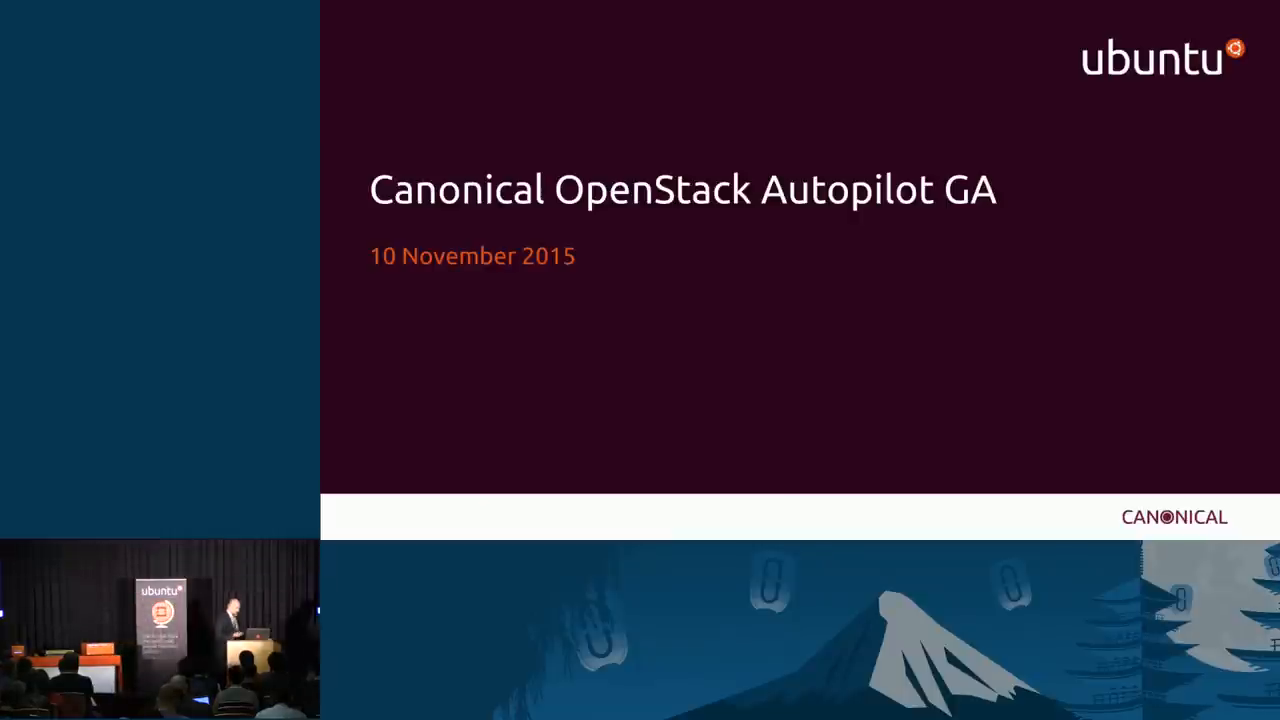
{"action": "mouse_move", "coordinate": [891, 530]}
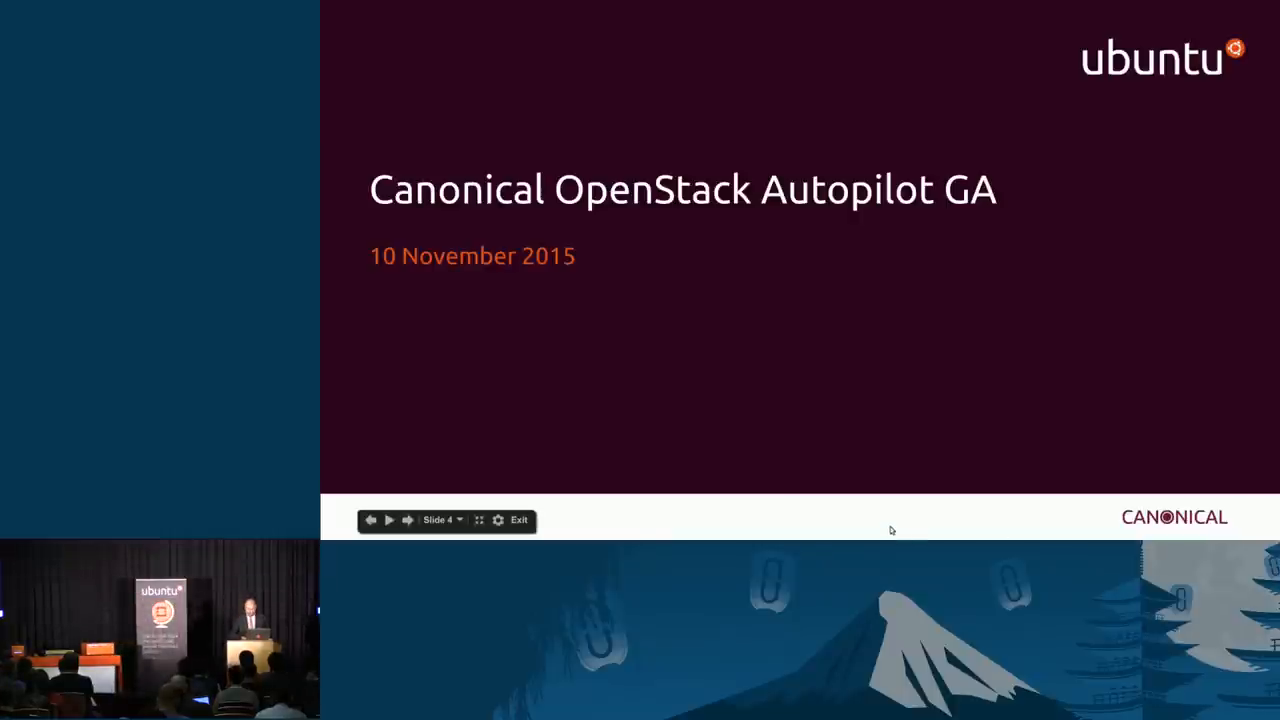
Exit the Autopilot GA slideshow and return to the Landscape standalone account page
{"action": "left_click", "coordinate": [519, 520]}
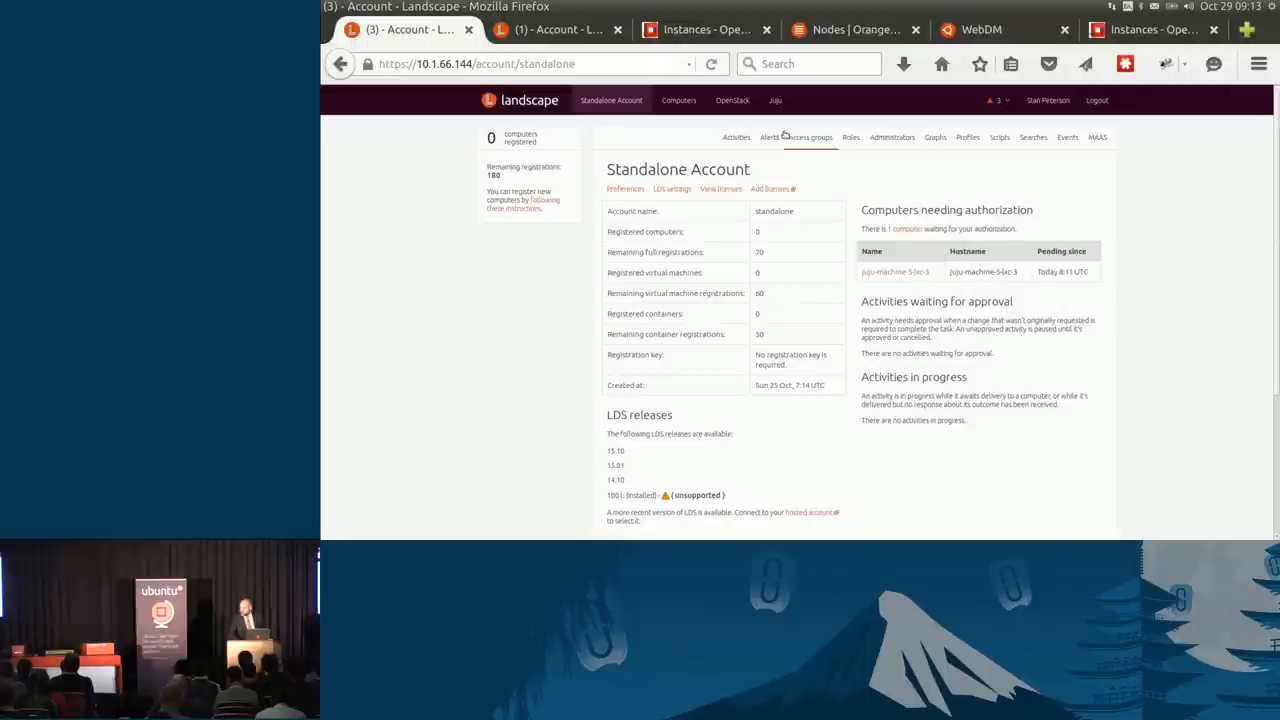
Go to the OpenStack Autopilot overview and begin configuring region1 in cloud1
{"action": "left_click", "coordinate": [732, 100]}
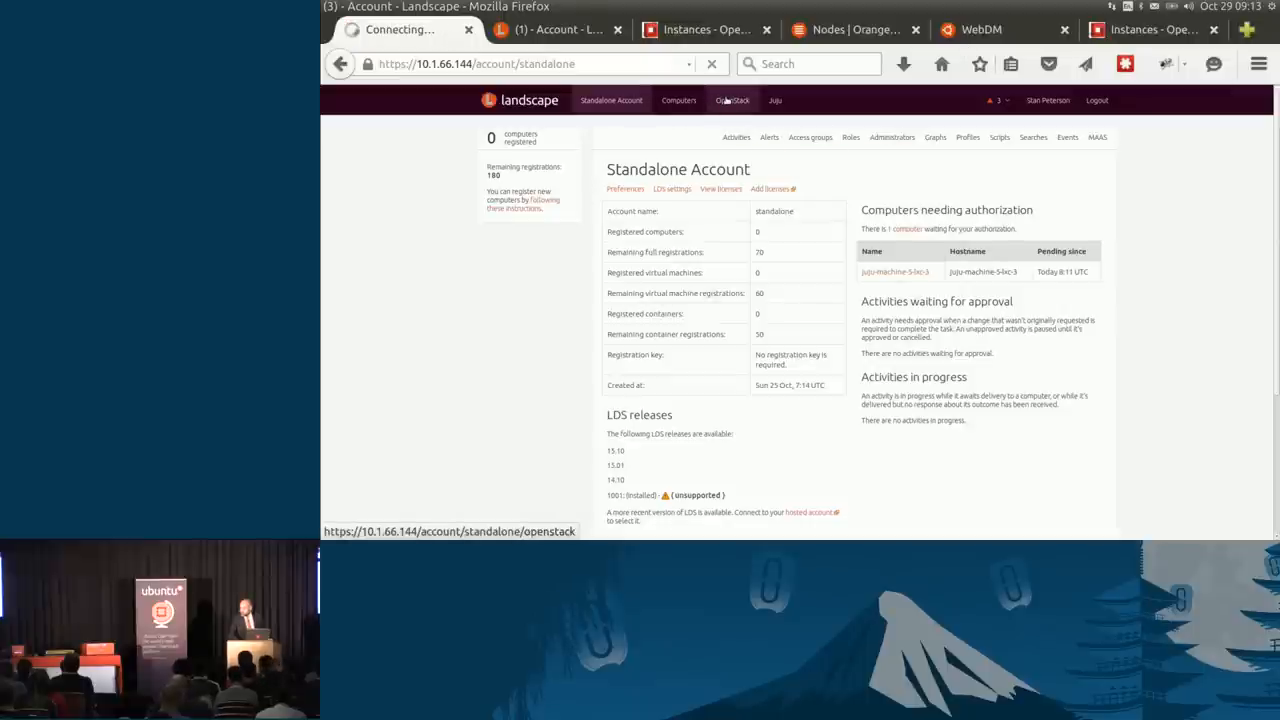
{"action": "left_click", "coordinate": [732, 100]}
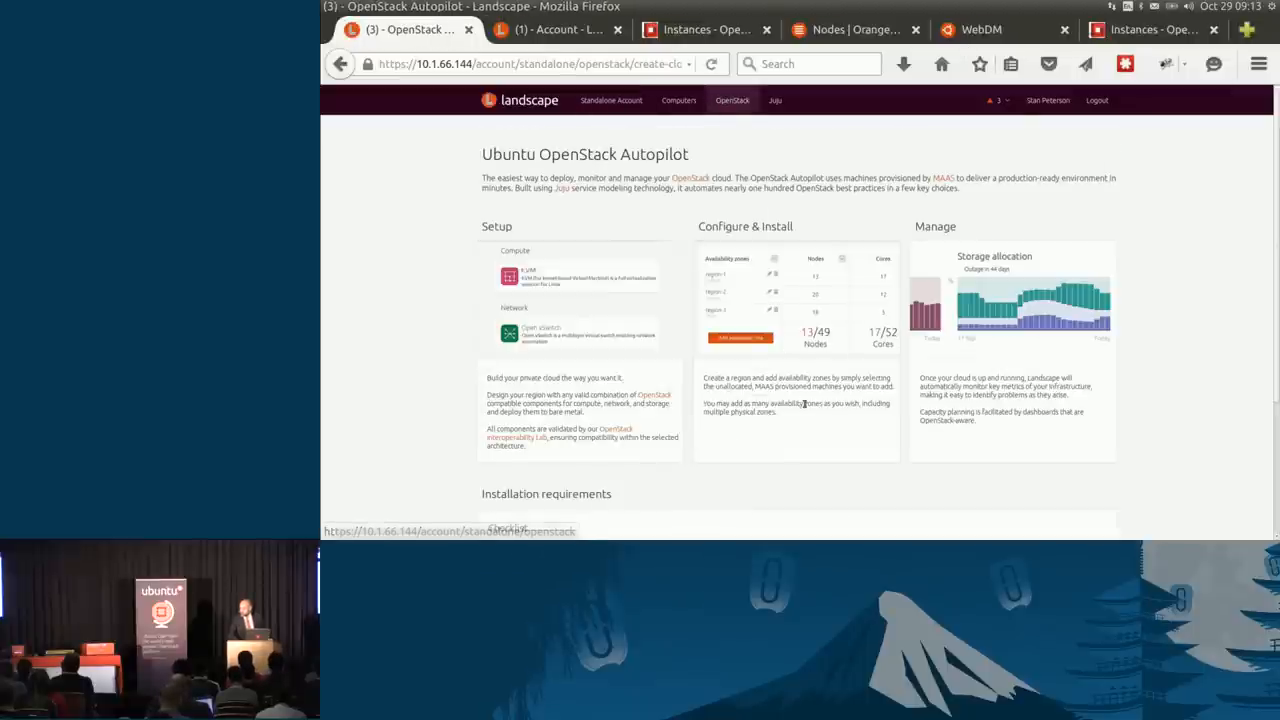
{"action": "scroll", "scroll_direction": "down", "scroll_amount": 3}
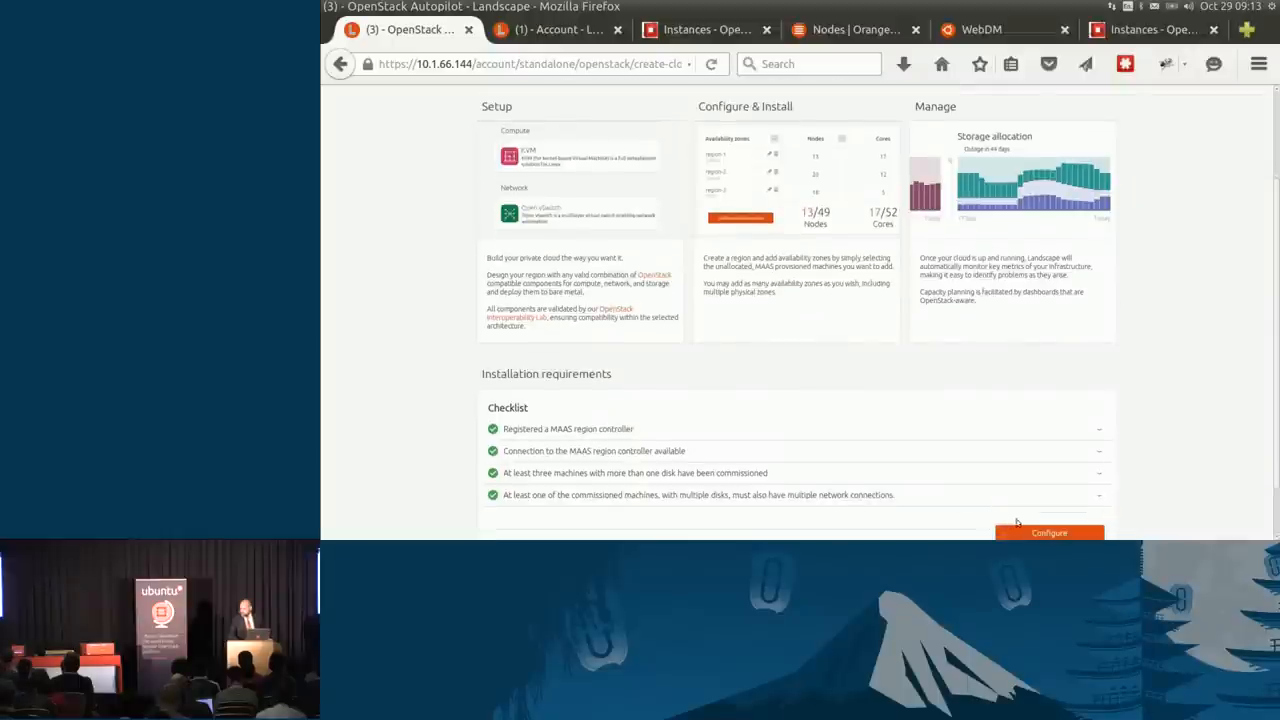
{"action": "left_click", "coordinate": [1049, 532]}
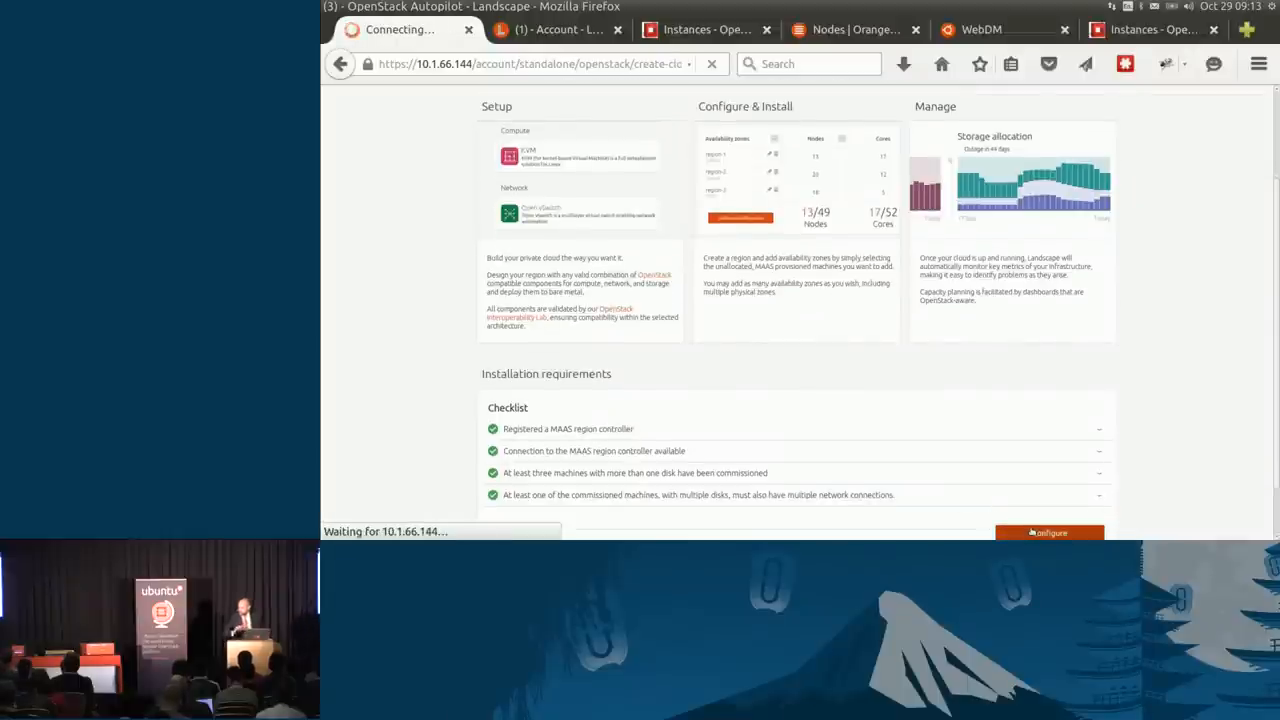
{"action": "left_click", "coordinate": [1049, 532]}
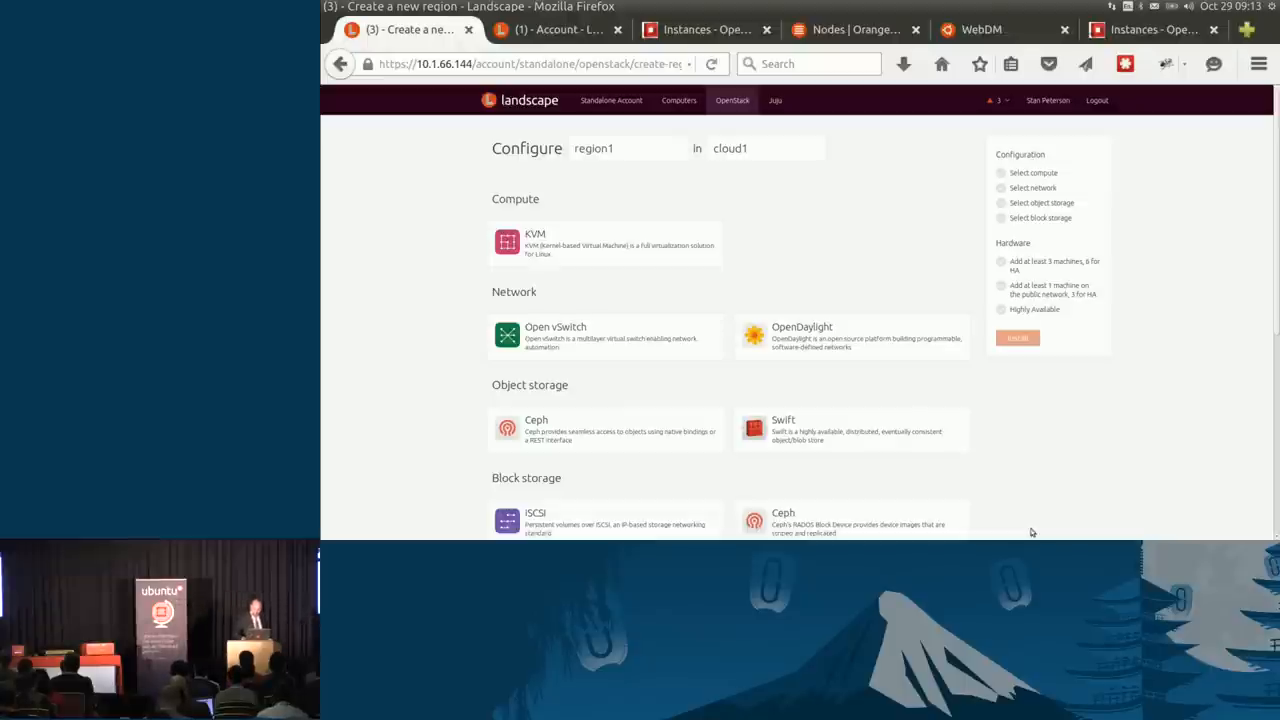
Choose KVM from the Compute options for region1
{"action": "scroll", "scroll_direction": "down", "scroll_amount": 3}
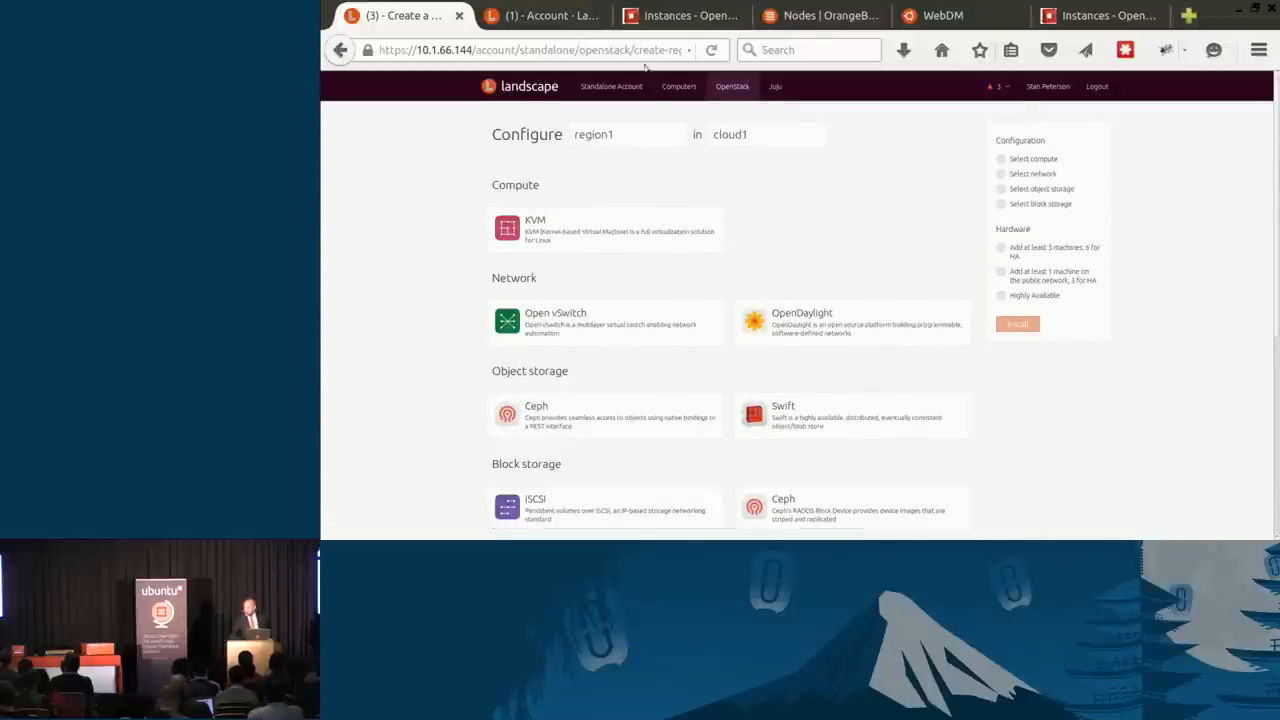
{"action": "scroll", "scroll_direction": "down", "scroll_amount": 3}
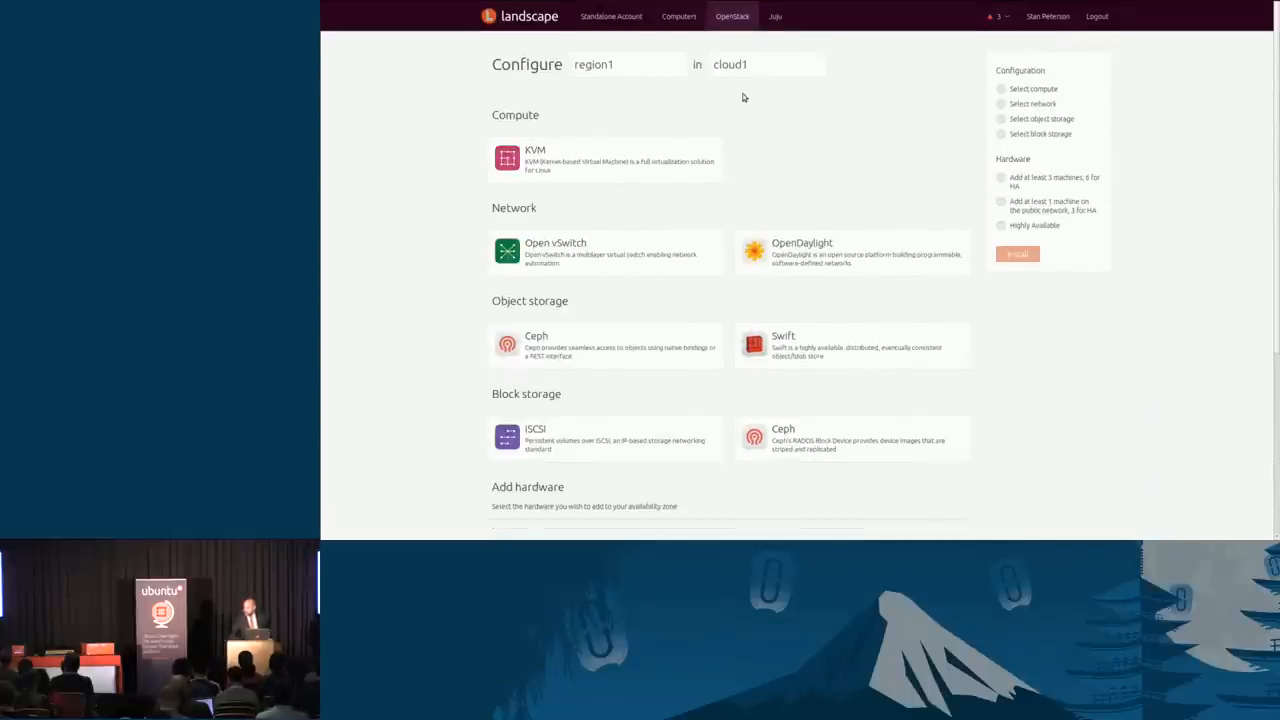
{"action": "left_click", "coordinate": [605, 158]}
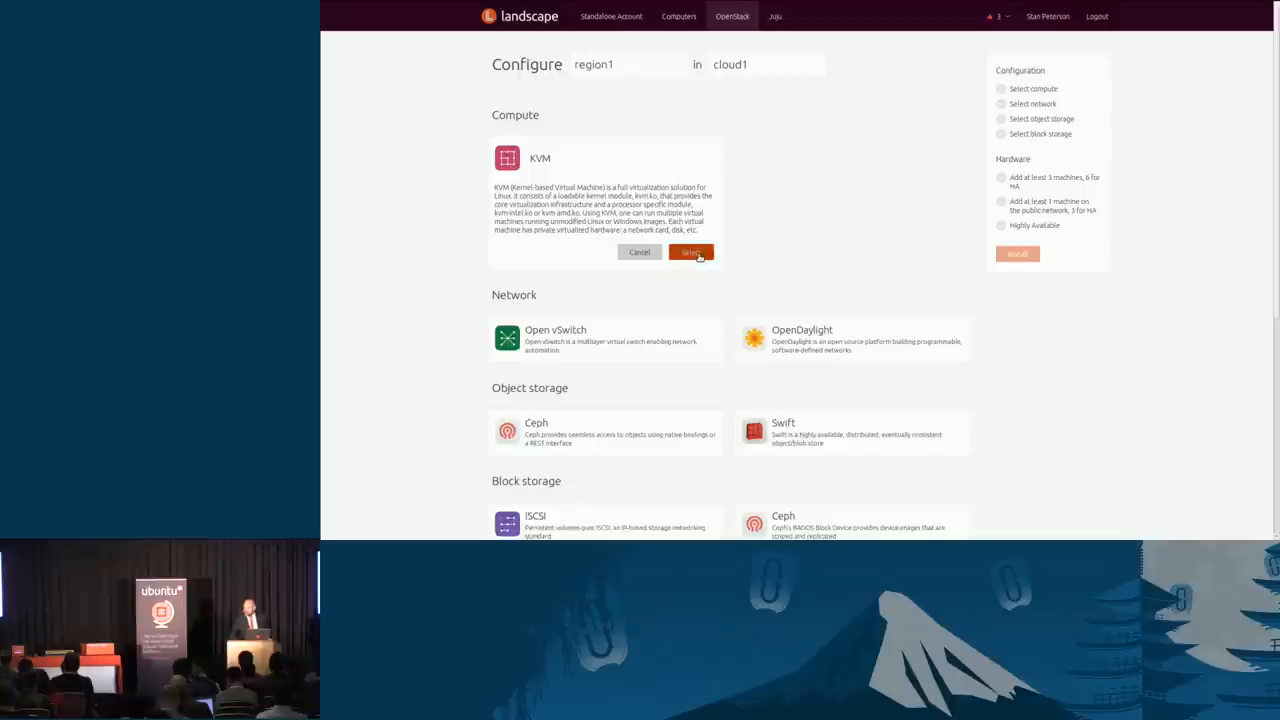
{"action": "left_click", "coordinate": [690, 252]}
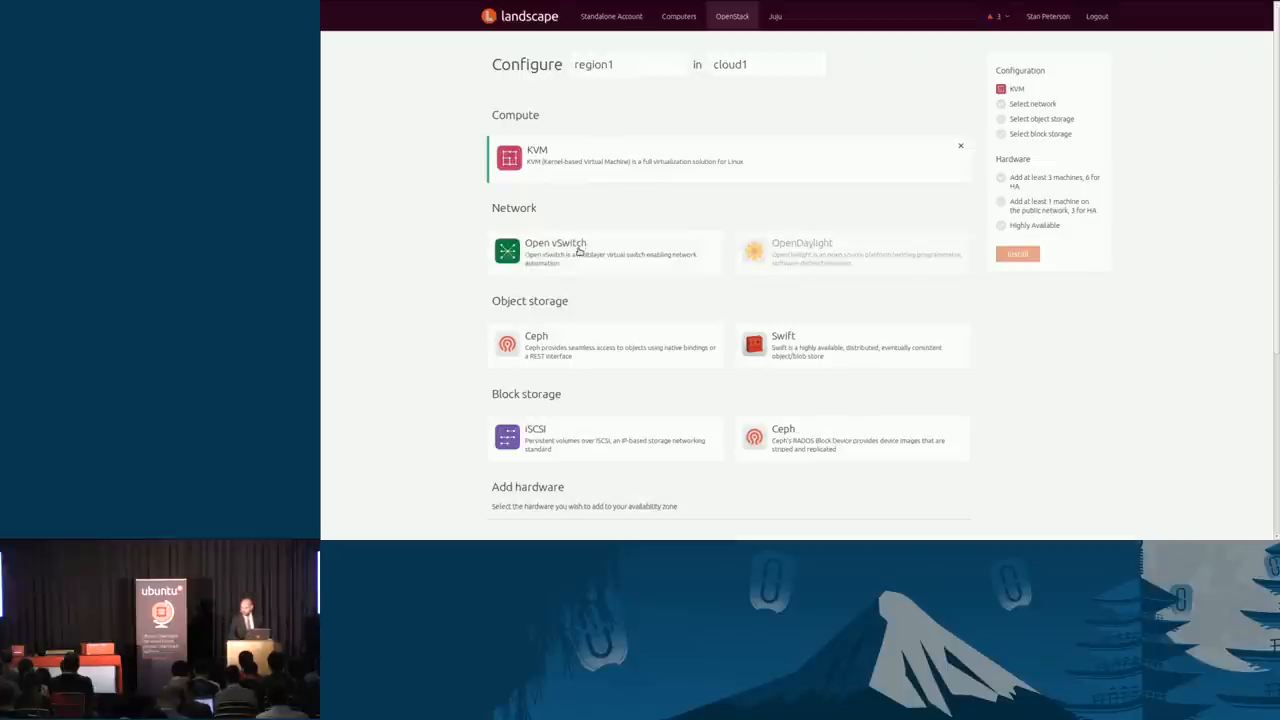
{"action": "left_click", "coordinate": [605, 252]}
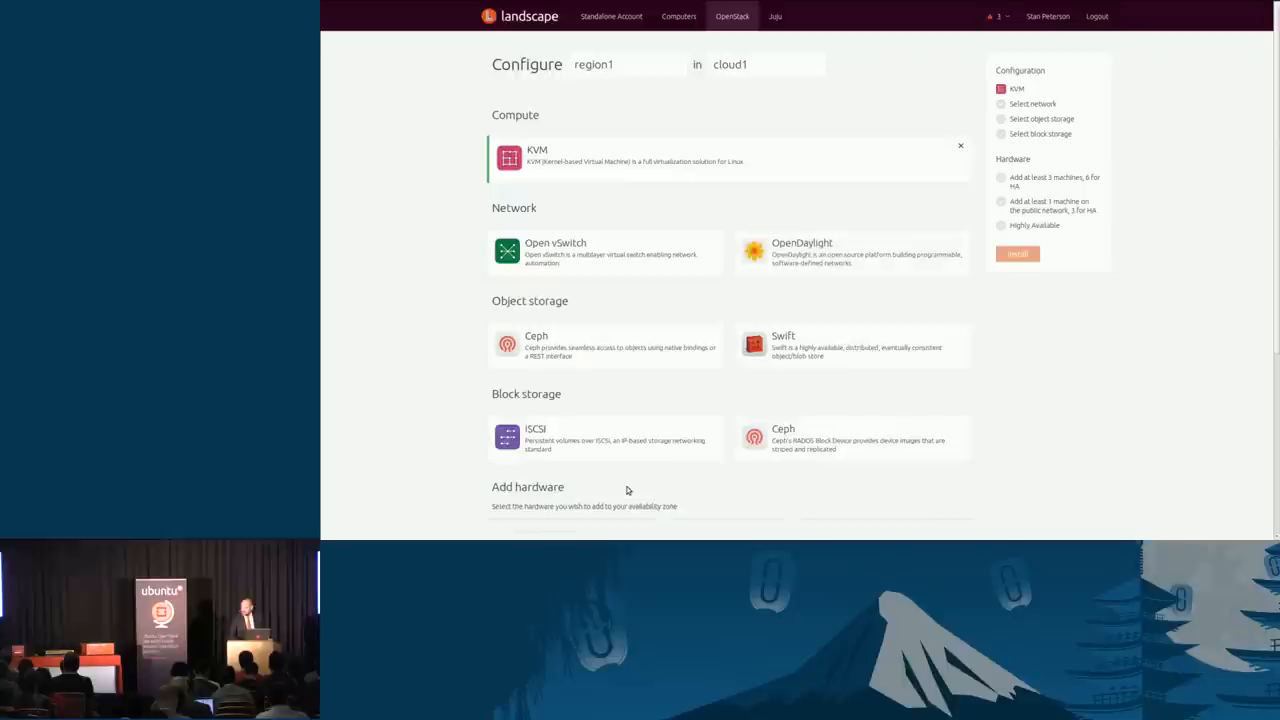
Dismiss OpenDaylight, choose Open vSwitch networking, and view Ceph object storage details
{"action": "left_click", "coordinate": [850, 252]}
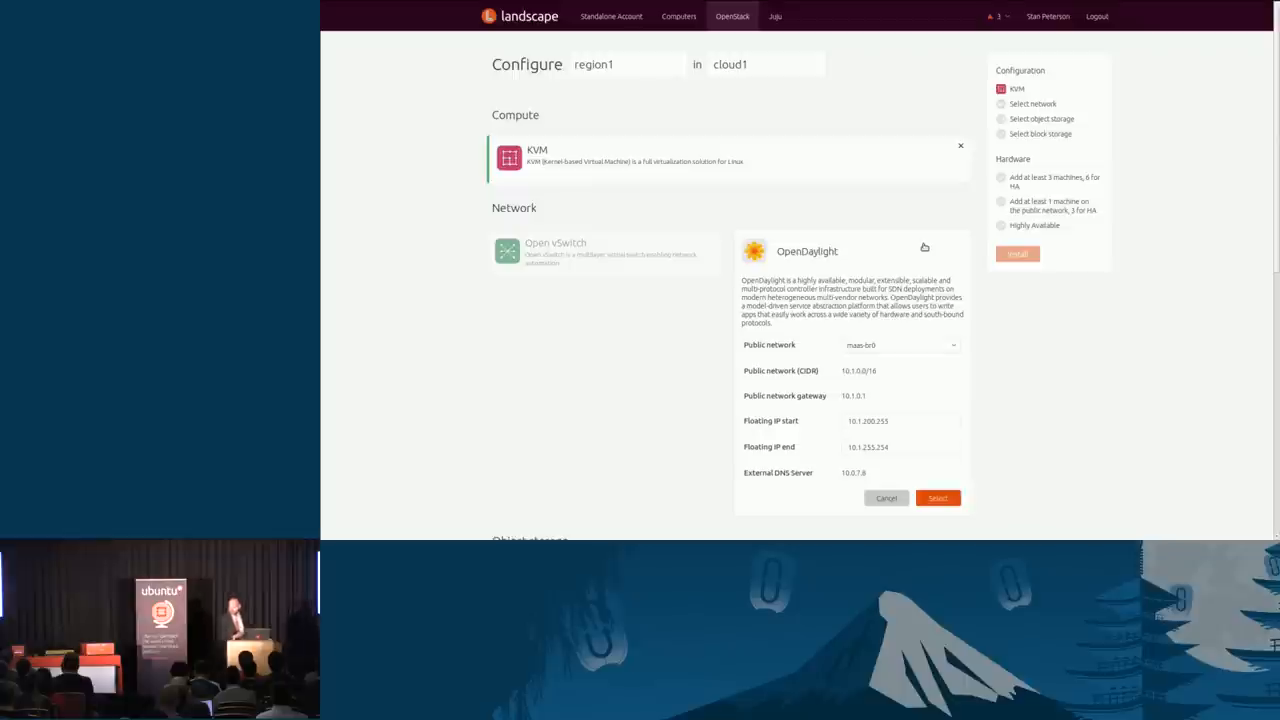
{"action": "mouse_move", "coordinate": [697, 252]}
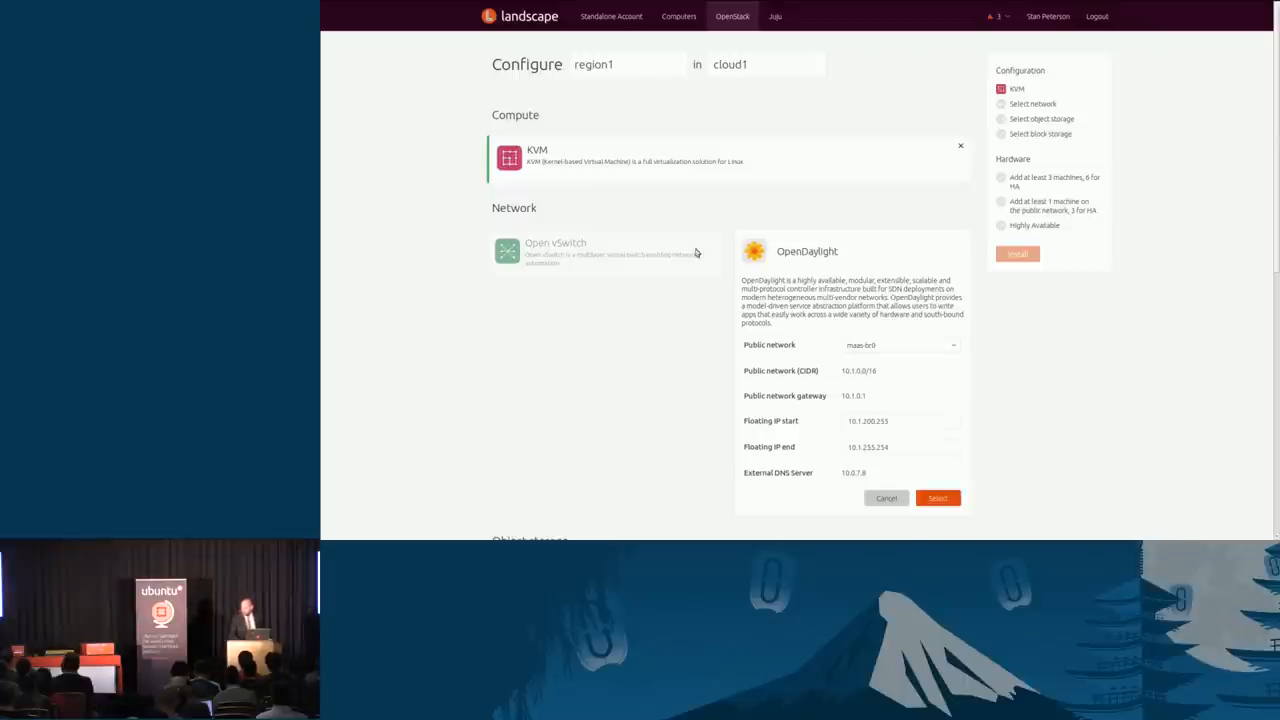
{"action": "mouse_move", "coordinate": [908, 524]}
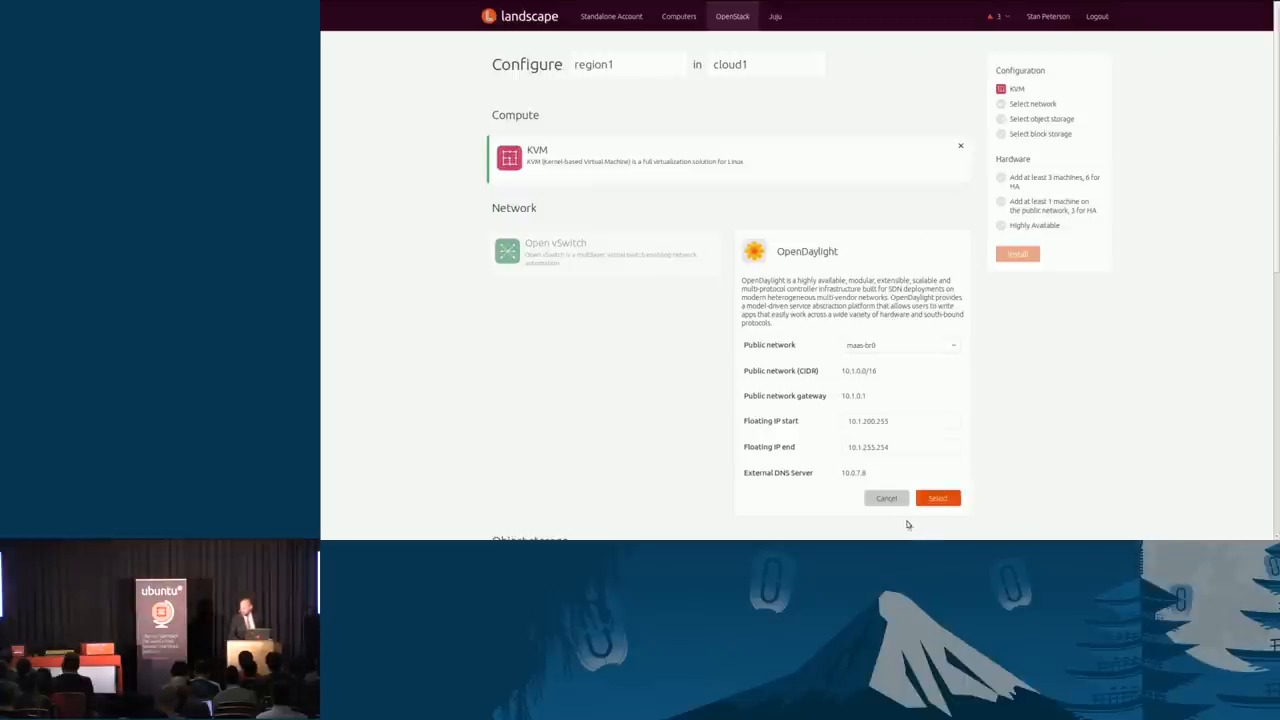
{"action": "left_click", "coordinate": [885, 498]}
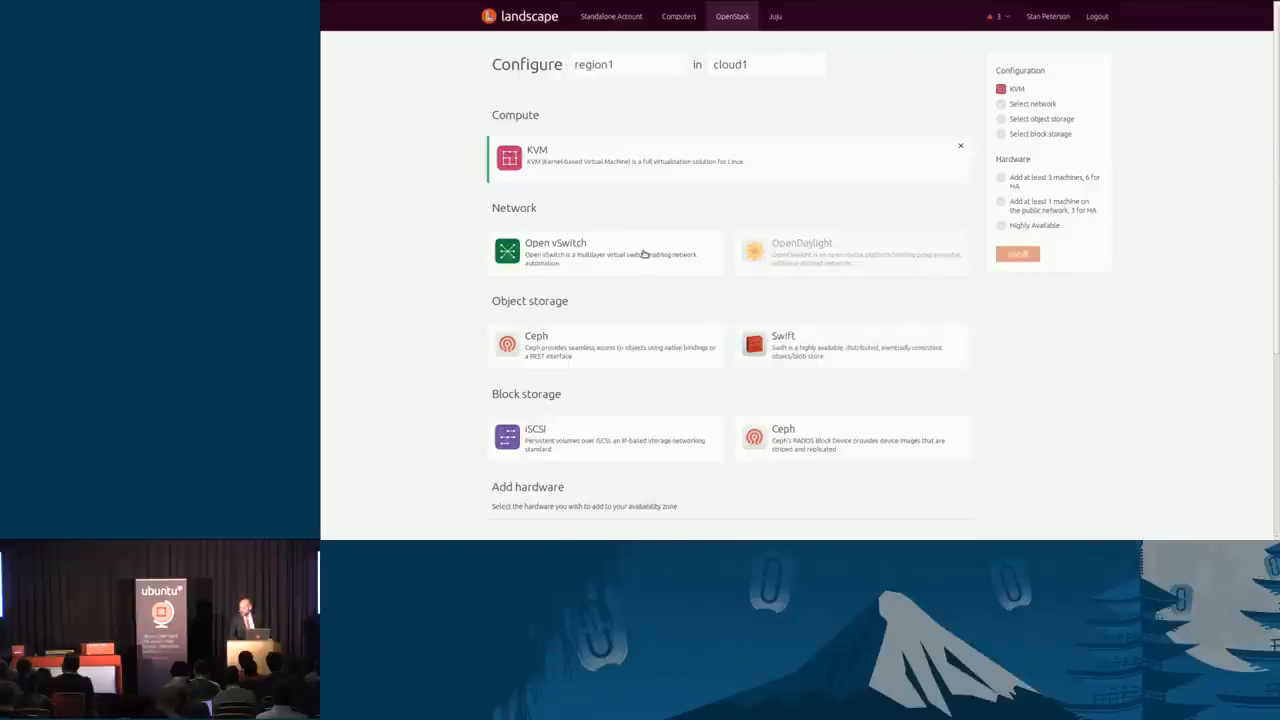
{"action": "left_click", "coordinate": [605, 252]}
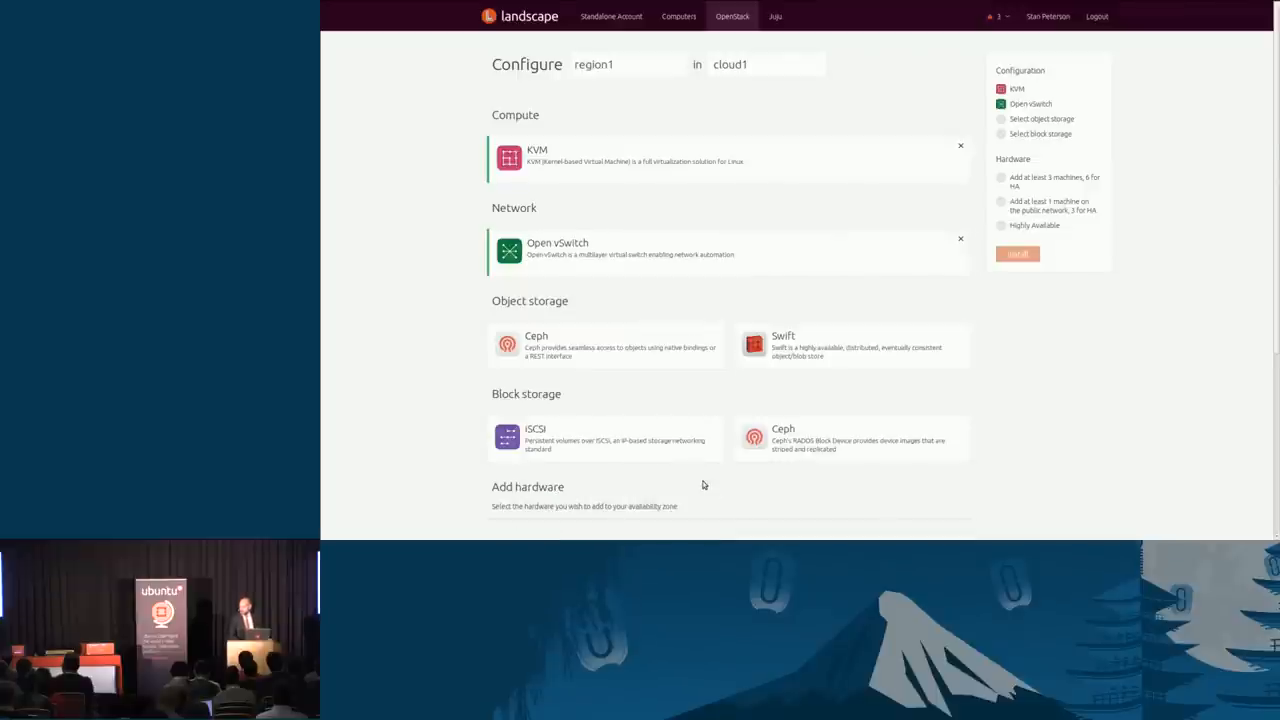
{"action": "left_click", "coordinate": [607, 345]}
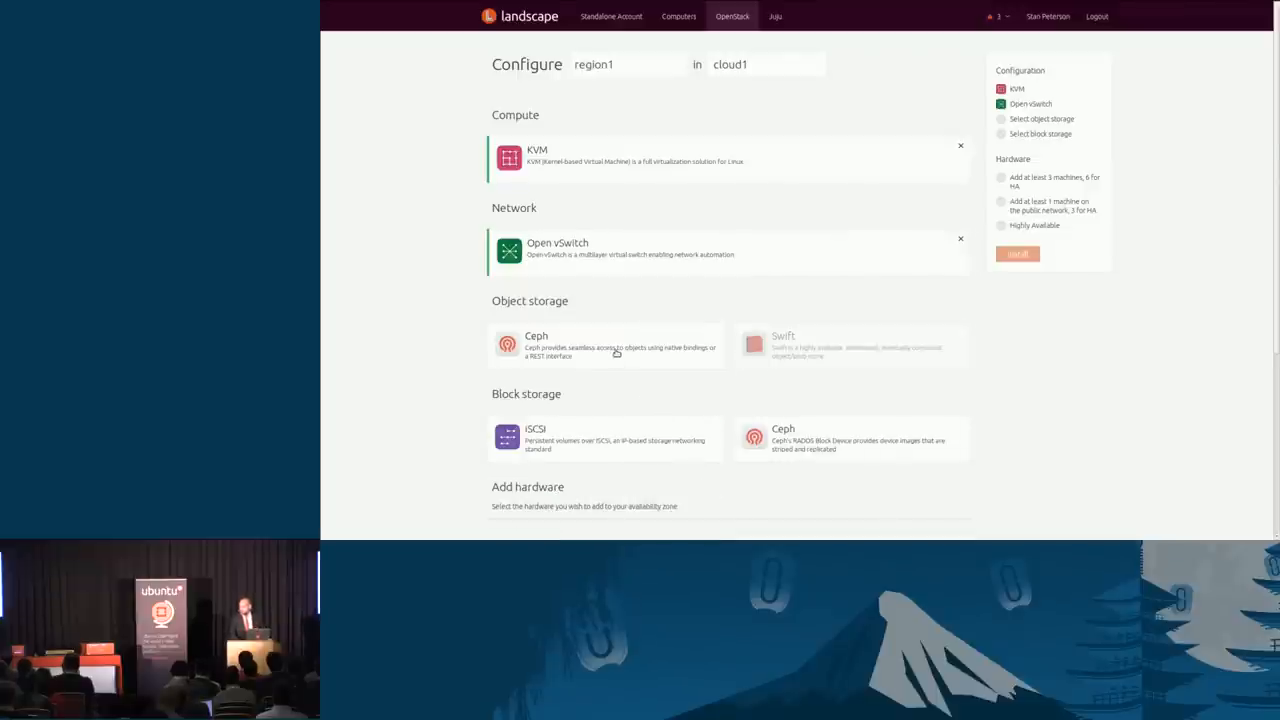
{"action": "left_click", "coordinate": [605, 345]}
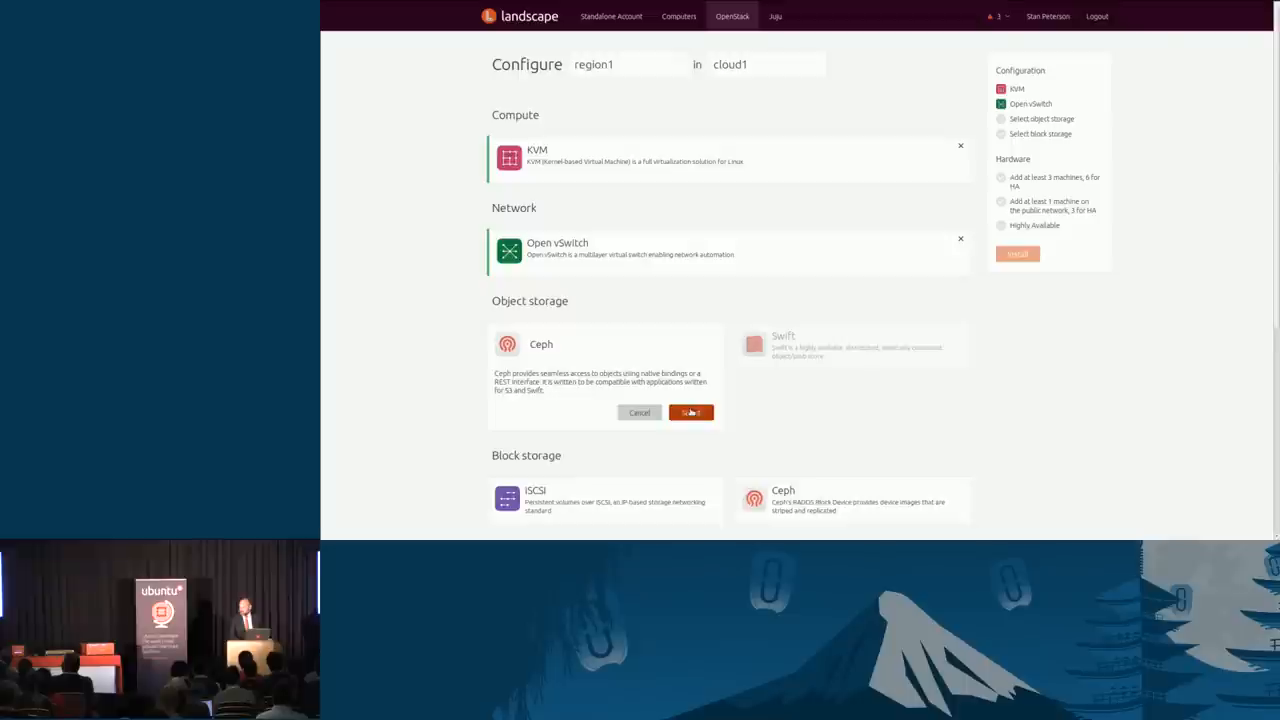
Choose Ceph for block storage in region1
{"action": "left_click", "coordinate": [690, 412]}
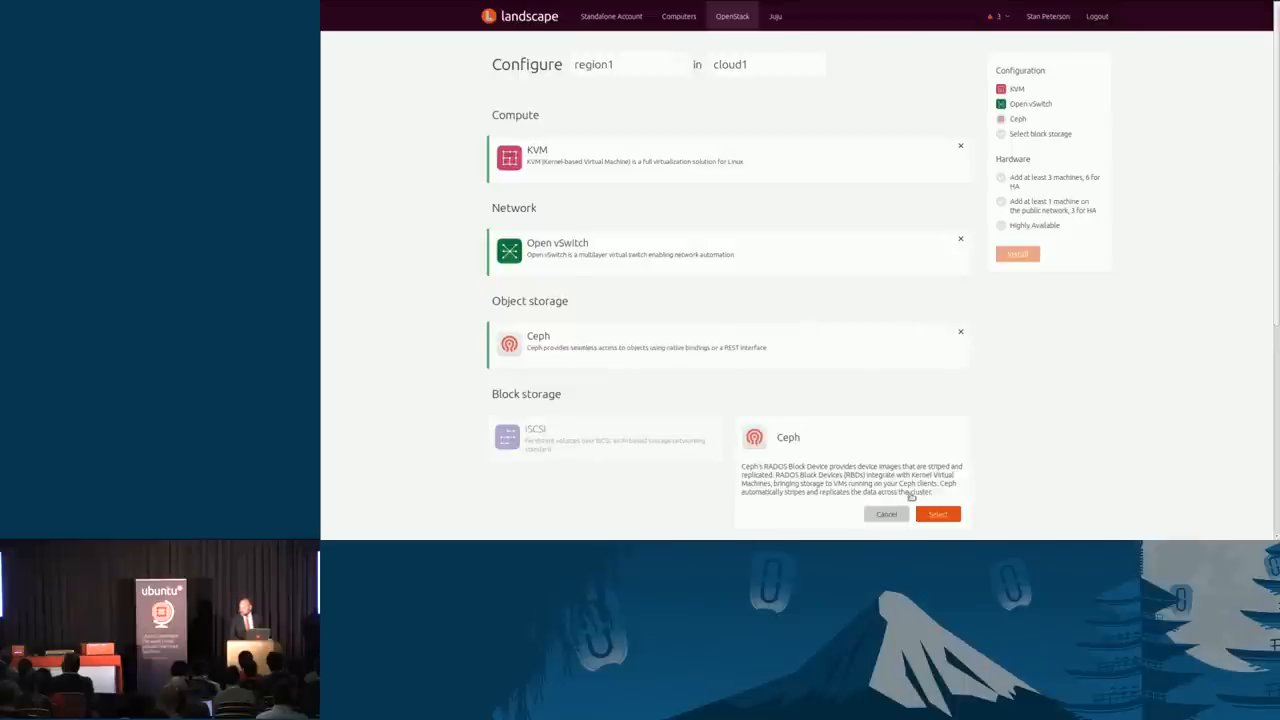
{"action": "left_click", "coordinate": [937, 513]}
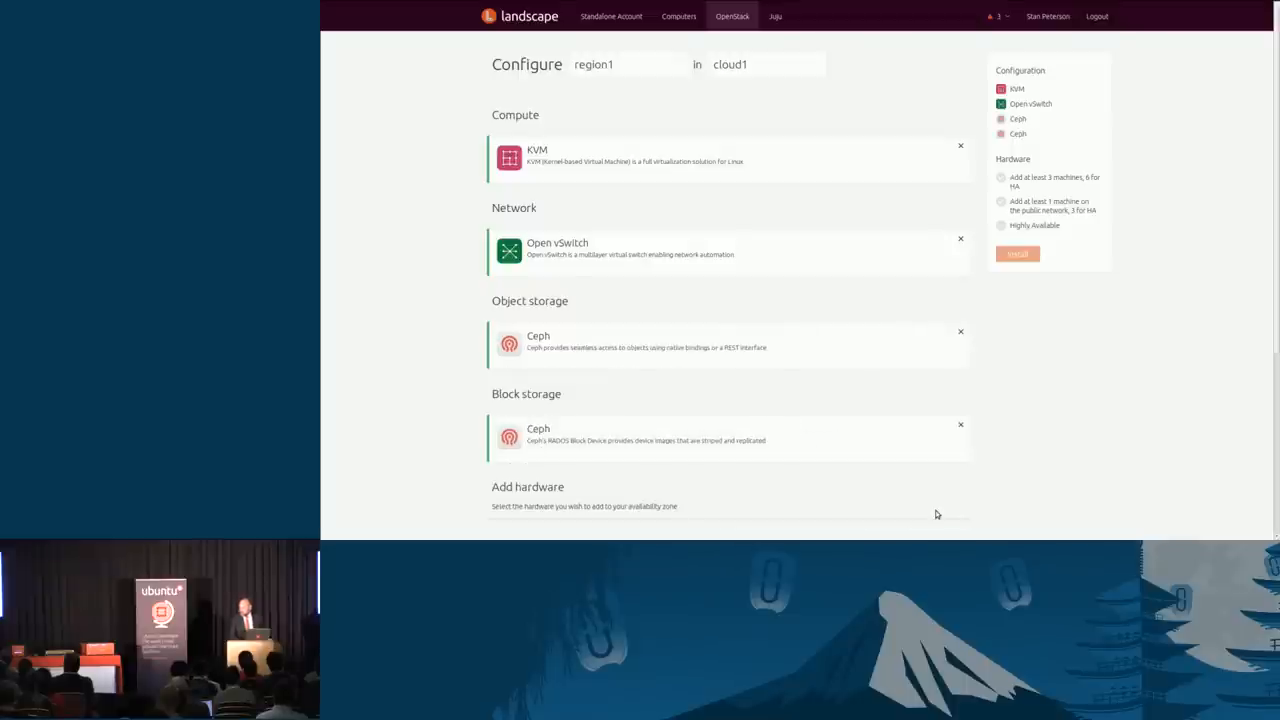
{"action": "scroll", "scroll_direction": "down", "scroll_amount": 3}
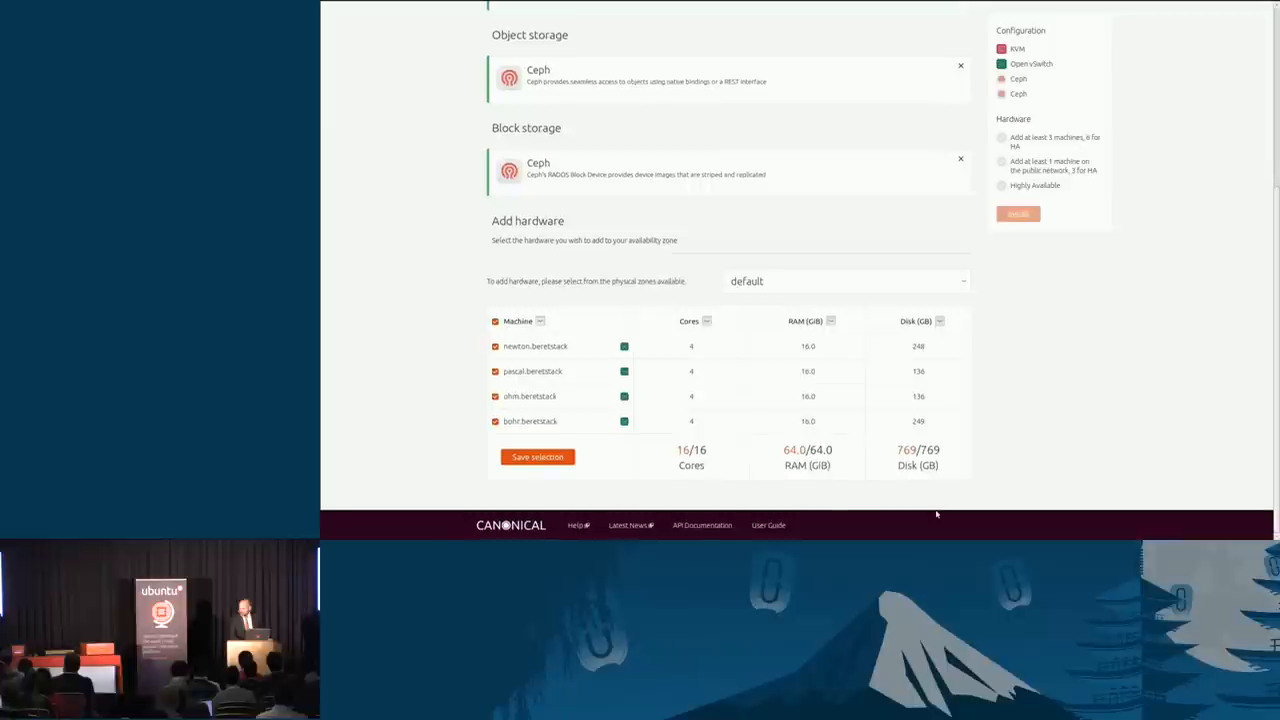
{"action": "mouse_move", "coordinate": [518, 366]}
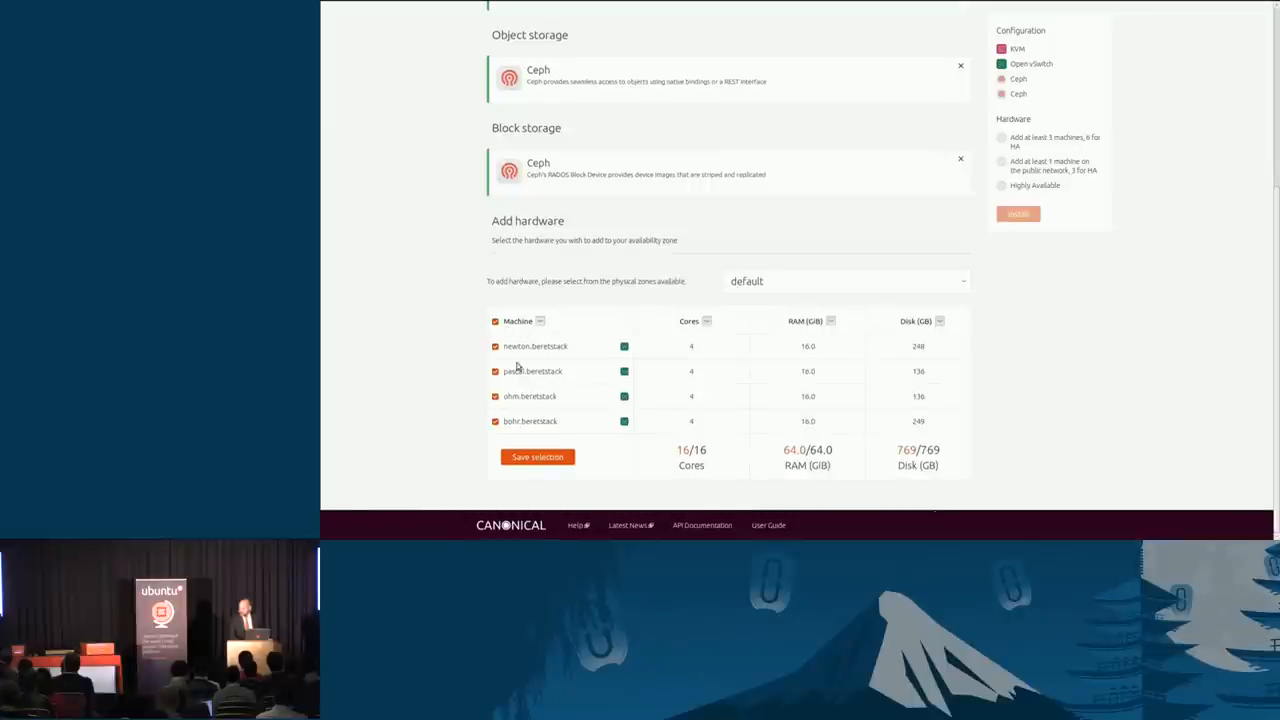
Save the four machines as availability zone region1-1, cancelling the extra Blue zone
{"action": "left_click", "coordinate": [537, 457]}
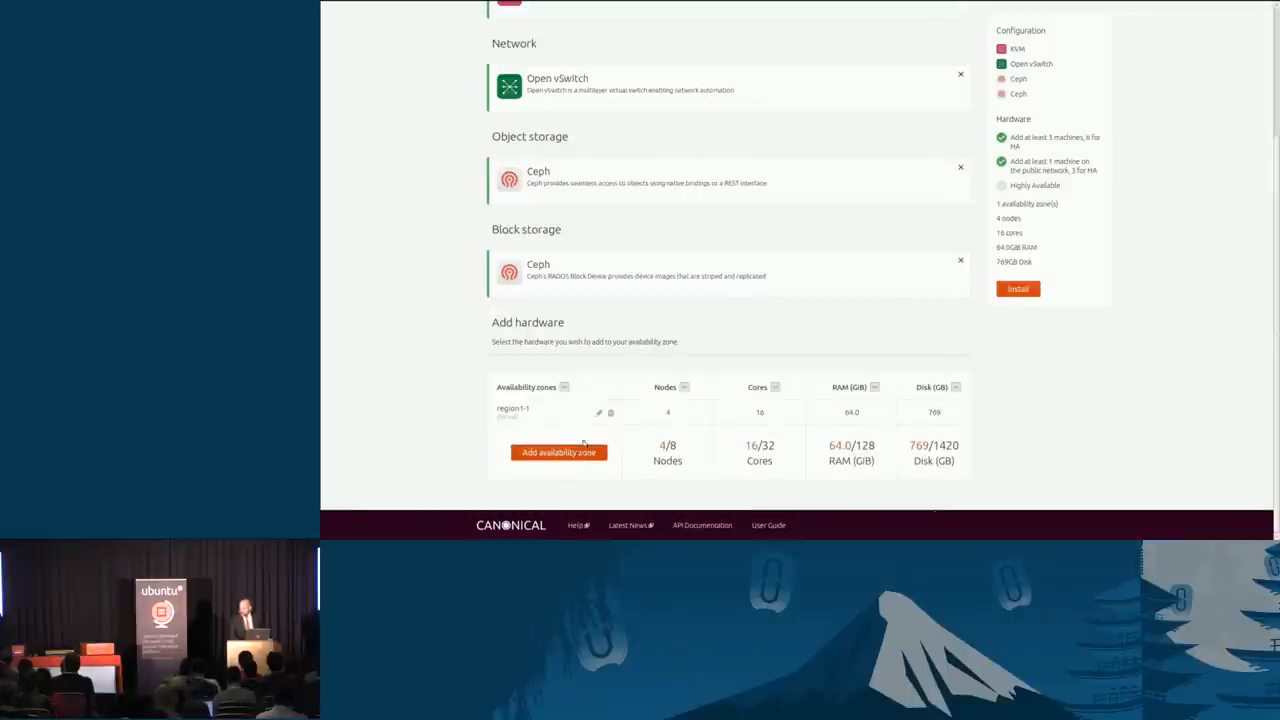
{"action": "left_click", "coordinate": [558, 452]}
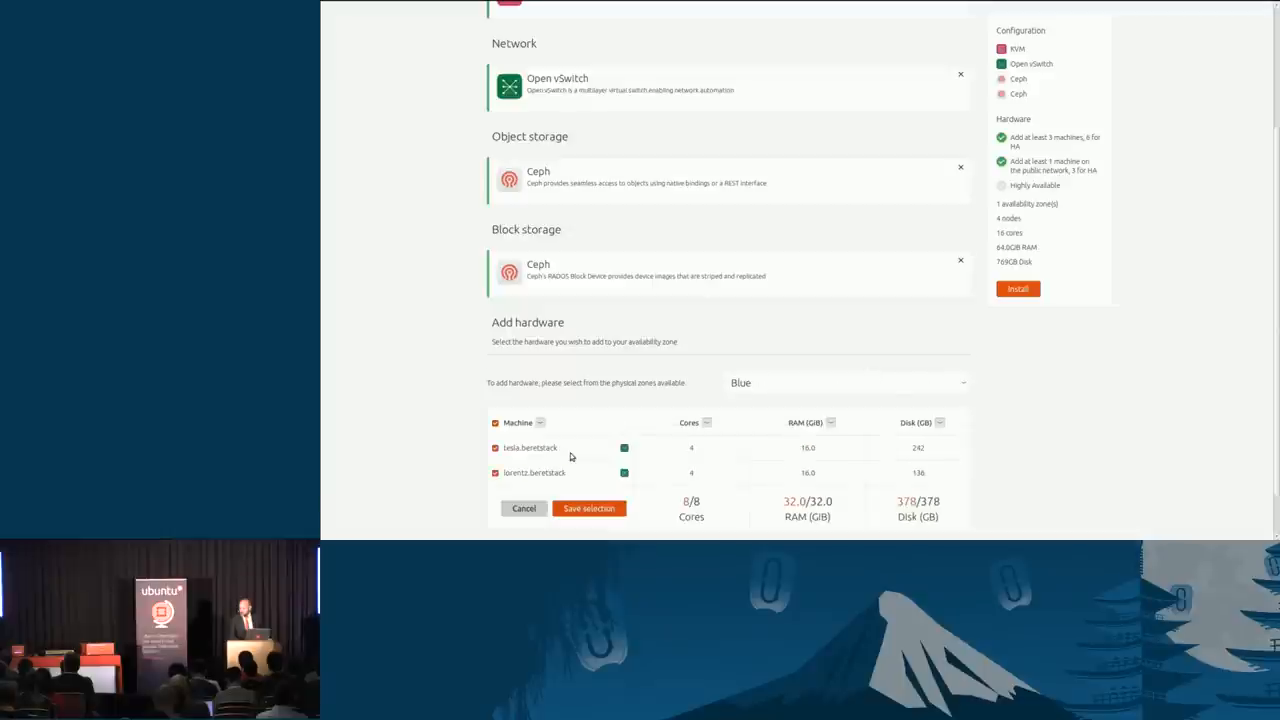
{"action": "left_click", "coordinate": [588, 508]}
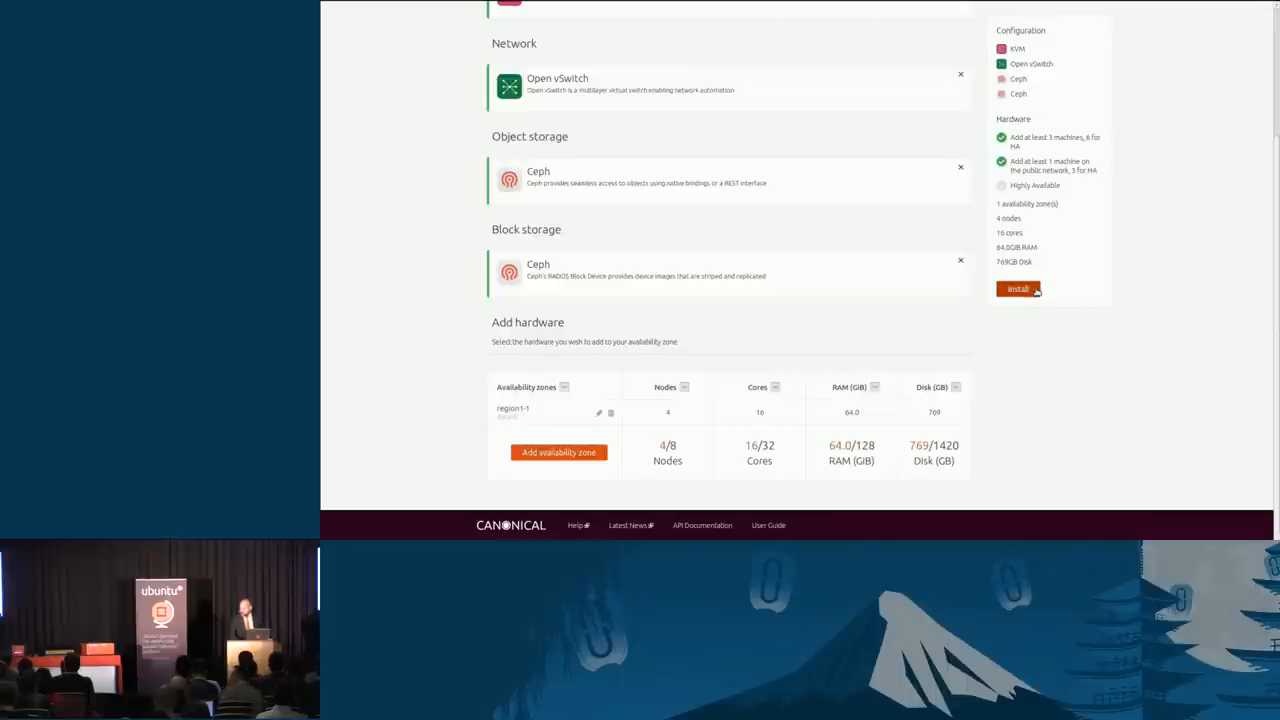
{"action": "left_click", "coordinate": [1018, 289]}
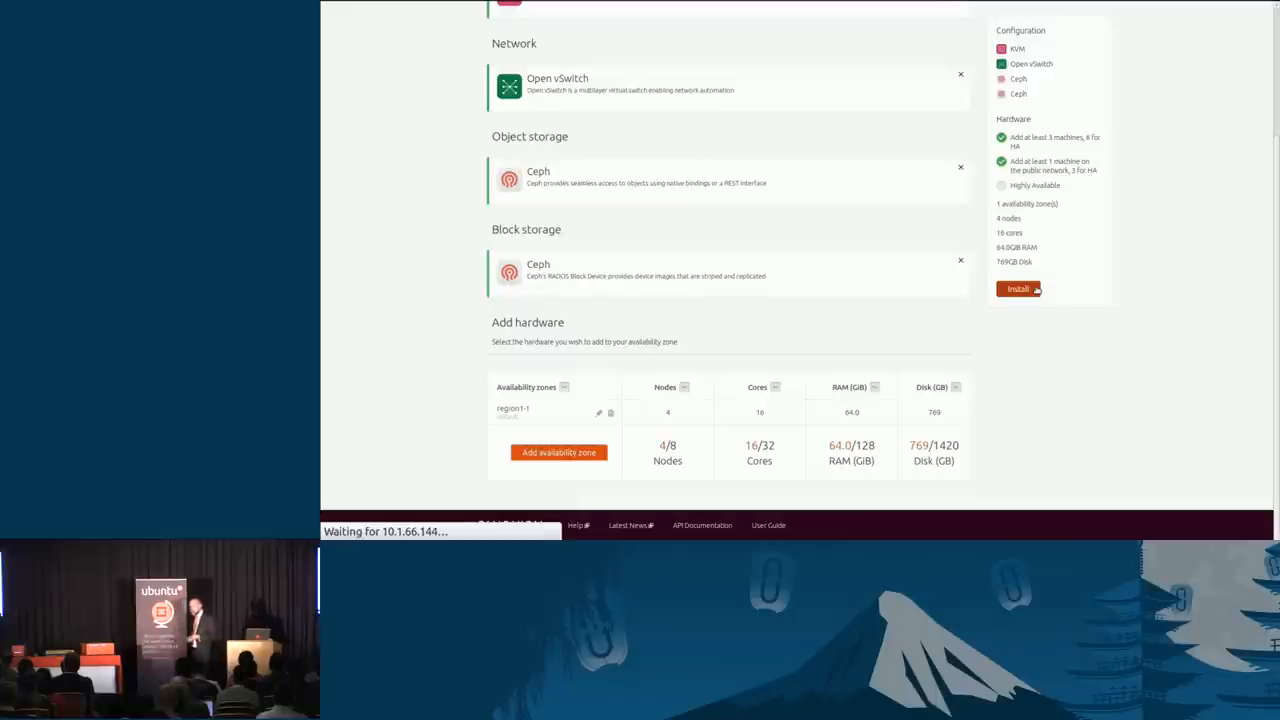
{"action": "left_click", "coordinate": [1018, 288]}
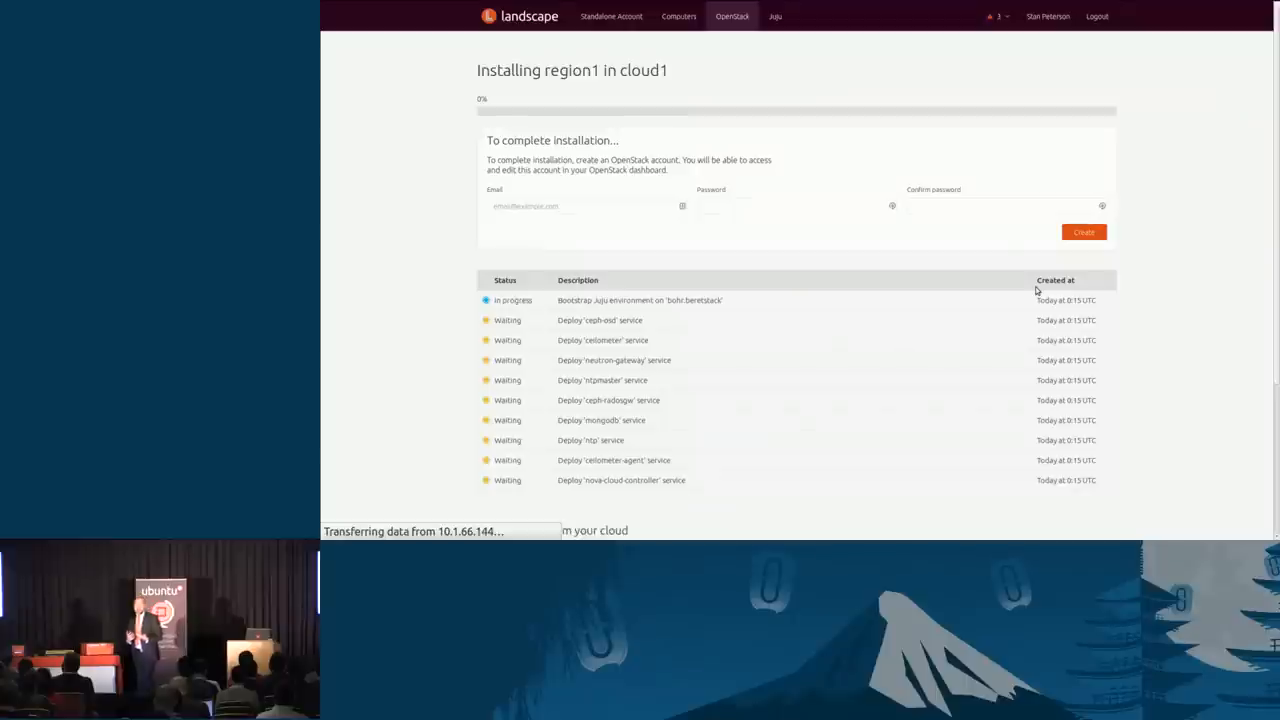
{"action": "type", "text": "stan@example.com"}
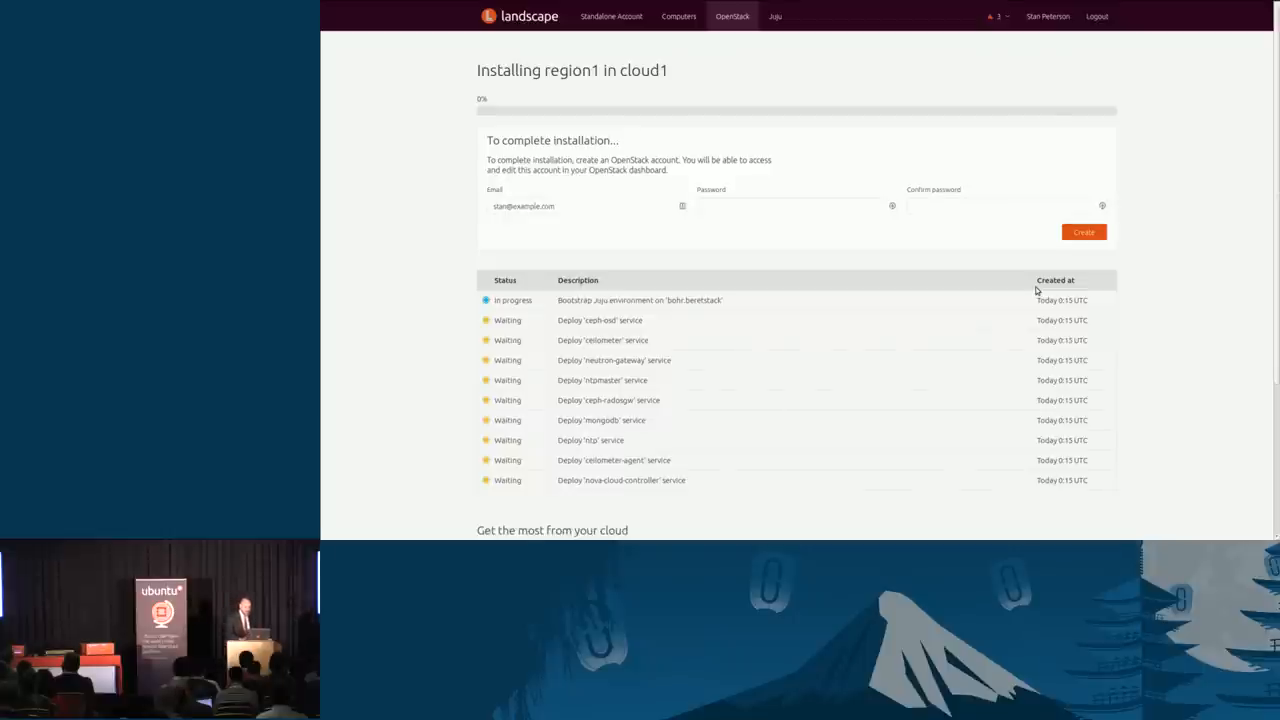
{"action": "mouse_move", "coordinate": [473, 72]}
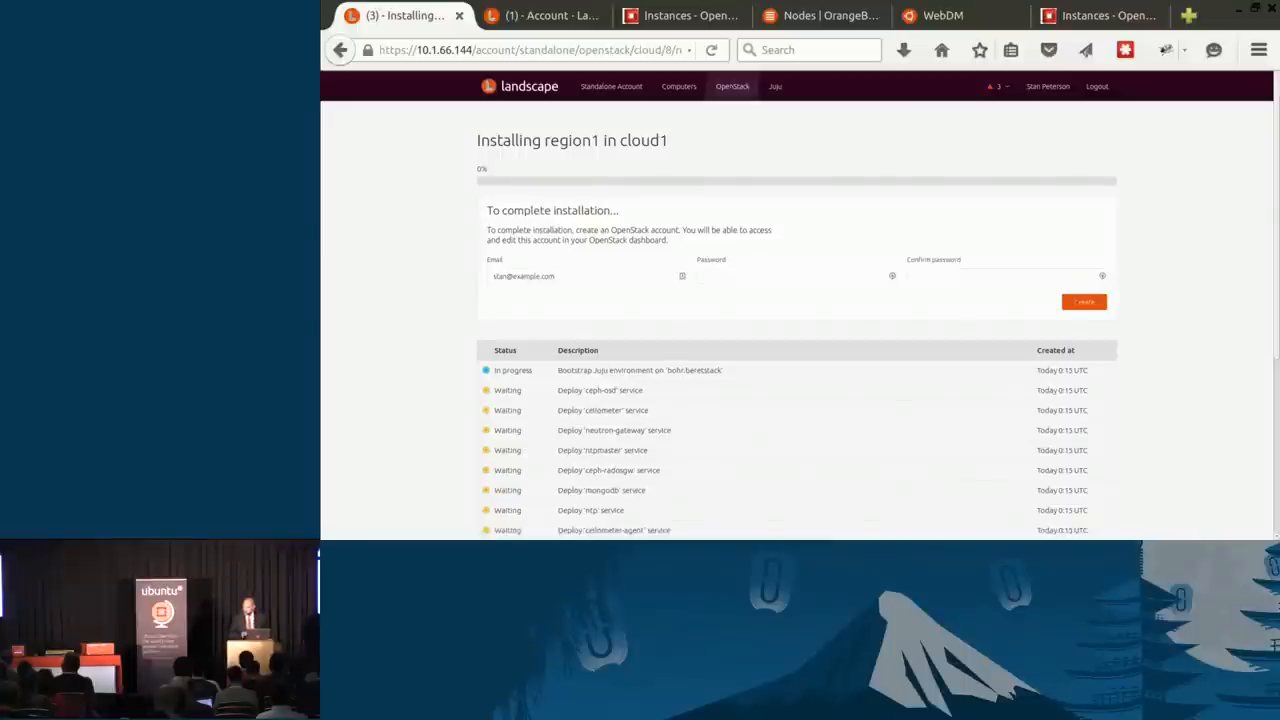
Switch to the other Landscape account and open the deployed region1 management overview
{"action": "left_click", "coordinate": [540, 15]}
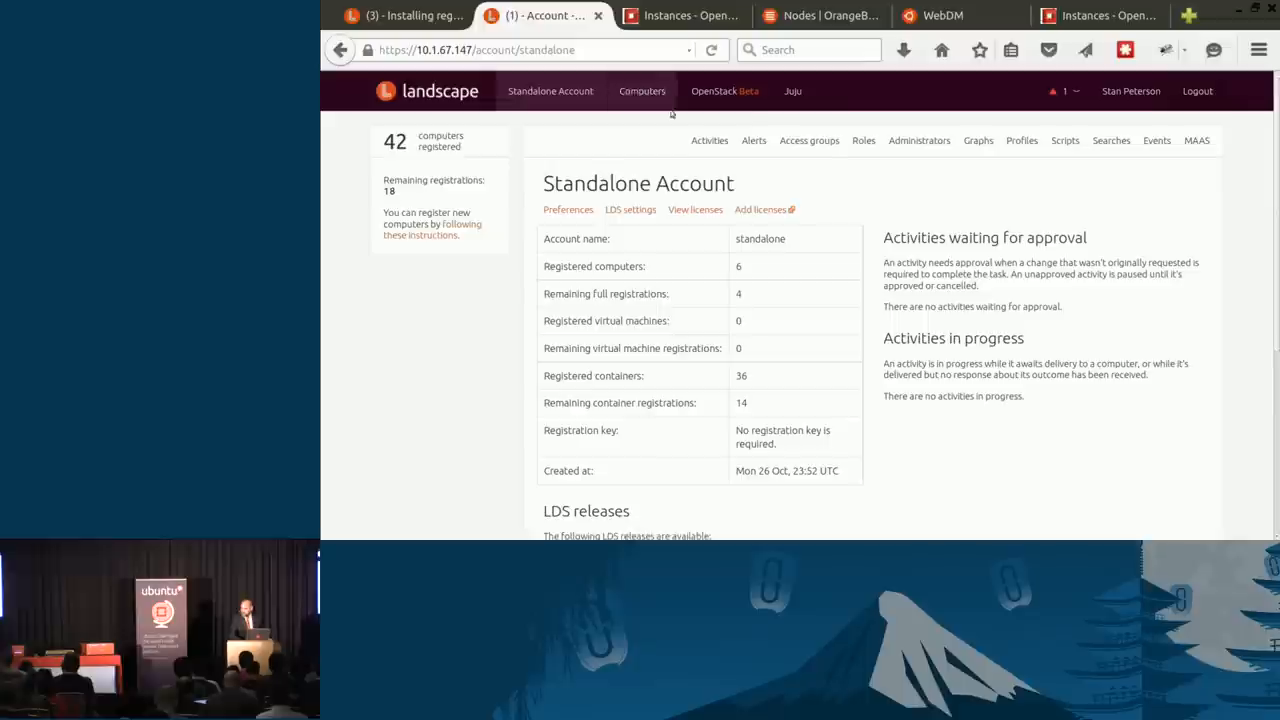
{"action": "left_click", "coordinate": [724, 91]}
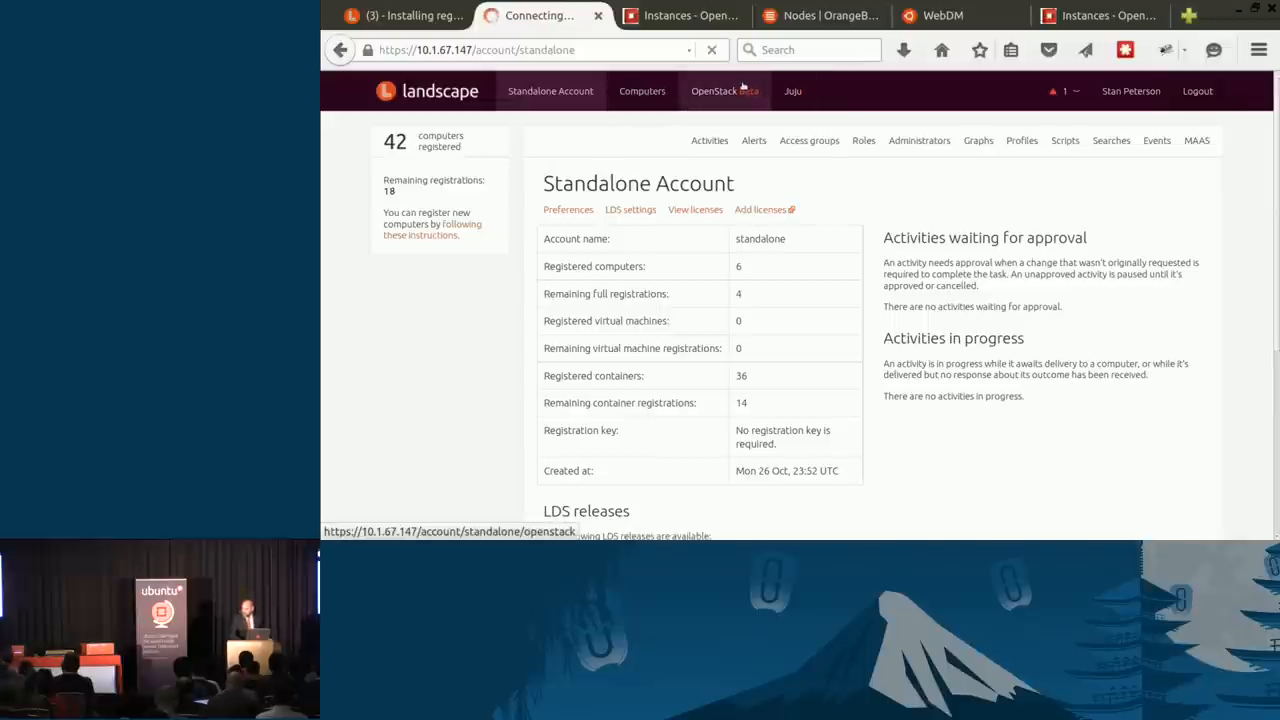
{"action": "left_click", "coordinate": [724, 90]}
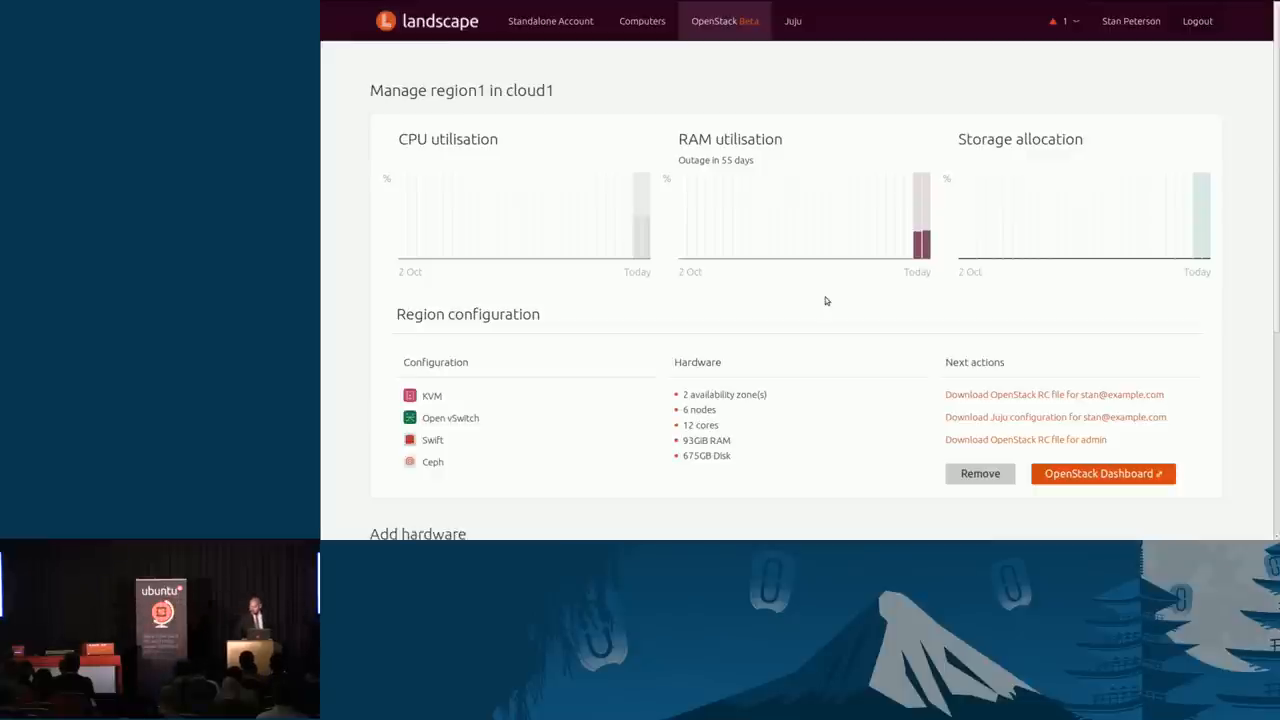
{"action": "mouse_move", "coordinate": [1104, 473]}
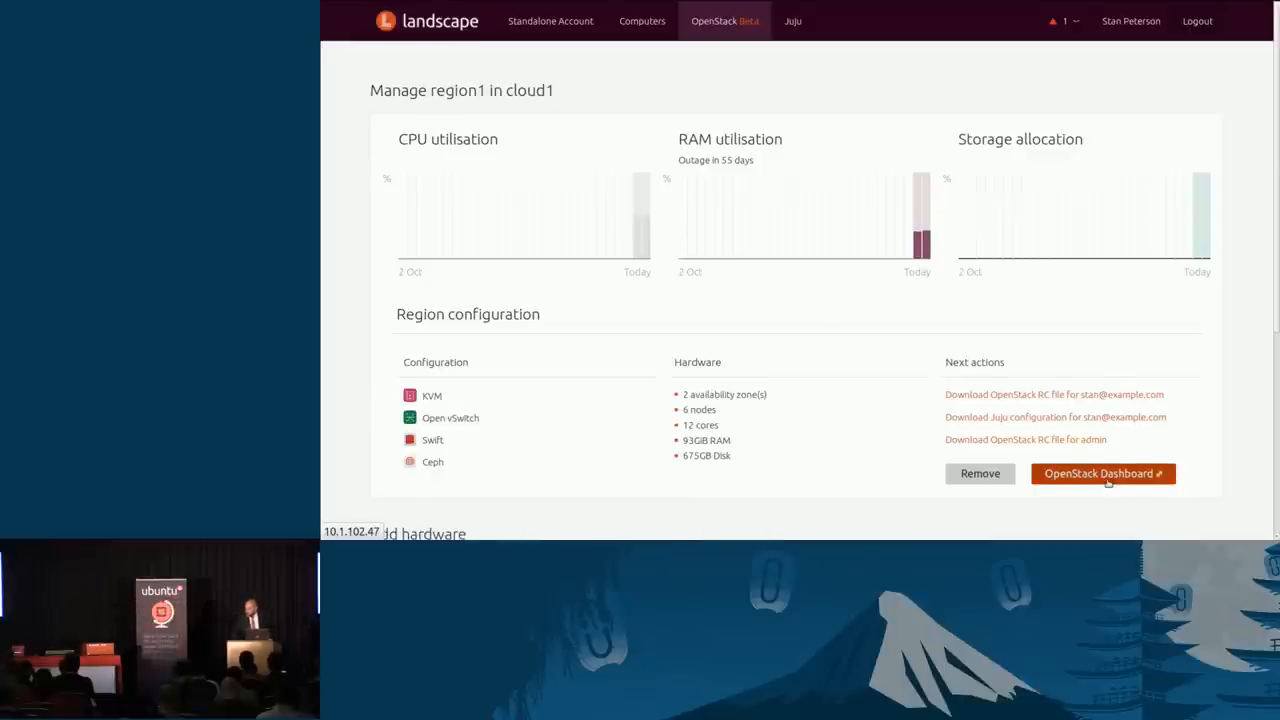
Save the Green zone machines for region1-1, then tick all five Red zone machines
{"action": "scroll", "scroll_direction": "down", "scroll_amount": 3}
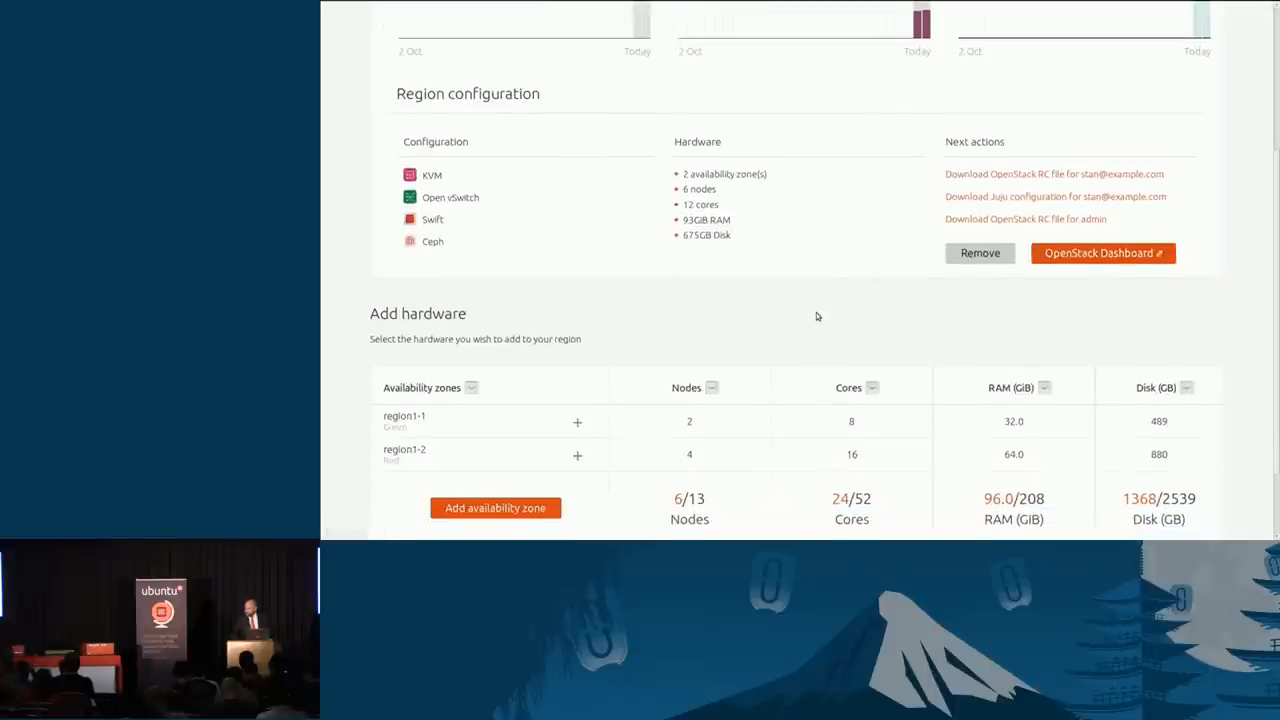
{"action": "scroll", "scroll_direction": "down", "scroll_amount": 3}
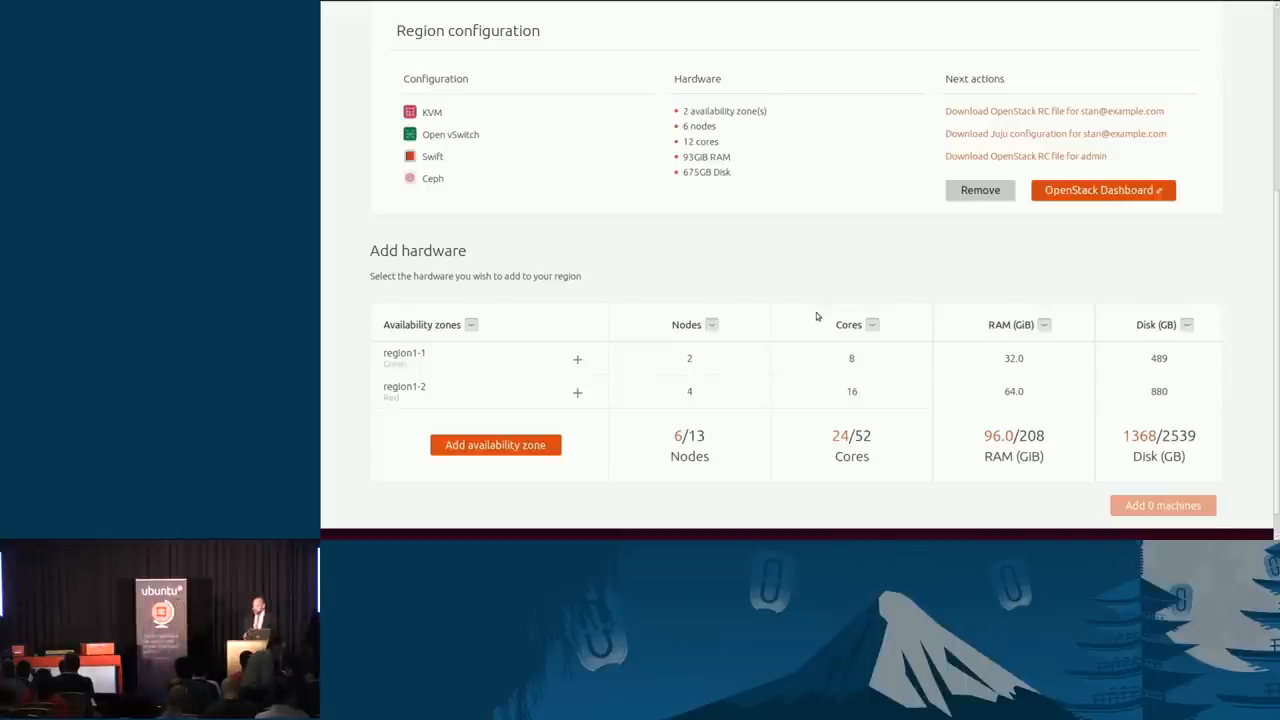
{"action": "mouse_move", "coordinate": [452, 345]}
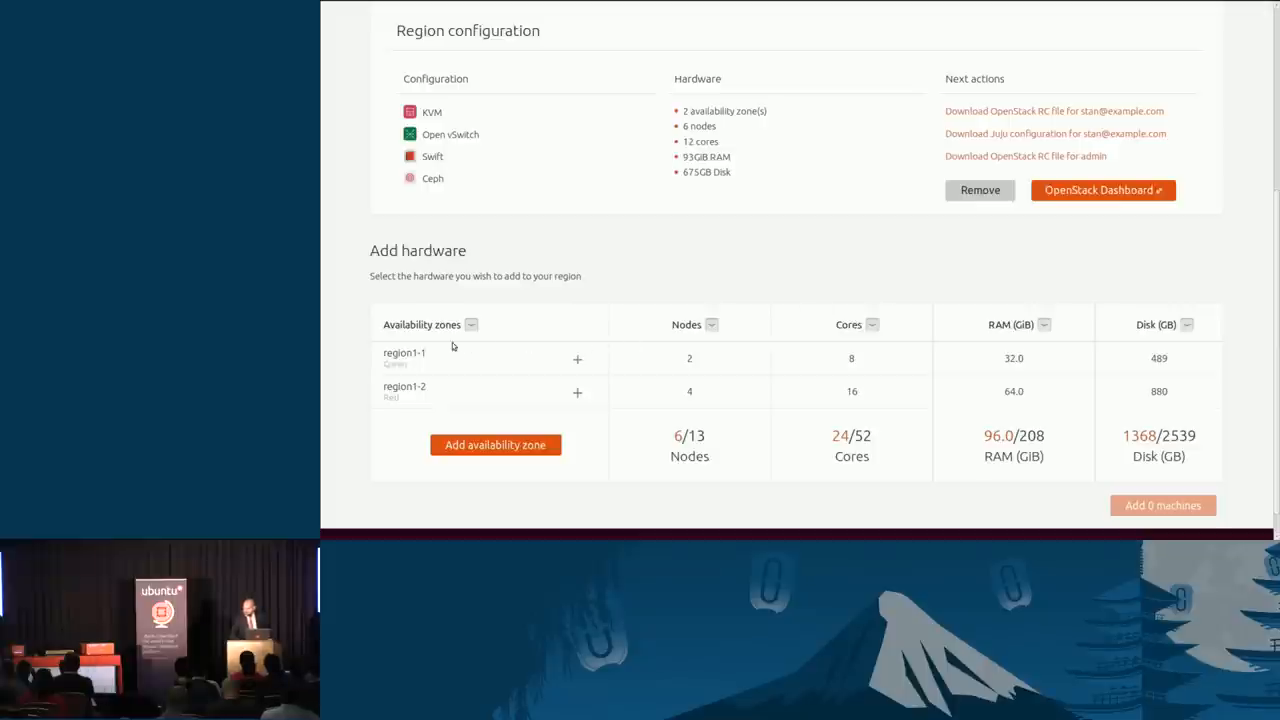
{"action": "mouse_move", "coordinate": [503, 394]}
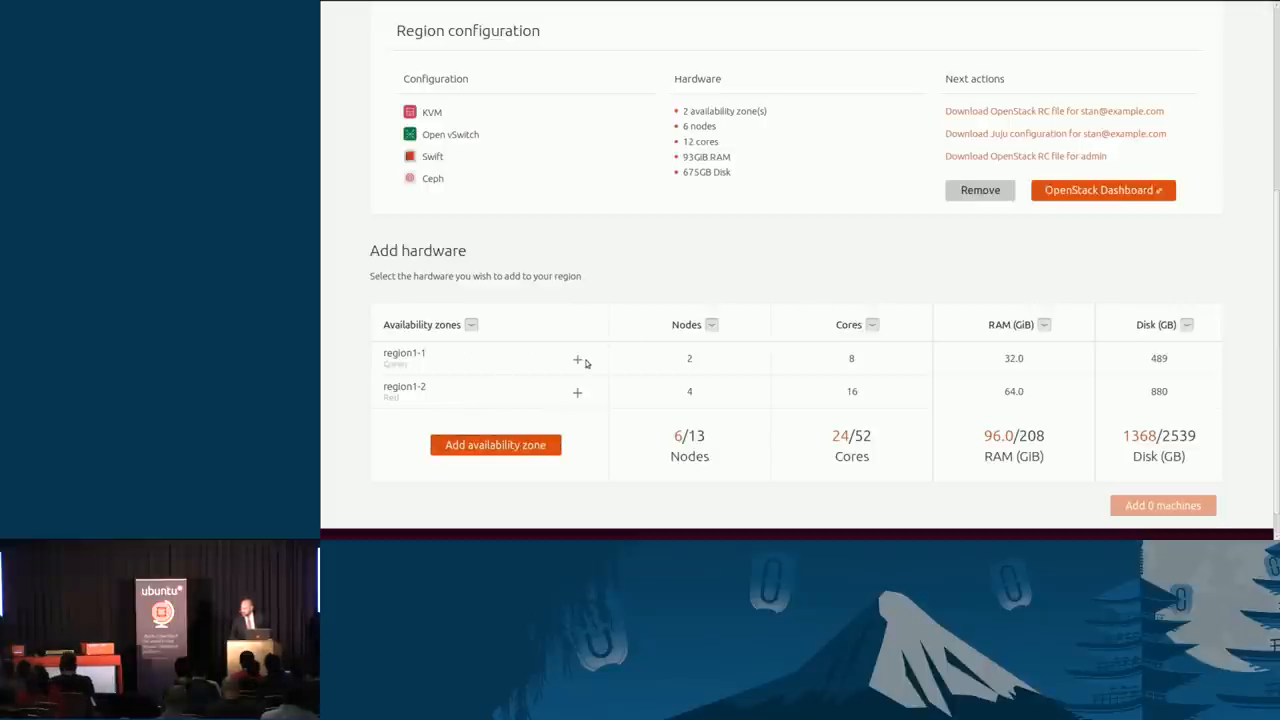
{"action": "left_click", "coordinate": [577, 358]}
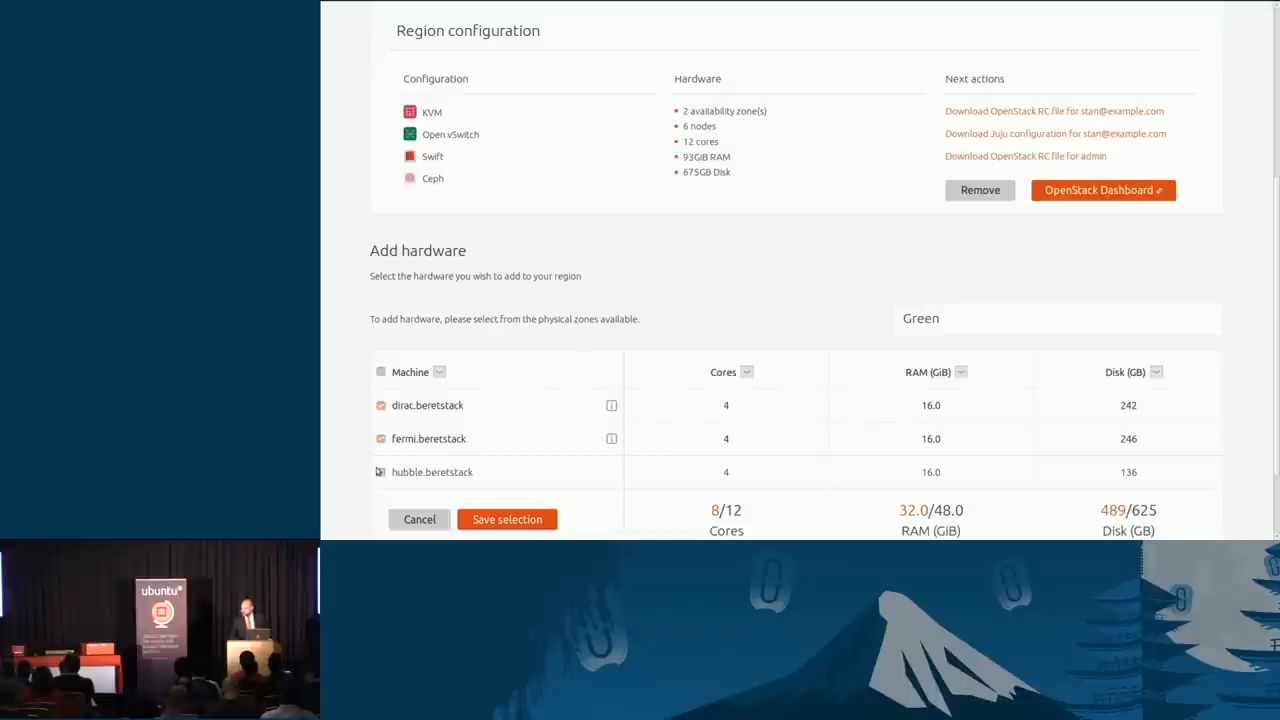
{"action": "left_click", "coordinate": [381, 371]}
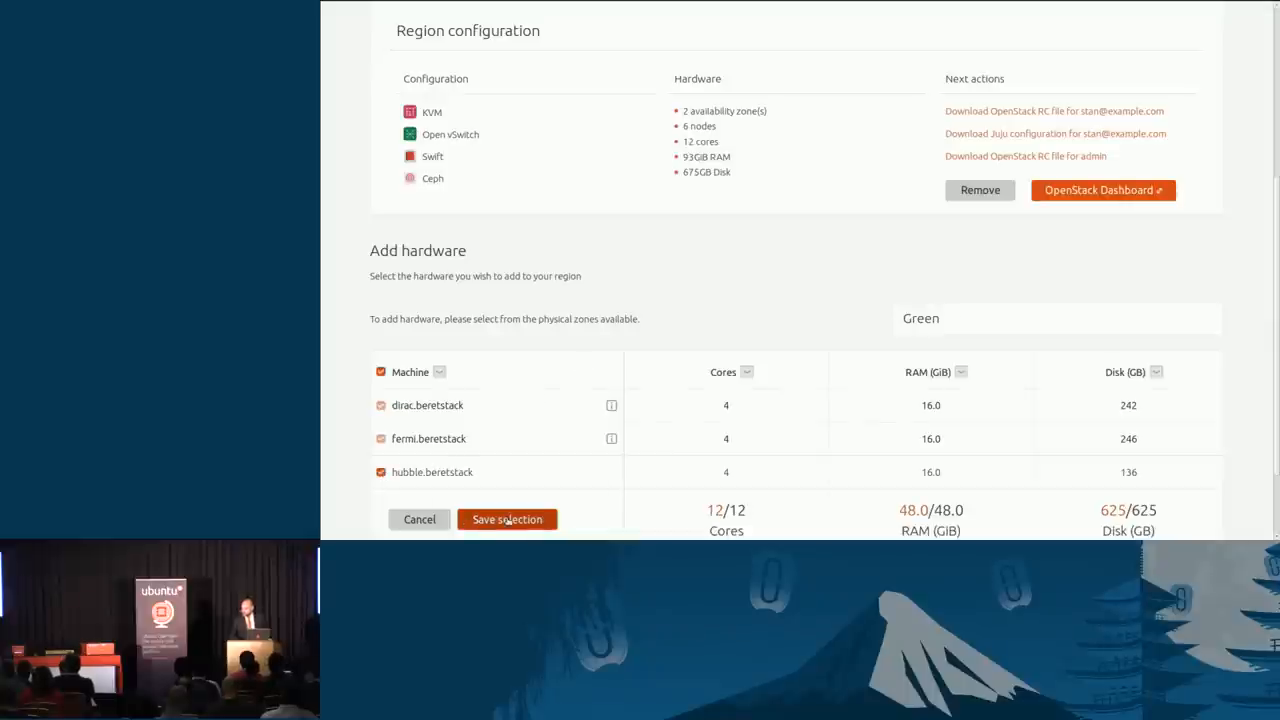
{"action": "left_click", "coordinate": [506, 519]}
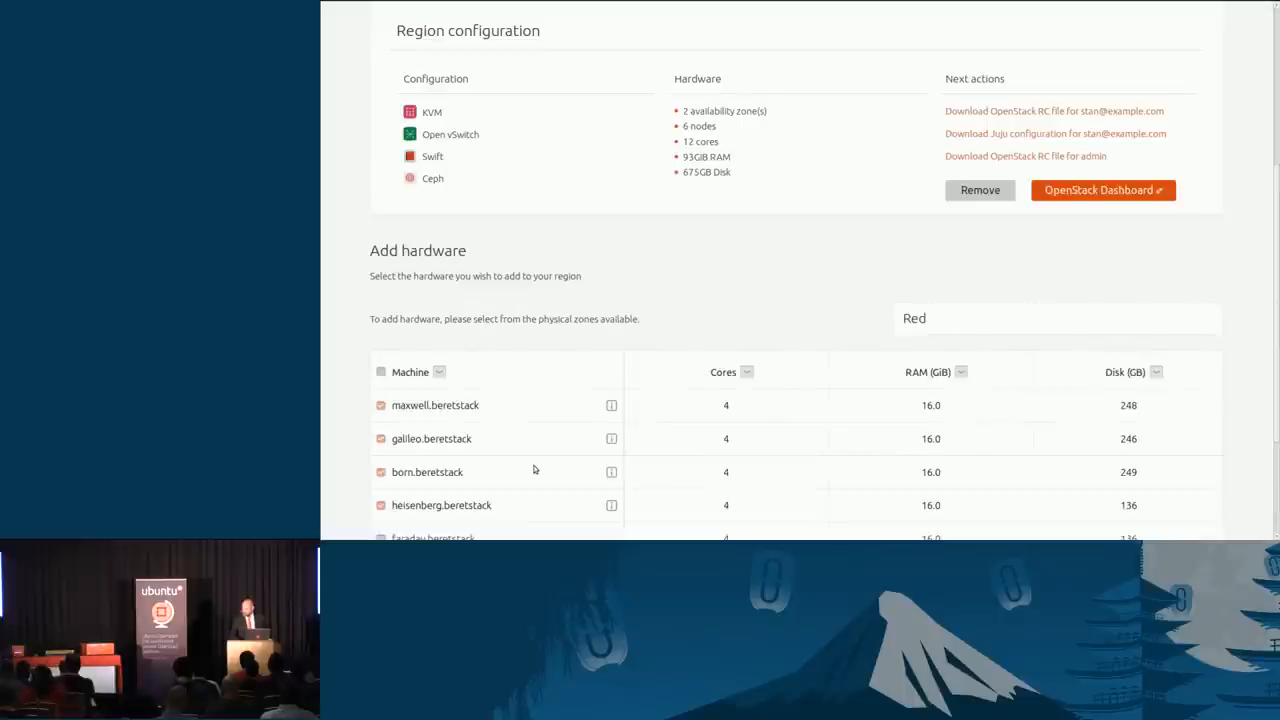
{"action": "scroll", "scroll_direction": "down", "scroll_amount": 3}
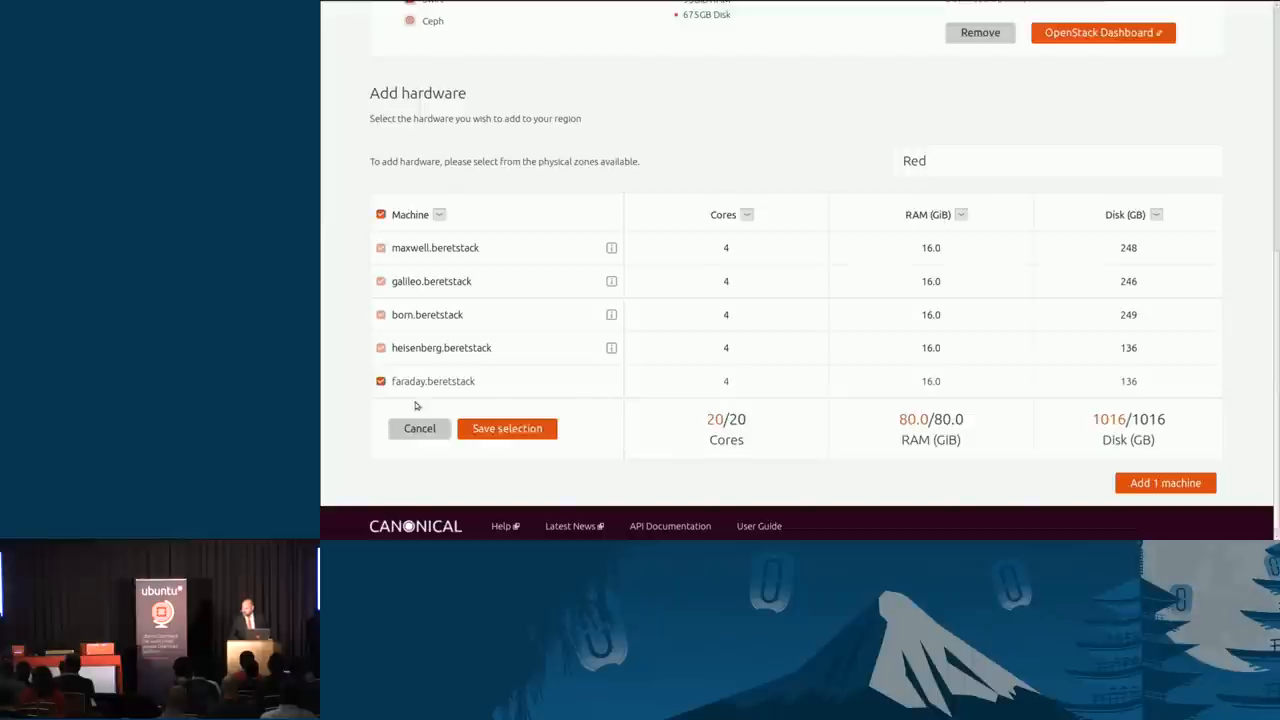
{"action": "left_click", "coordinate": [507, 428]}
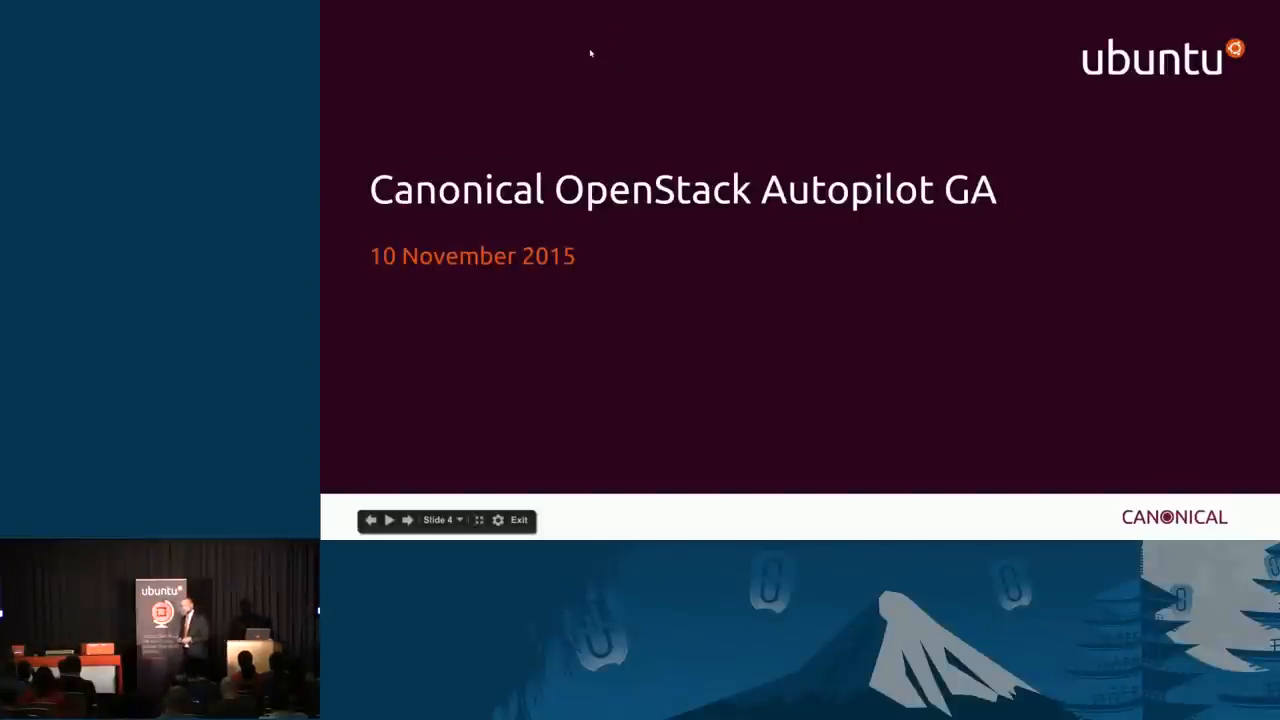
Show slide 4 of the Google Slides deck in presentation mode
{"action": "left_click", "coordinate": [407, 520]}
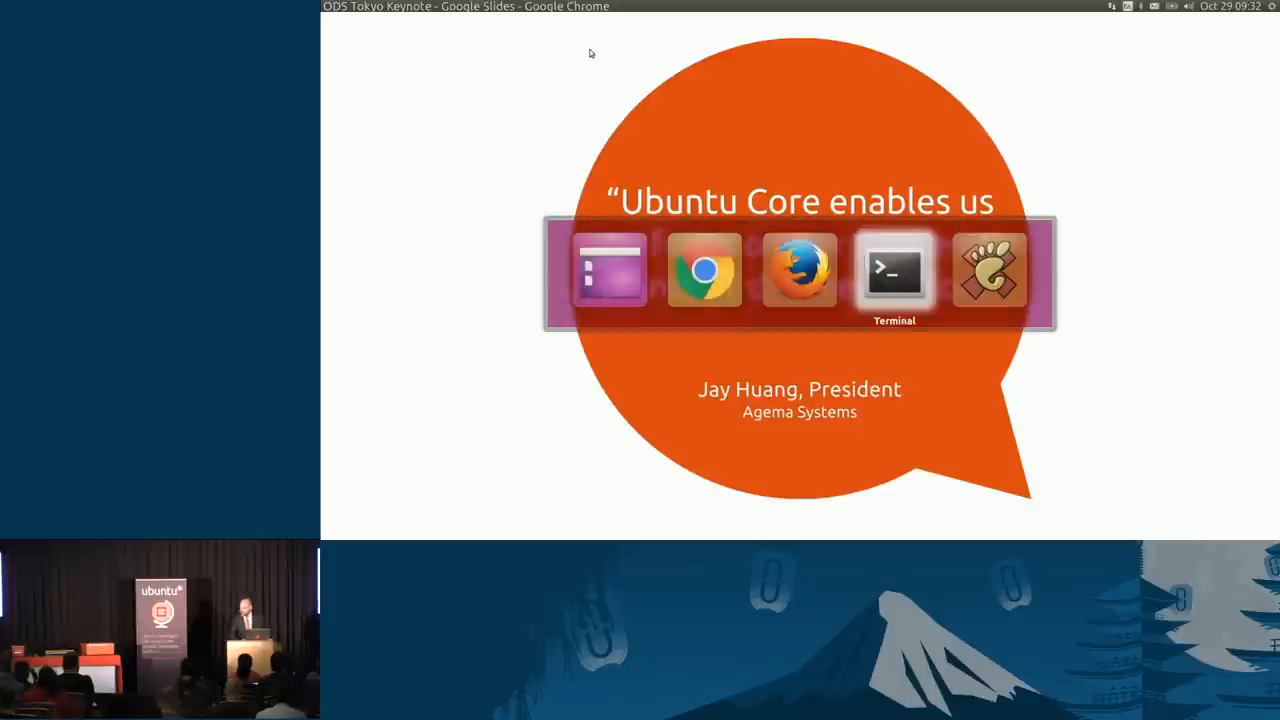
Go to the Manage region tab and launch the OpenStack Dashboard login in a new tab
{"action": "left_click", "coordinate": [893, 270]}
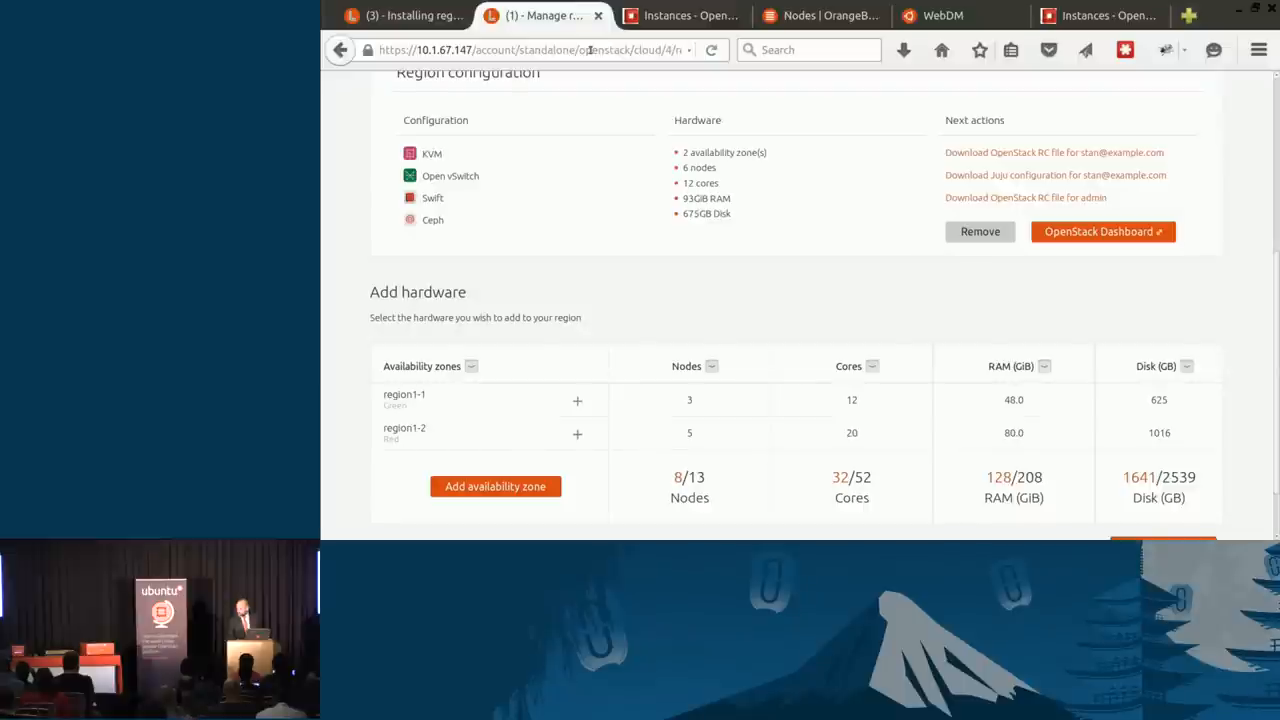
{"action": "left_click", "coordinate": [680, 15]}
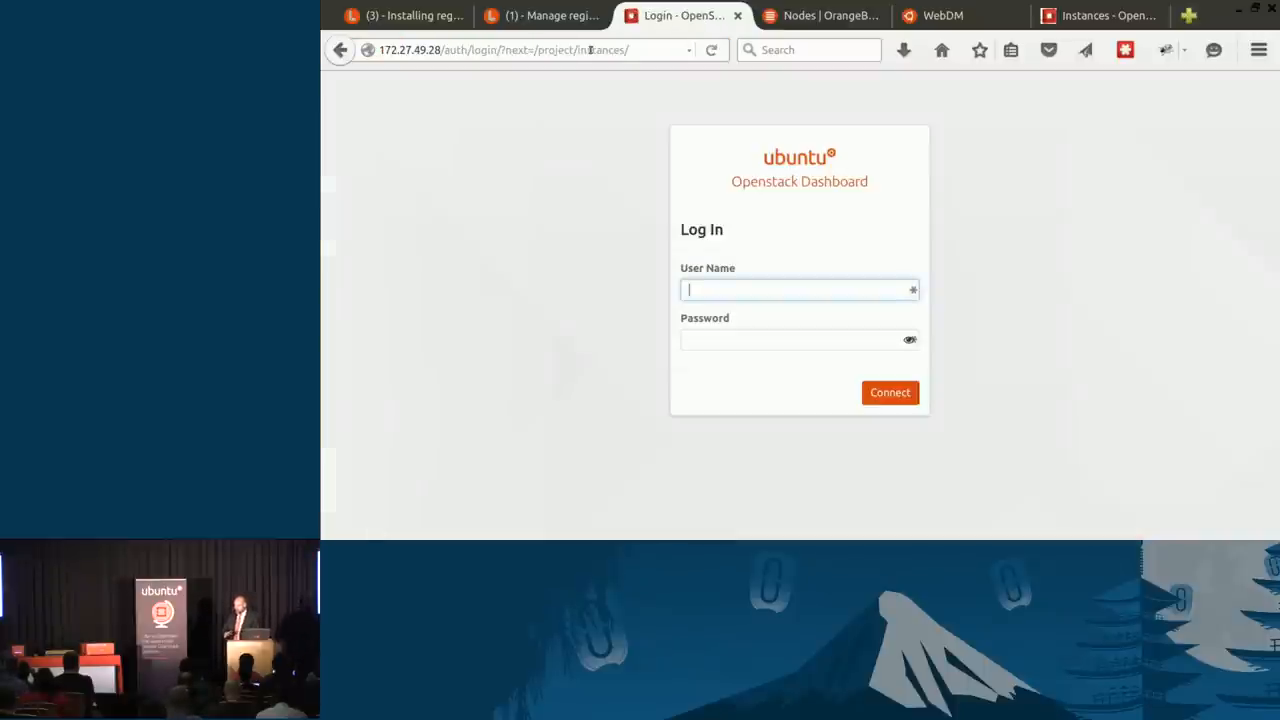
Enter 'ad' as the Horizon user name, then switch to the OrangeBox60 MAAS nodes list
{"action": "type", "text": "ad"}
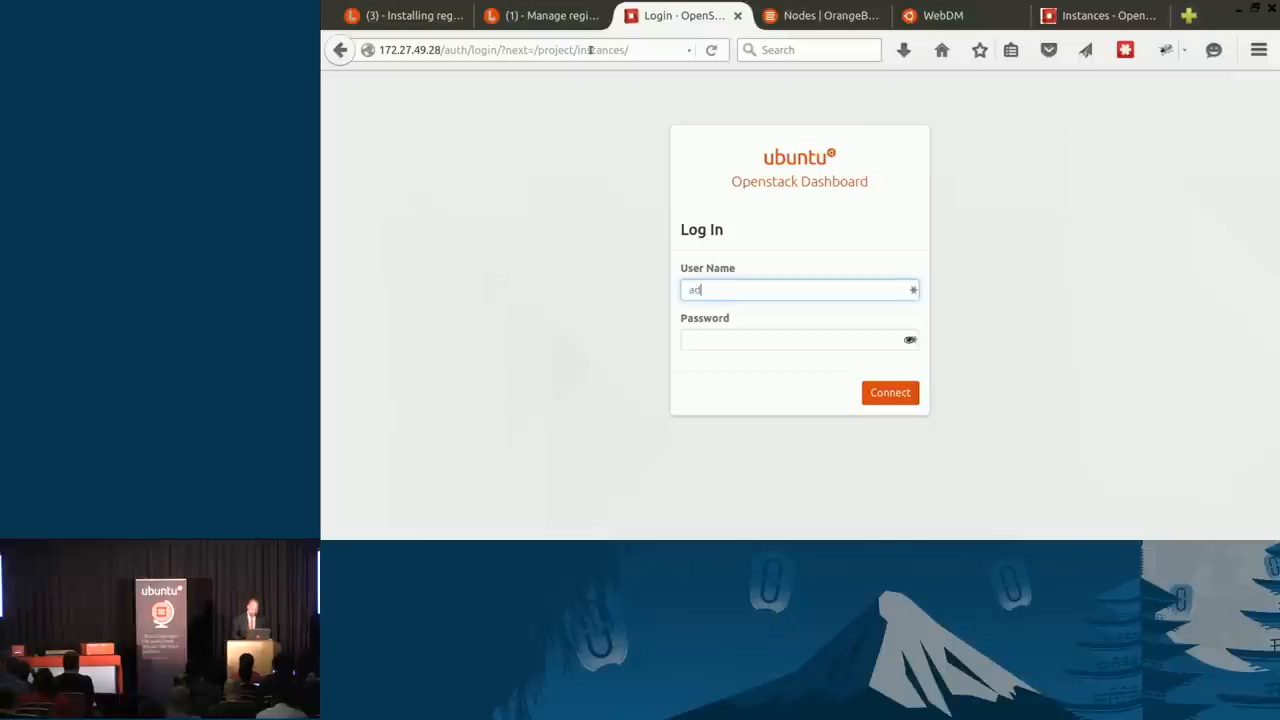
{"action": "left_click", "coordinate": [889, 392]}
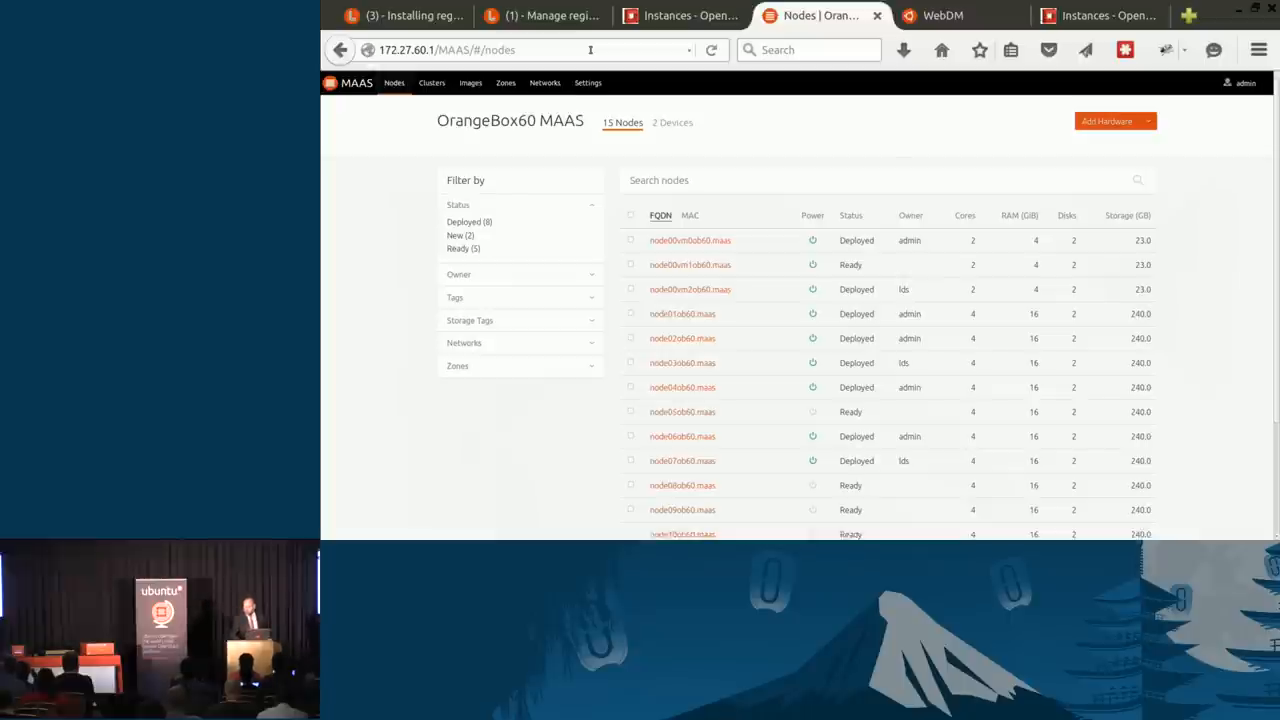
Commission the switch-penguin-power.maas node from its MAAS details page
{"action": "scroll", "scroll_direction": "down", "scroll_amount": 3}
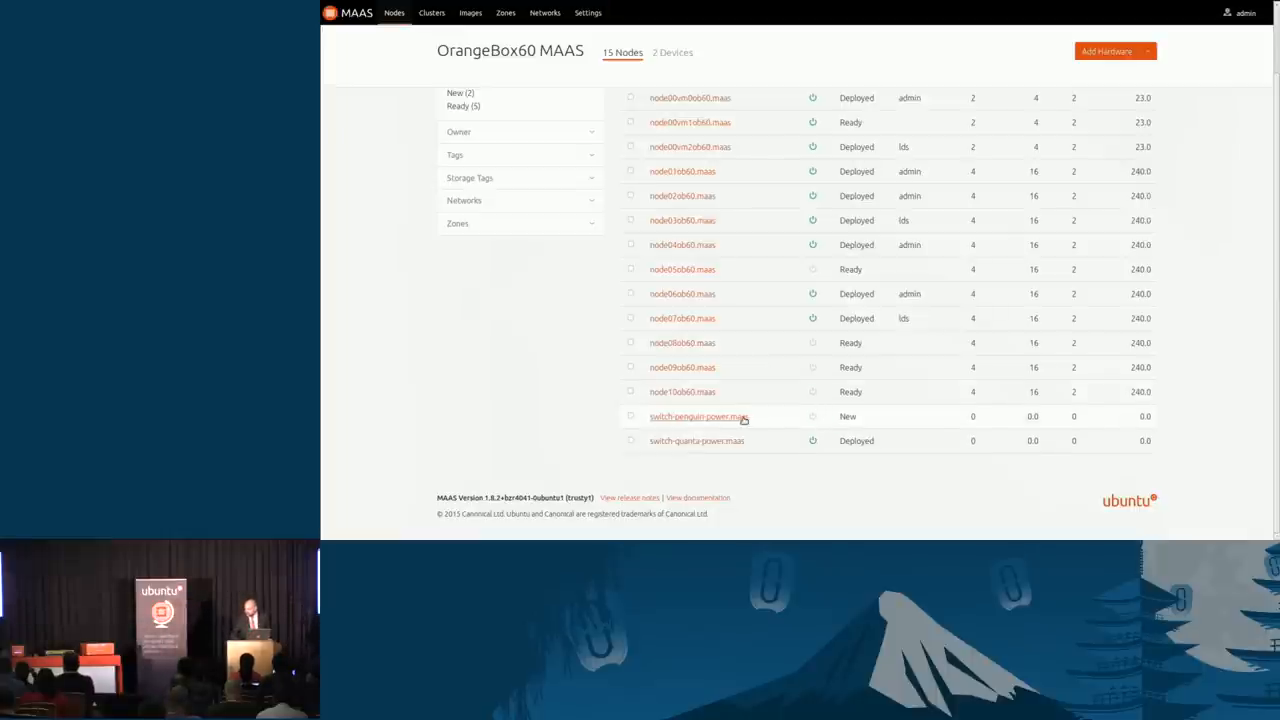
{"action": "left_click", "coordinate": [697, 416]}
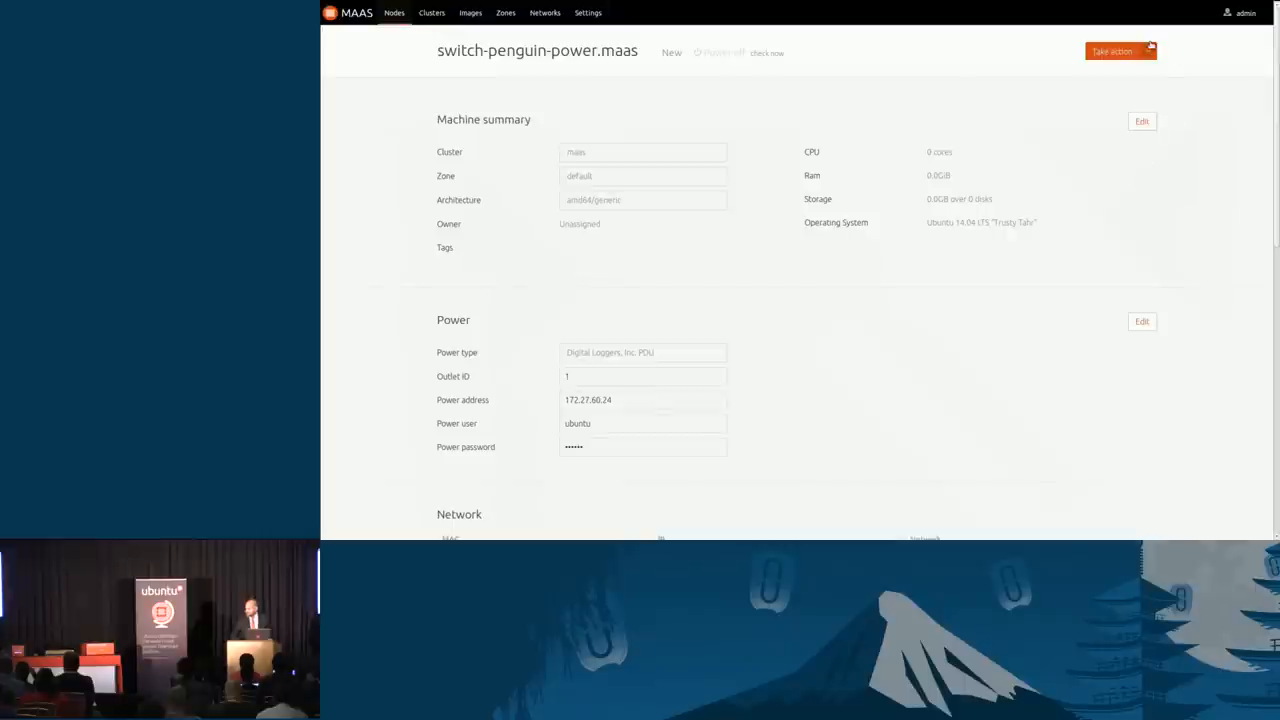
{"action": "left_click", "coordinate": [1113, 51]}
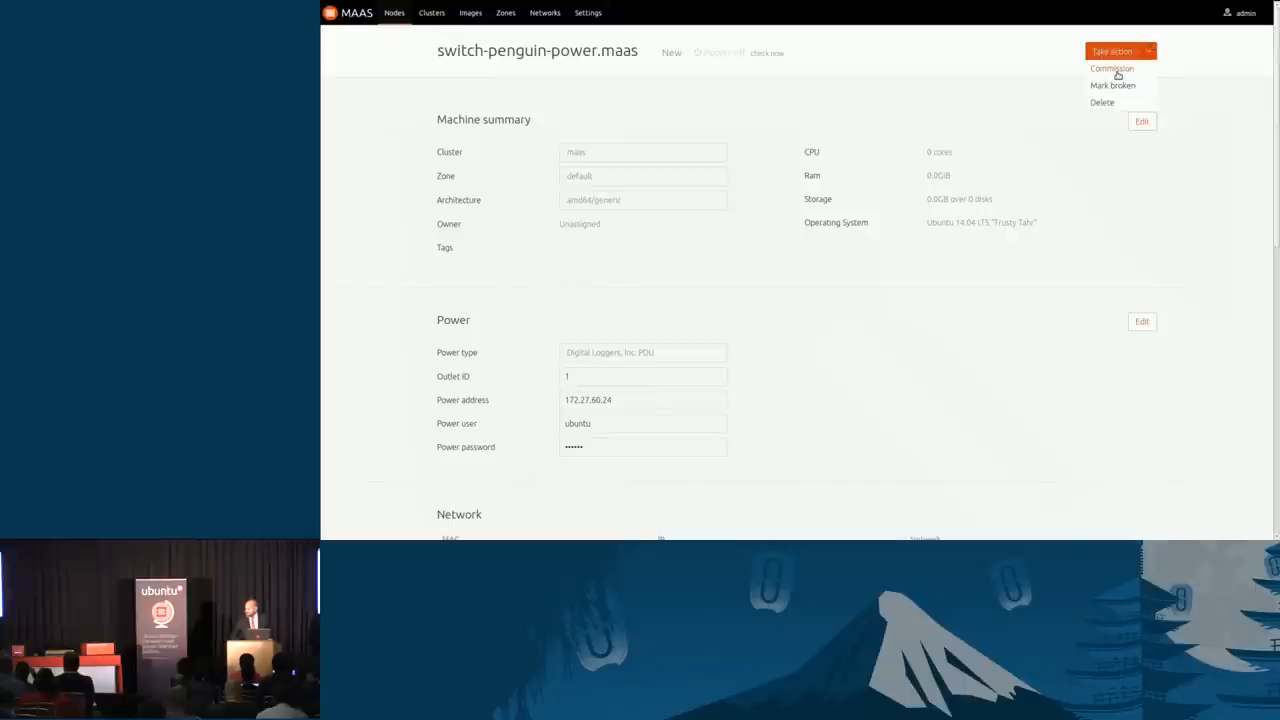
{"action": "left_click", "coordinate": [1112, 68]}
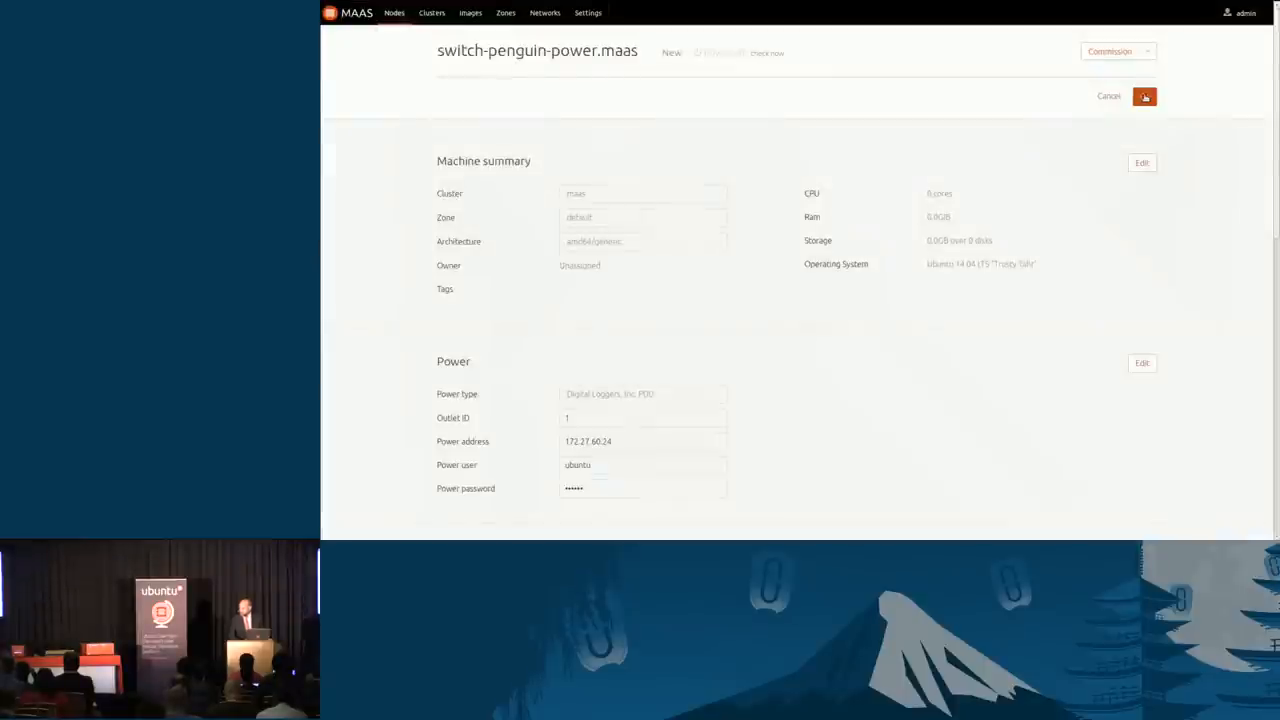
{"action": "left_click", "coordinate": [1143, 96]}
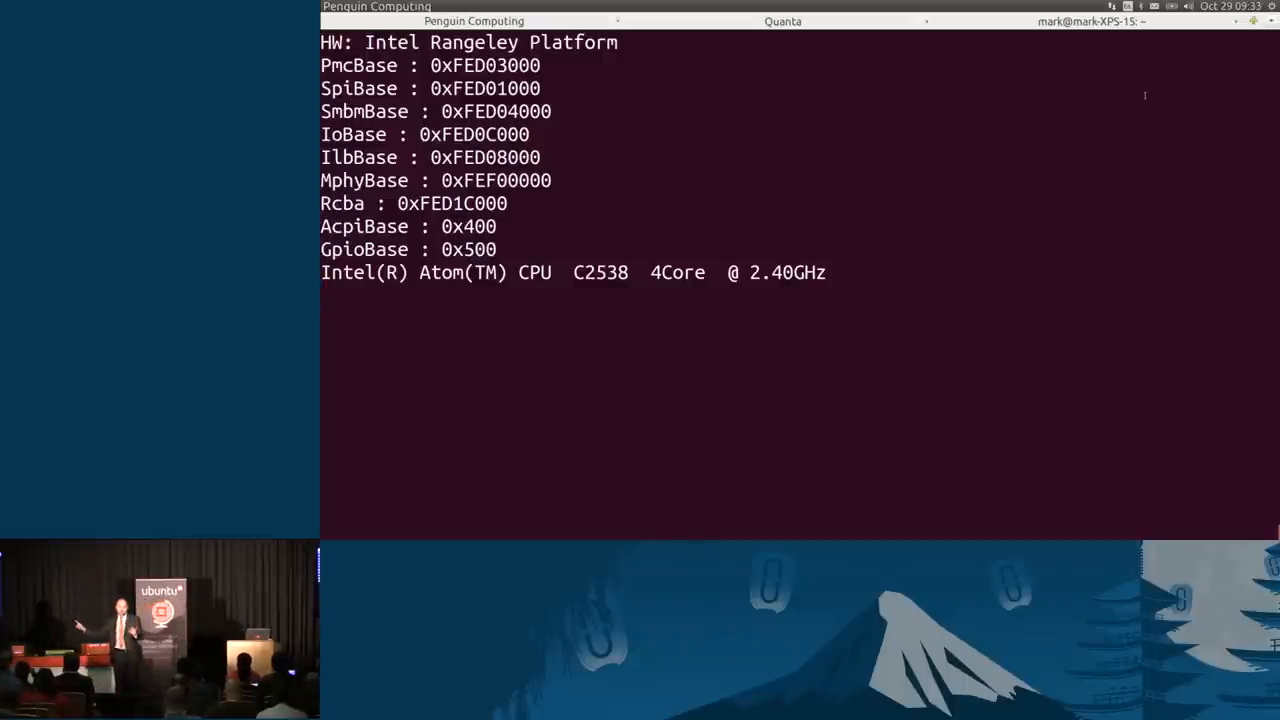
Boot the Penguin Computing switch from the 'ONIE: Install OS' GRUB entry
{"action": "key", "text": "Return"}
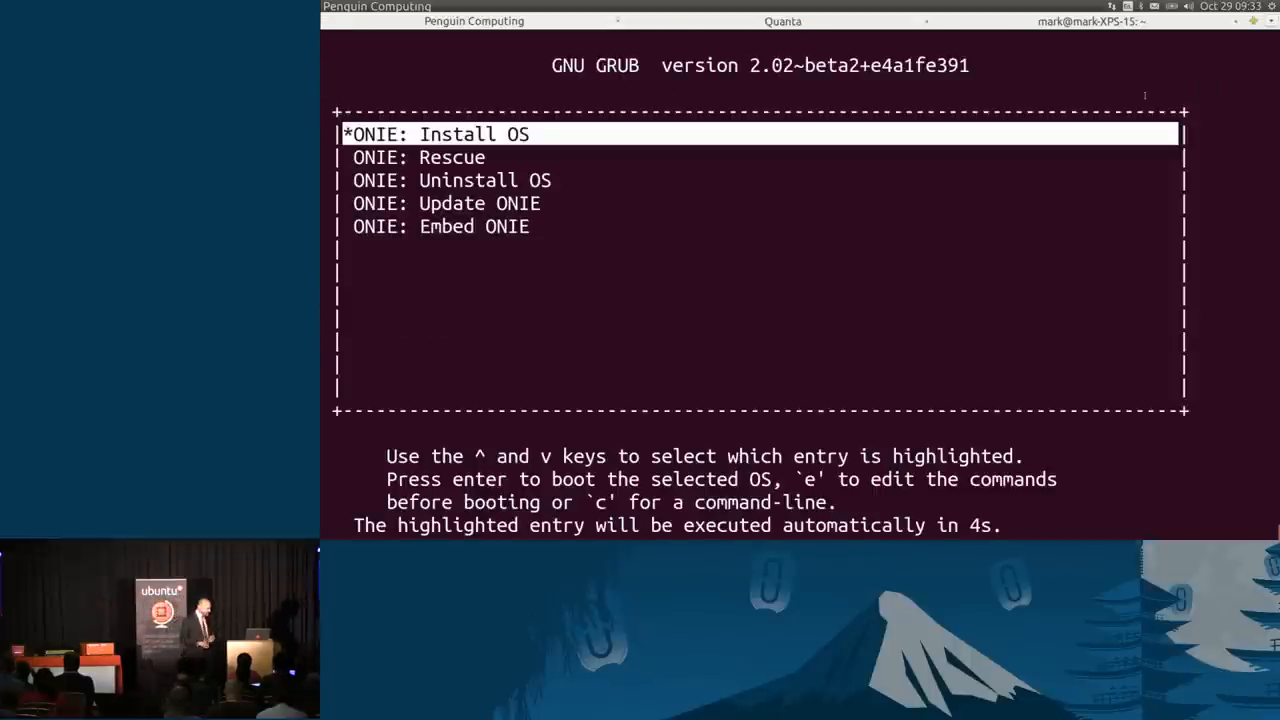
{"action": "key", "text": "Down"}
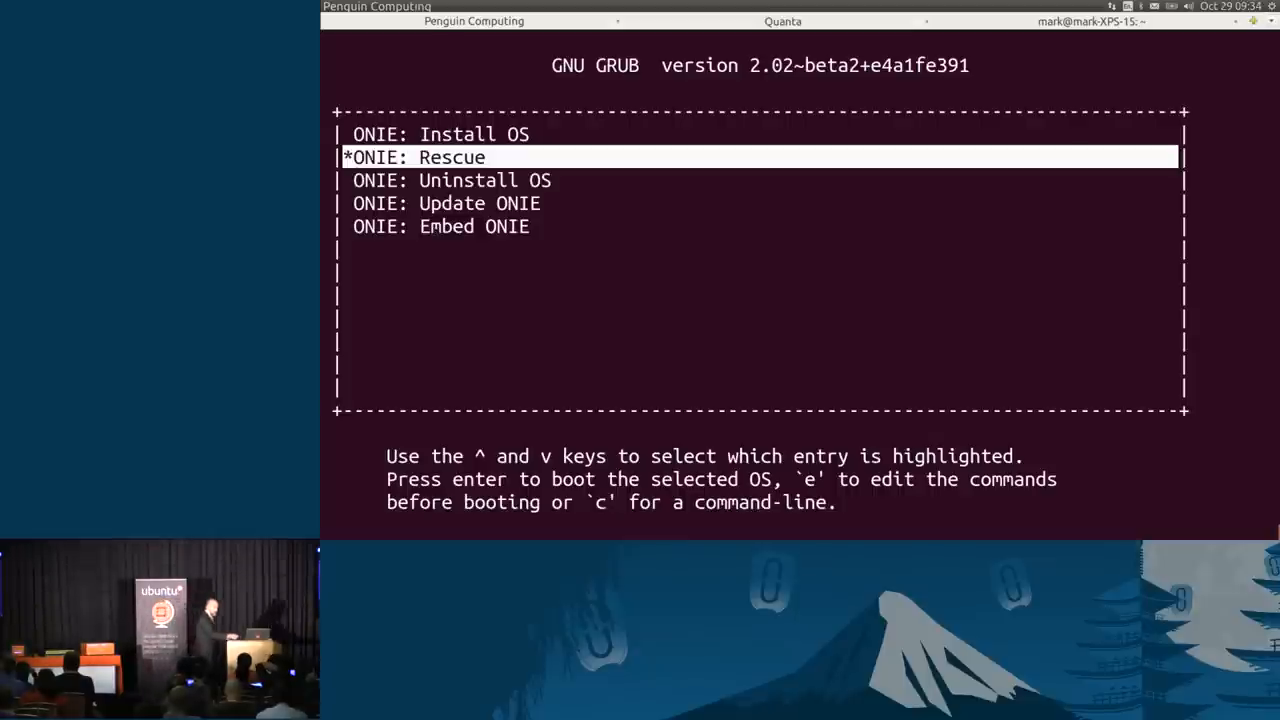
{"action": "key", "text": "Up"}
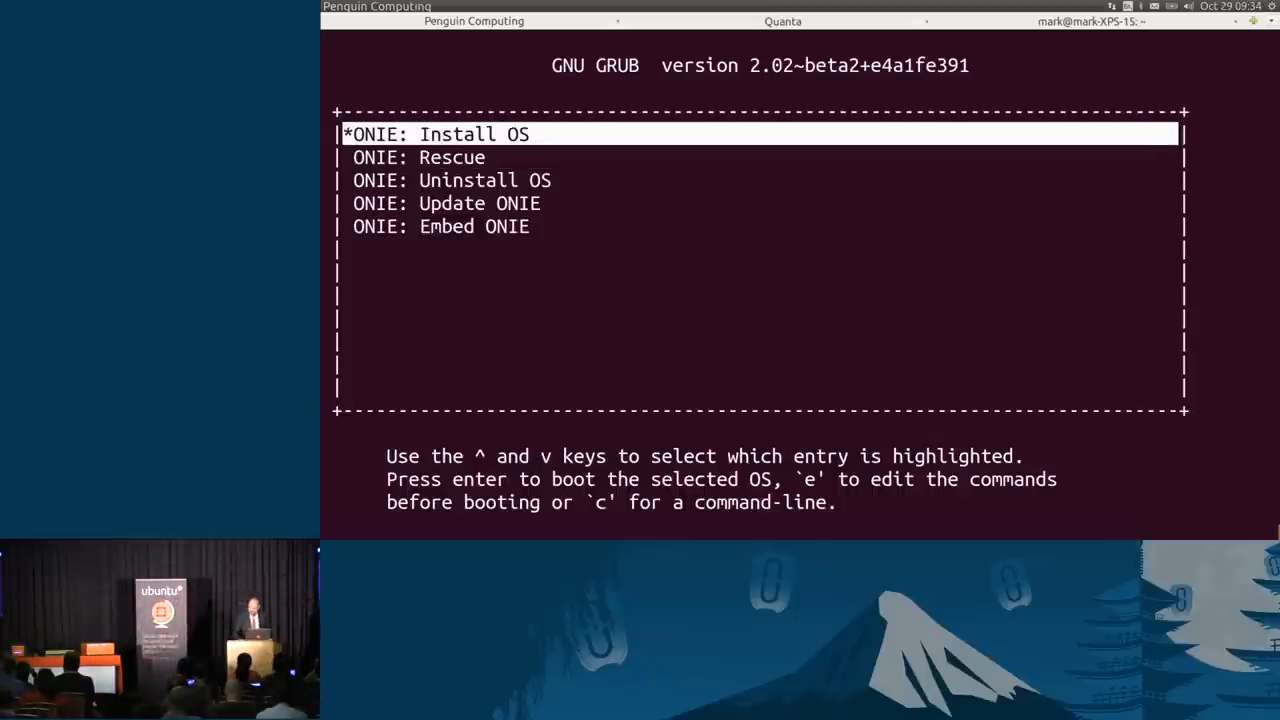
{"action": "key", "text": "Return"}
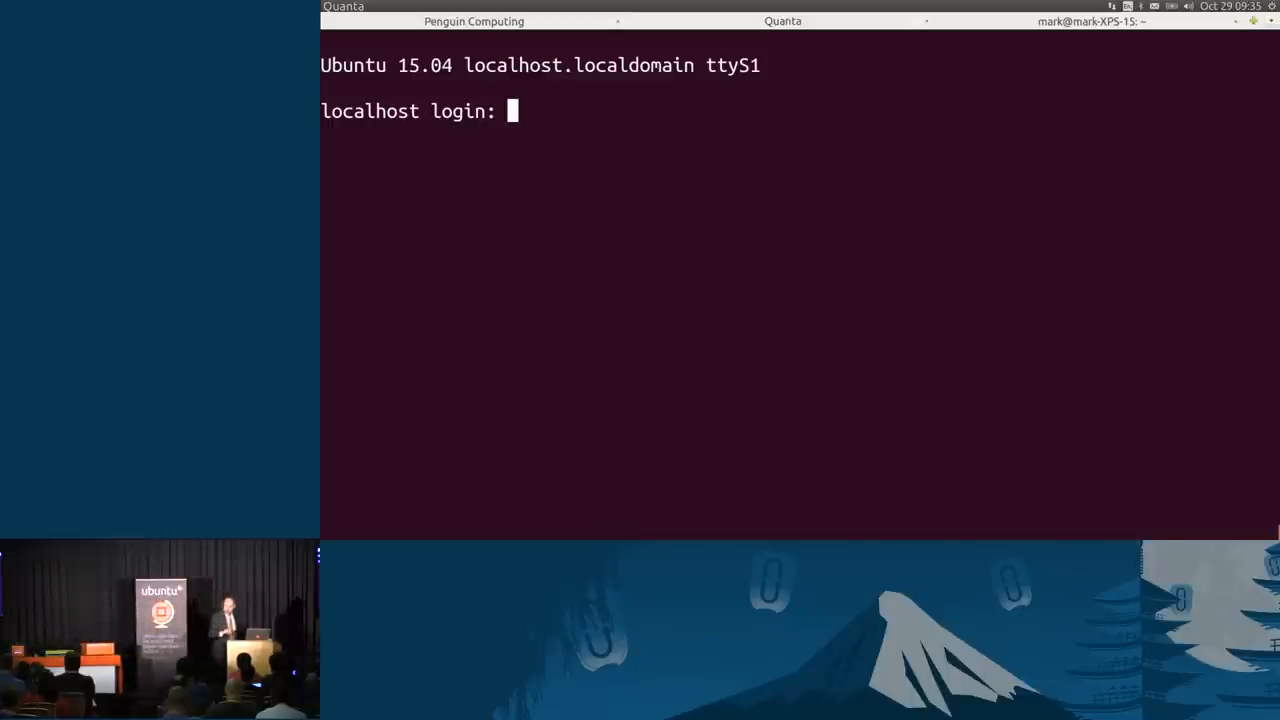
Log in to the Quanta switch as 'ubuntu'
{"action": "type", "text": "ubun"}
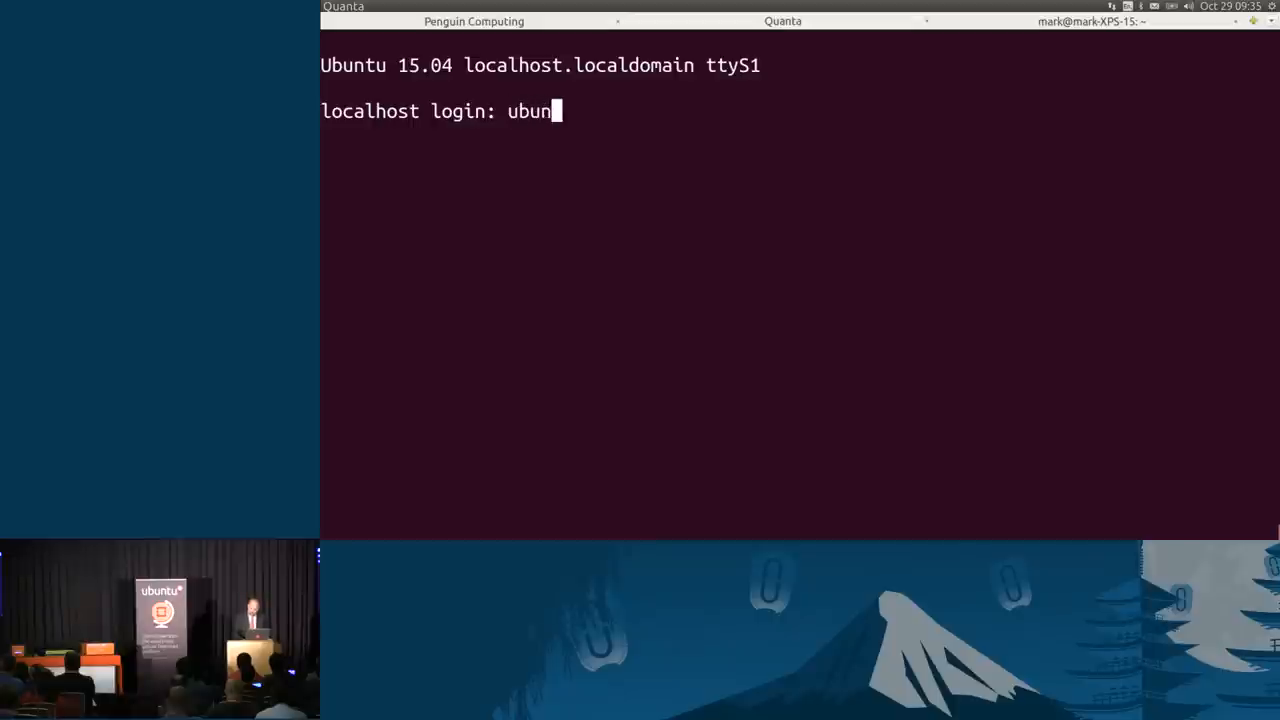
{"action": "key", "text": "Return"}
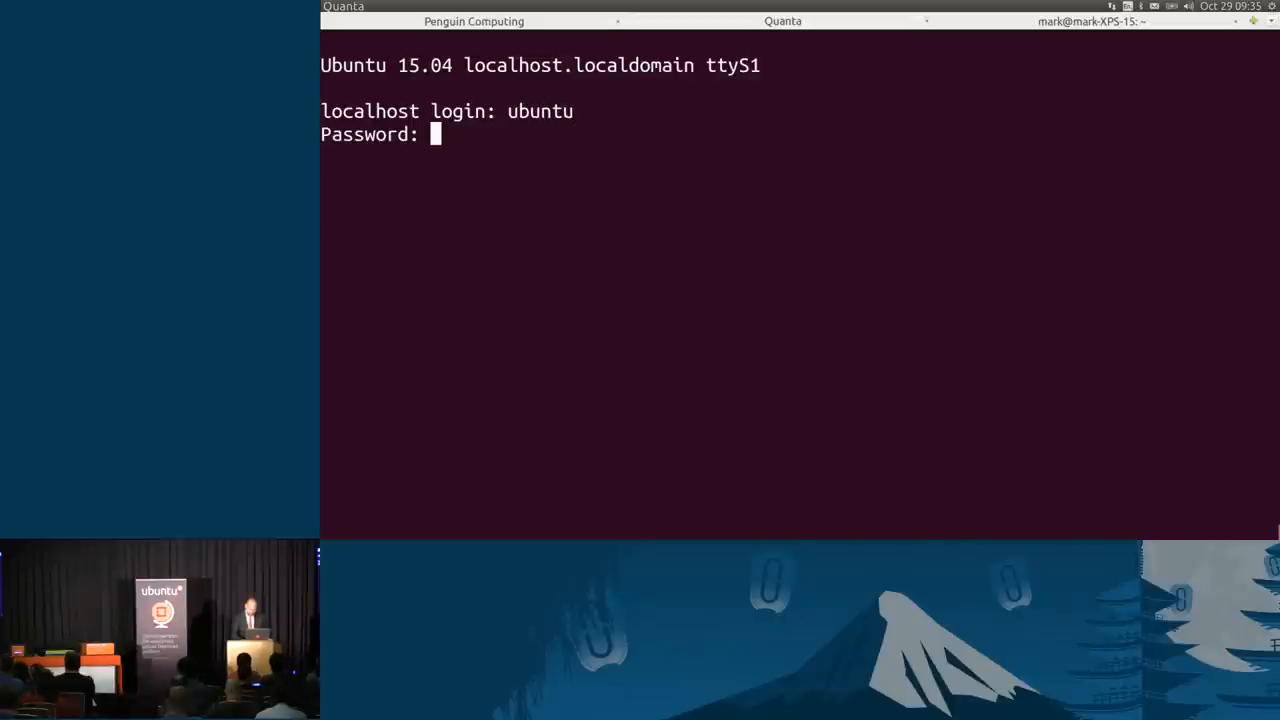
{"action": "key", "text": "Return"}
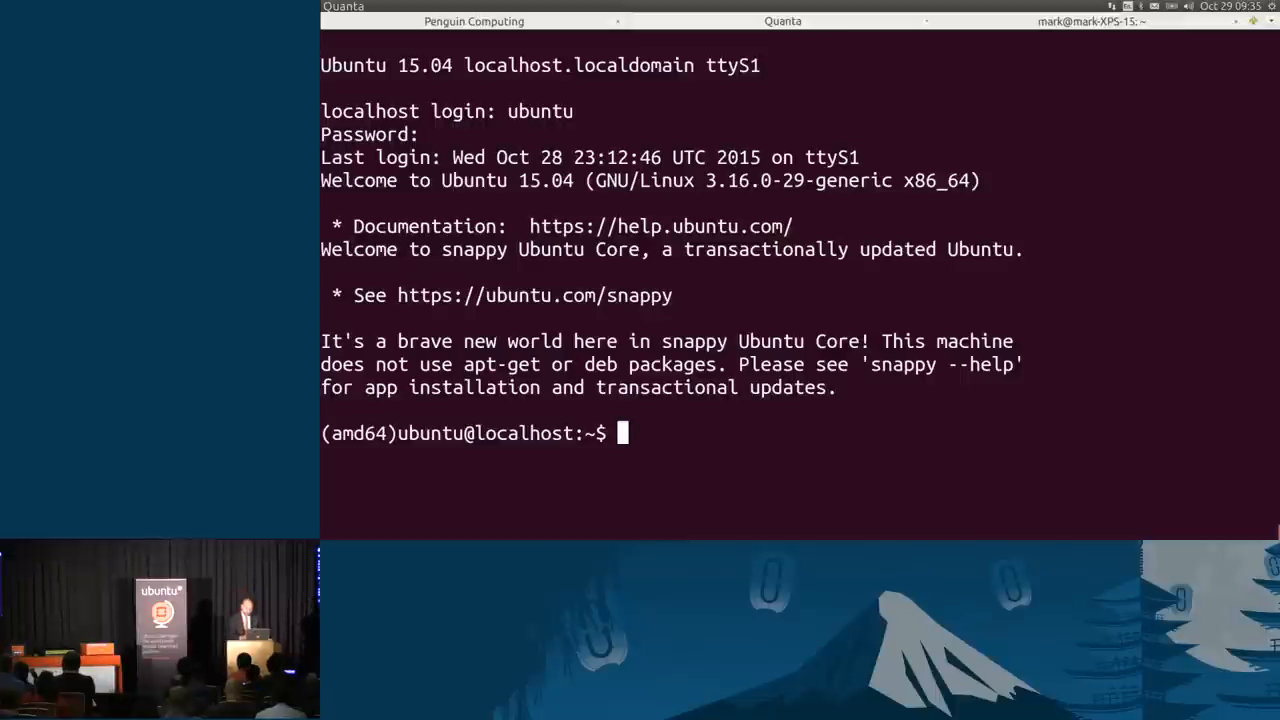
Run 'sudo apt-get update', then 'snappy list' to show the installed snaps
{"action": "type", "text": "sudo apt-get u"}
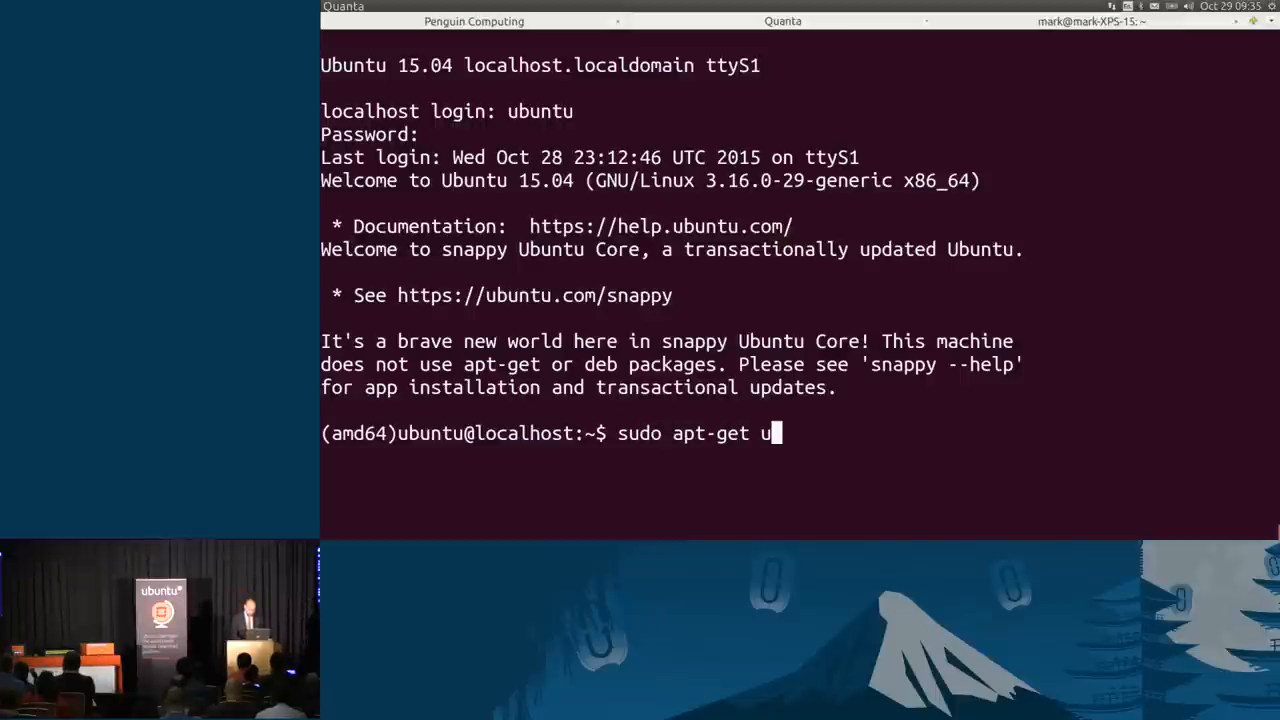
{"action": "key", "text": "Return"}
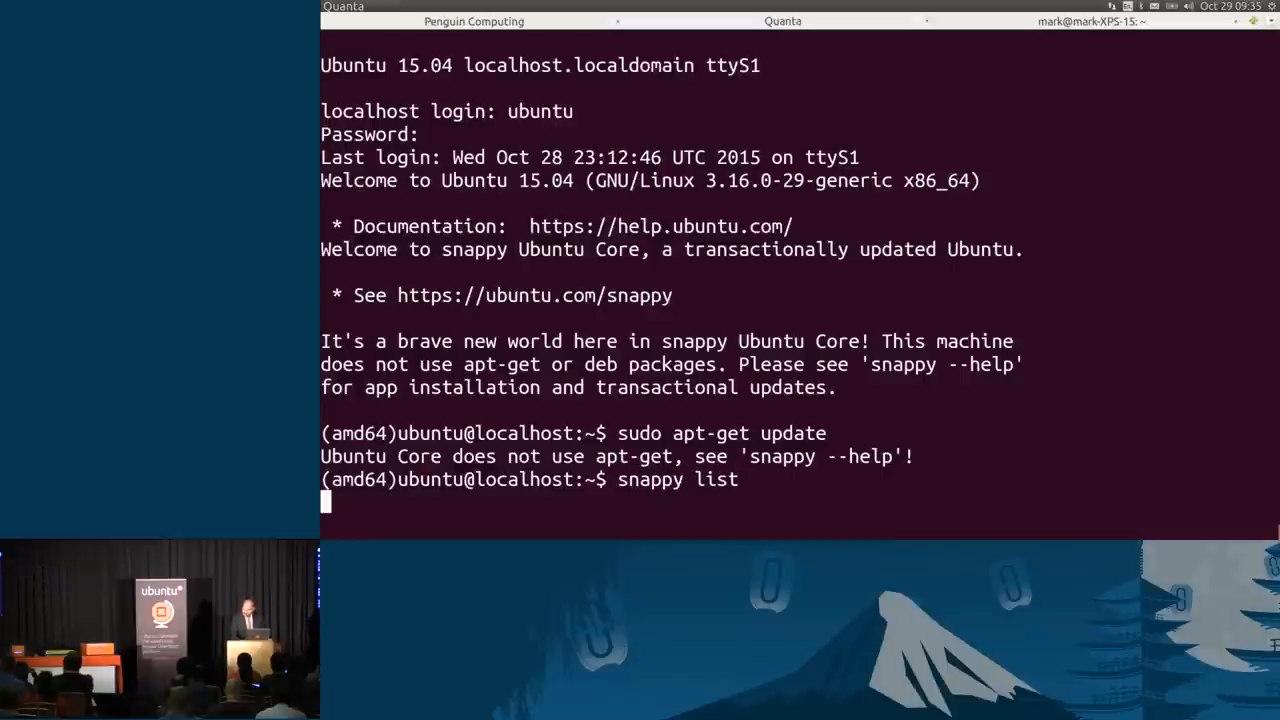
{"action": "key", "text": "Return"}
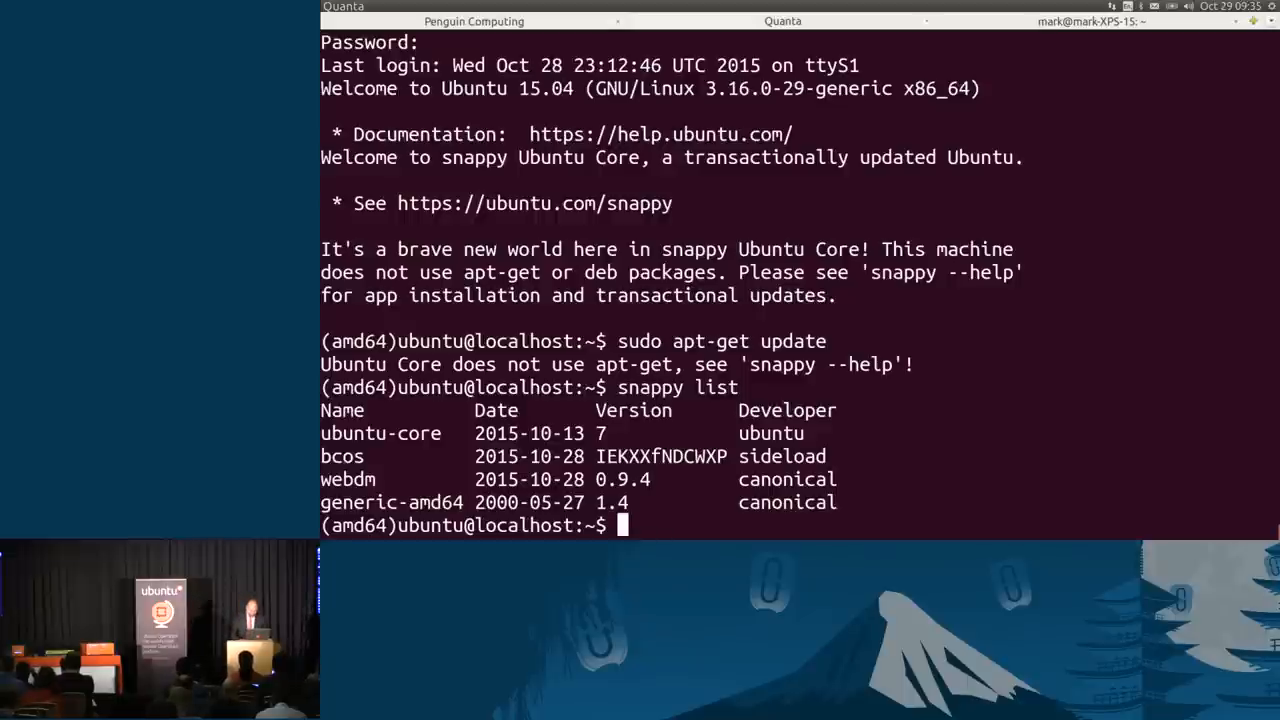
Launch 'sudo bcos.bcos-cli' and run 'show hardware' to see the BCM-56854 details
{"action": "type", "text": "sudo"}
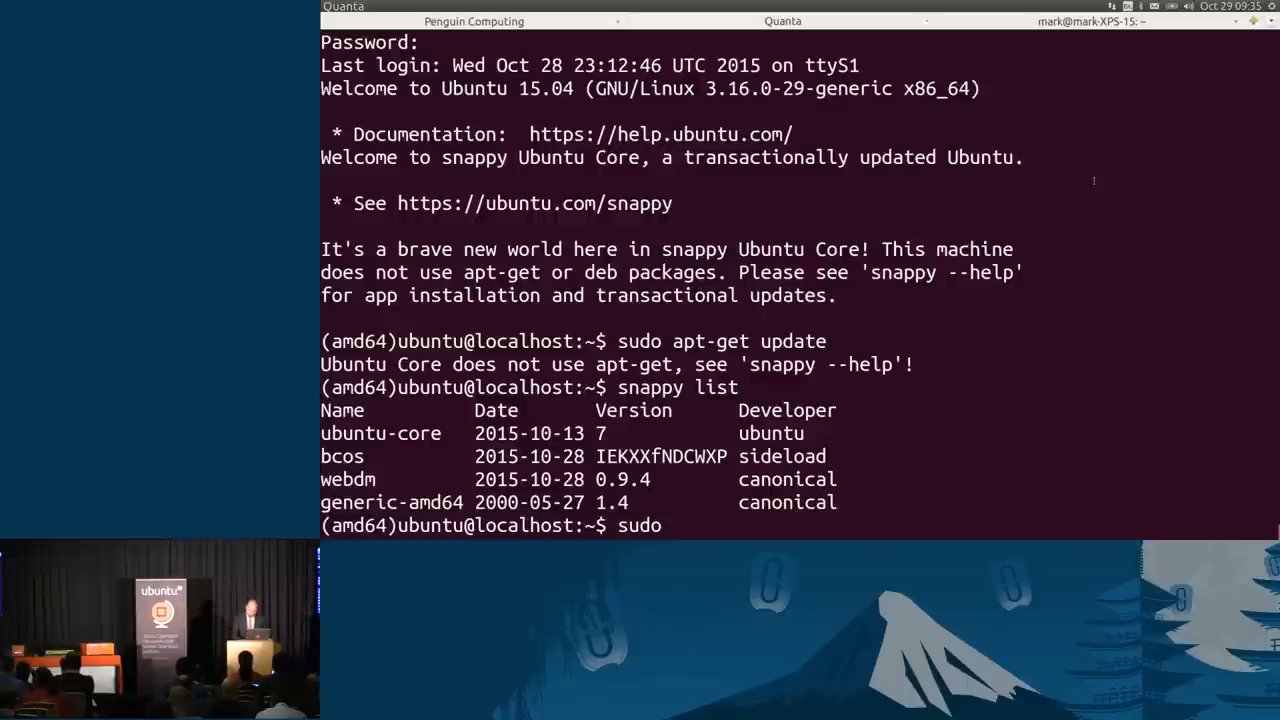
{"action": "type", "text": "bcos."}
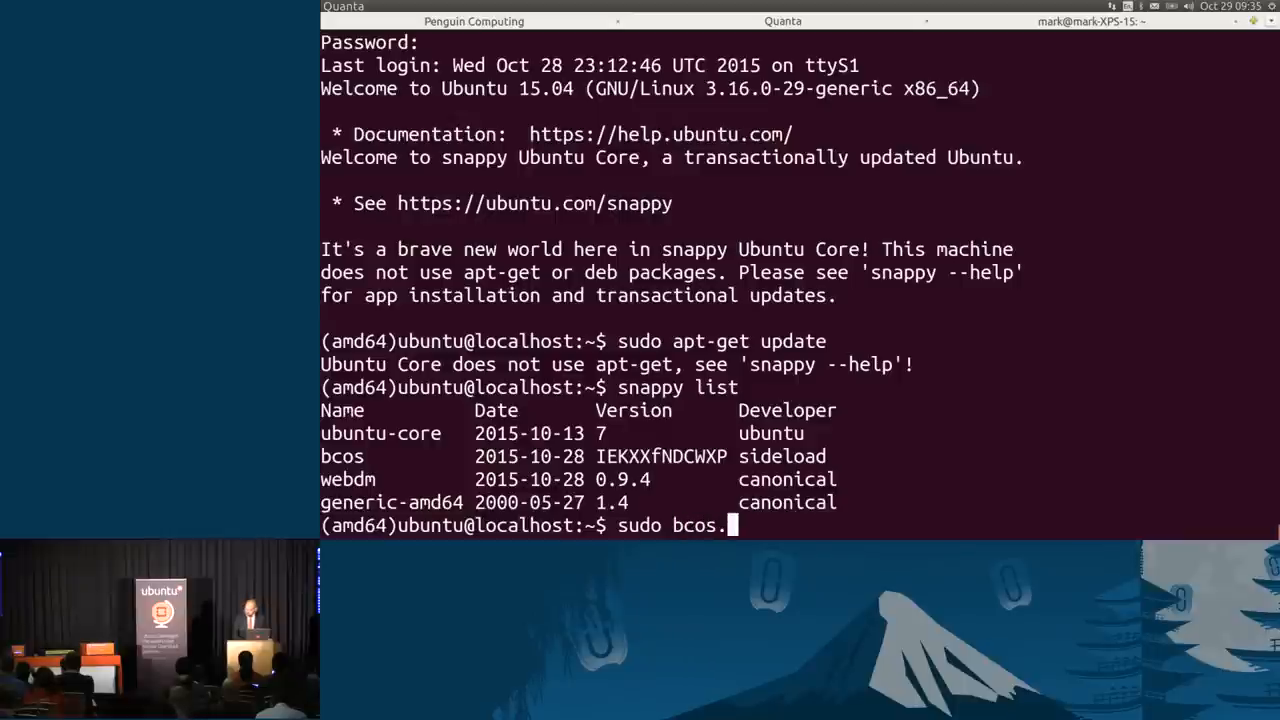
{"action": "type", "text": ".bcos-c"}
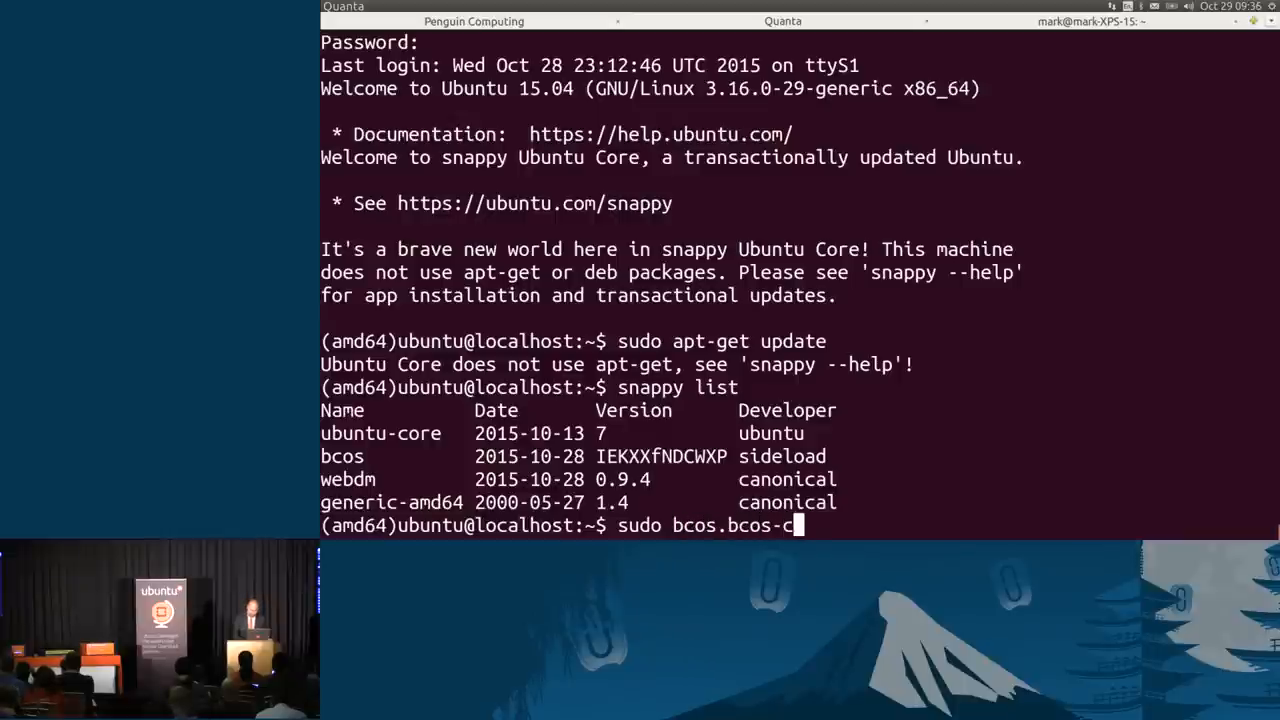
{"action": "key", "text": "Return"}
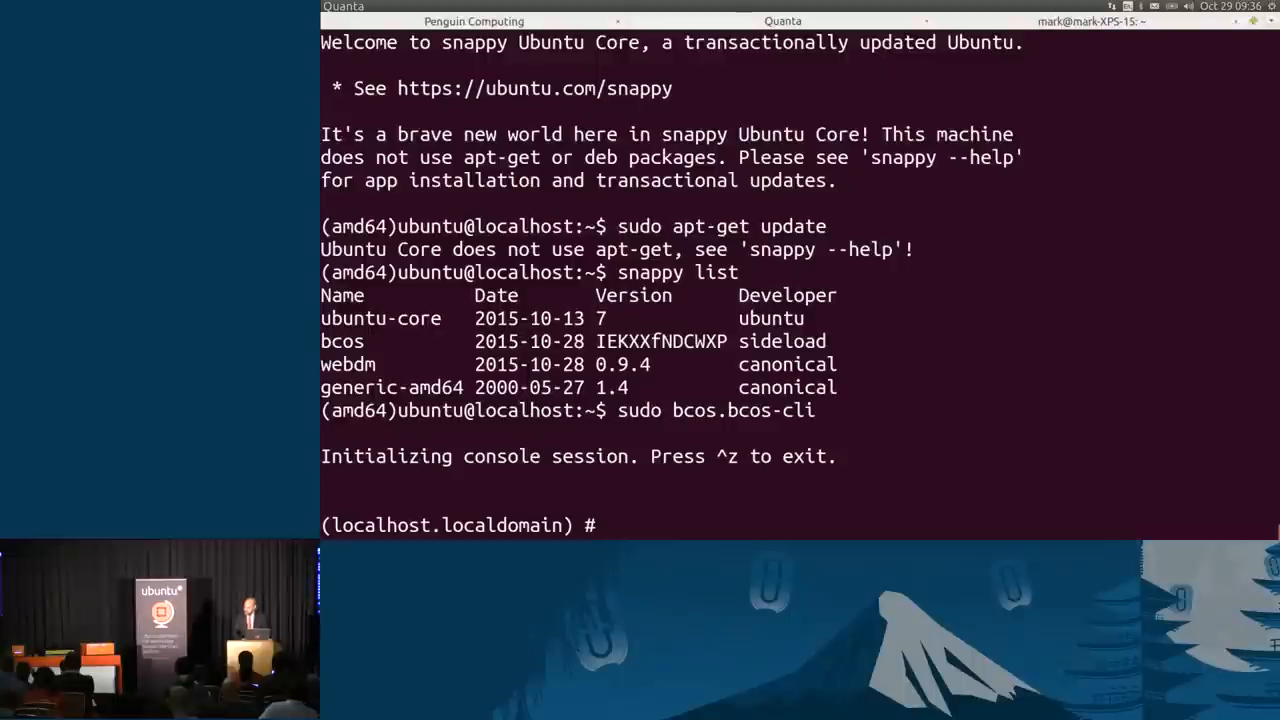
{"action": "type", "text": "show har"}
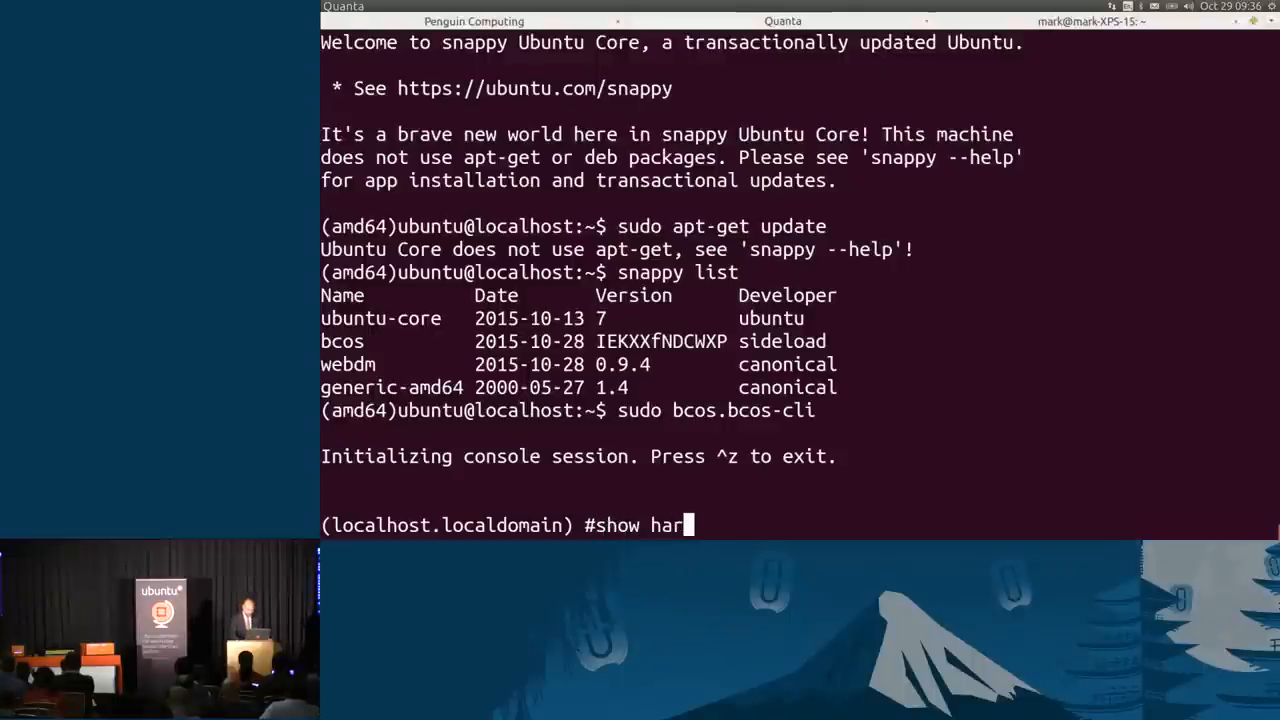
{"action": "key", "text": "Return"}
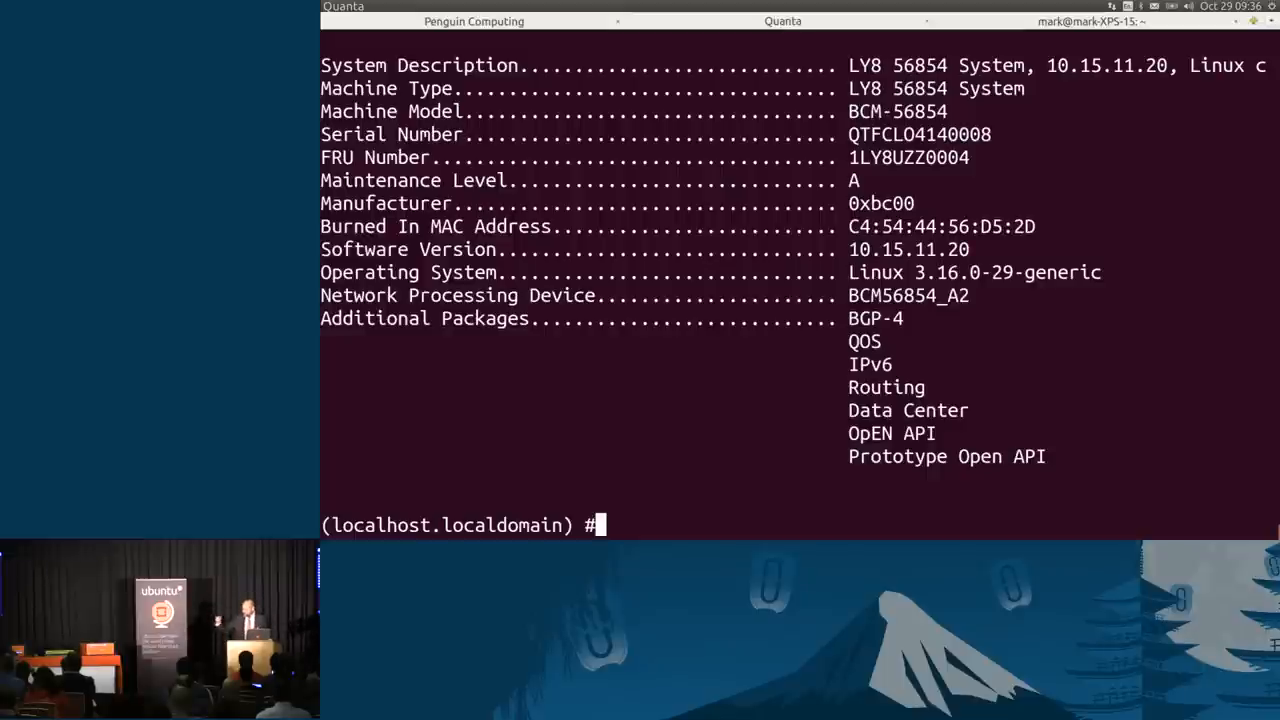
Run 'show port all', paging through all ports, then 'show mac-addr-table'
{"action": "type", "text": "sh"}
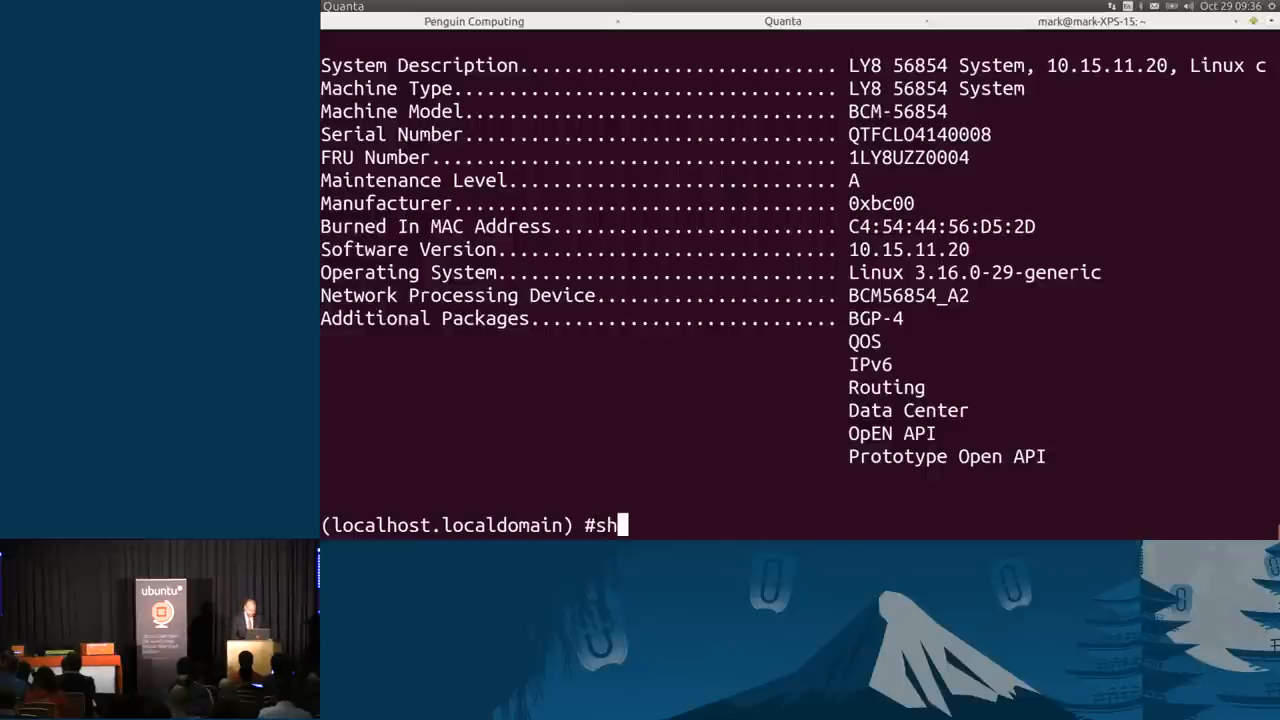
{"action": "type", "text": "ow port"}
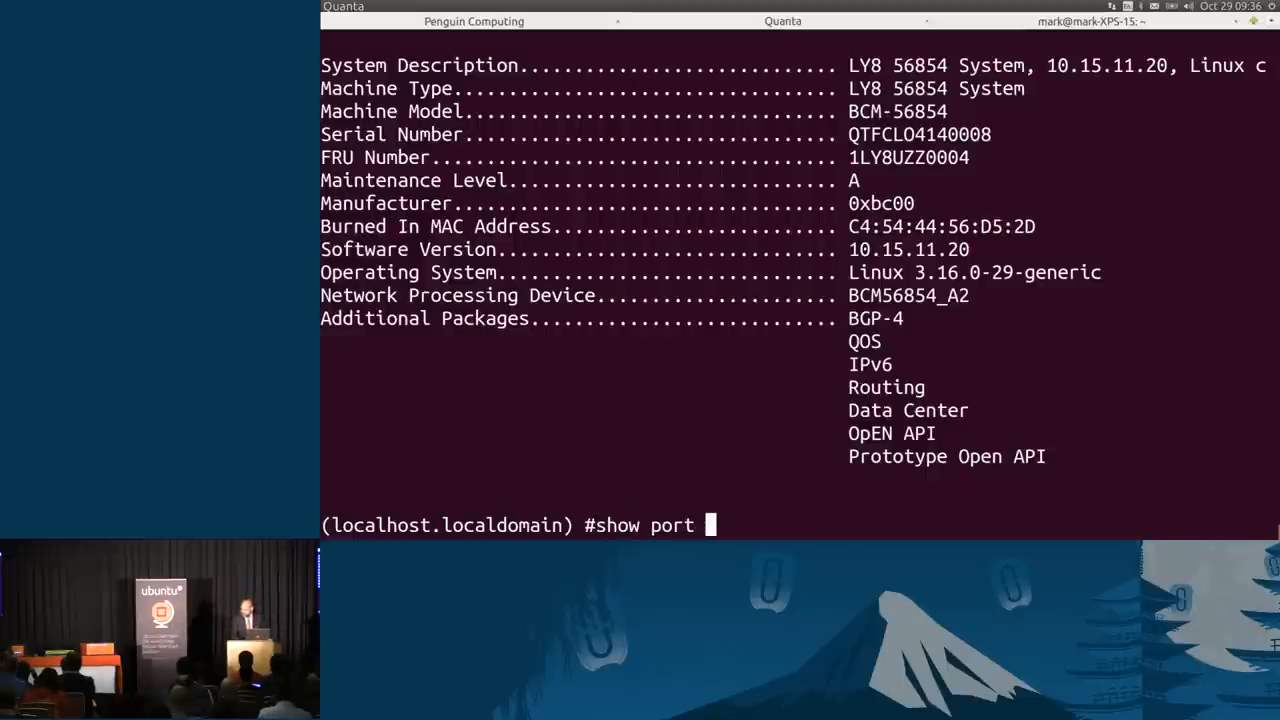
{"action": "key", "text": "Return"}
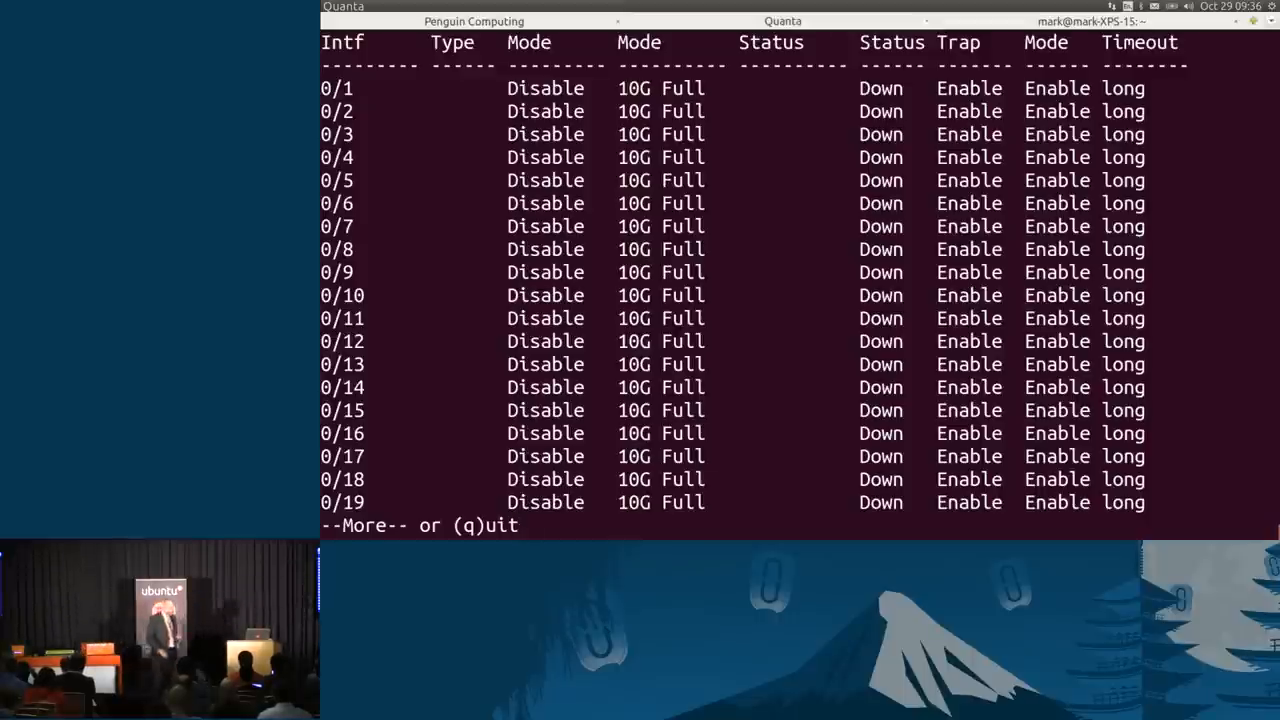
{"action": "key", "text": "space"}
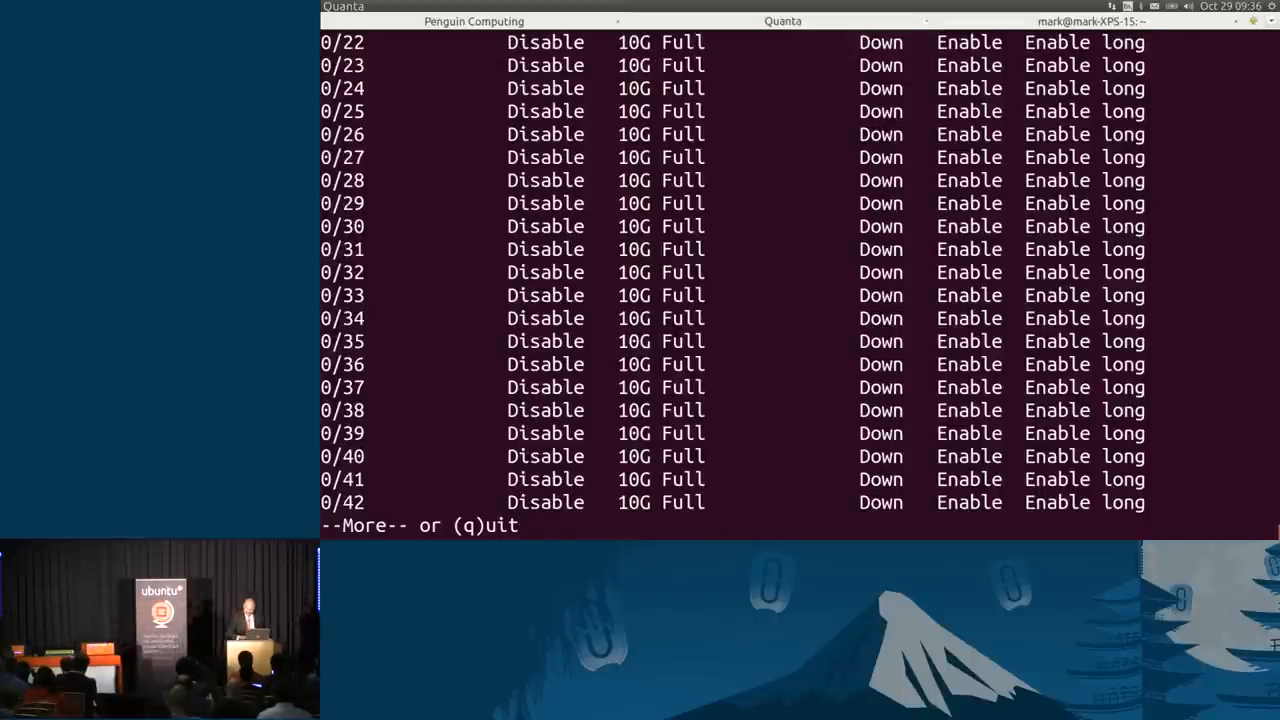
{"action": "key", "text": "space"}
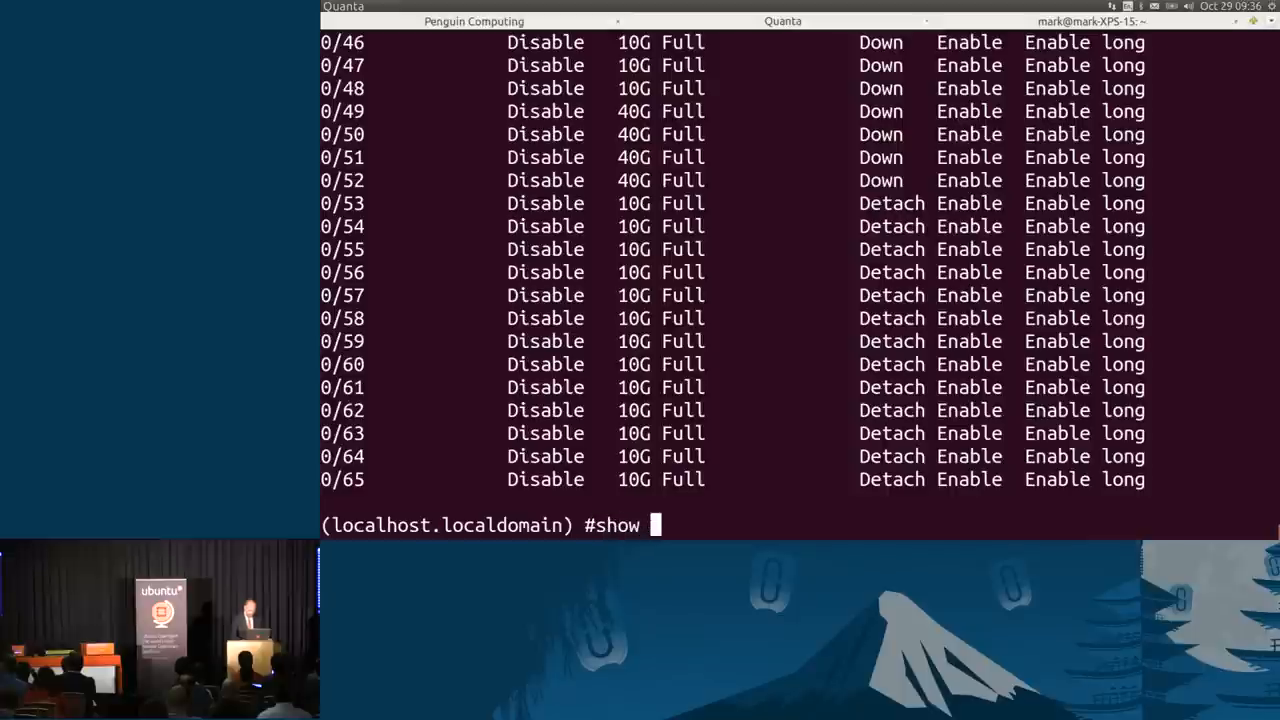
{"action": "type", "text": "mac-a"}
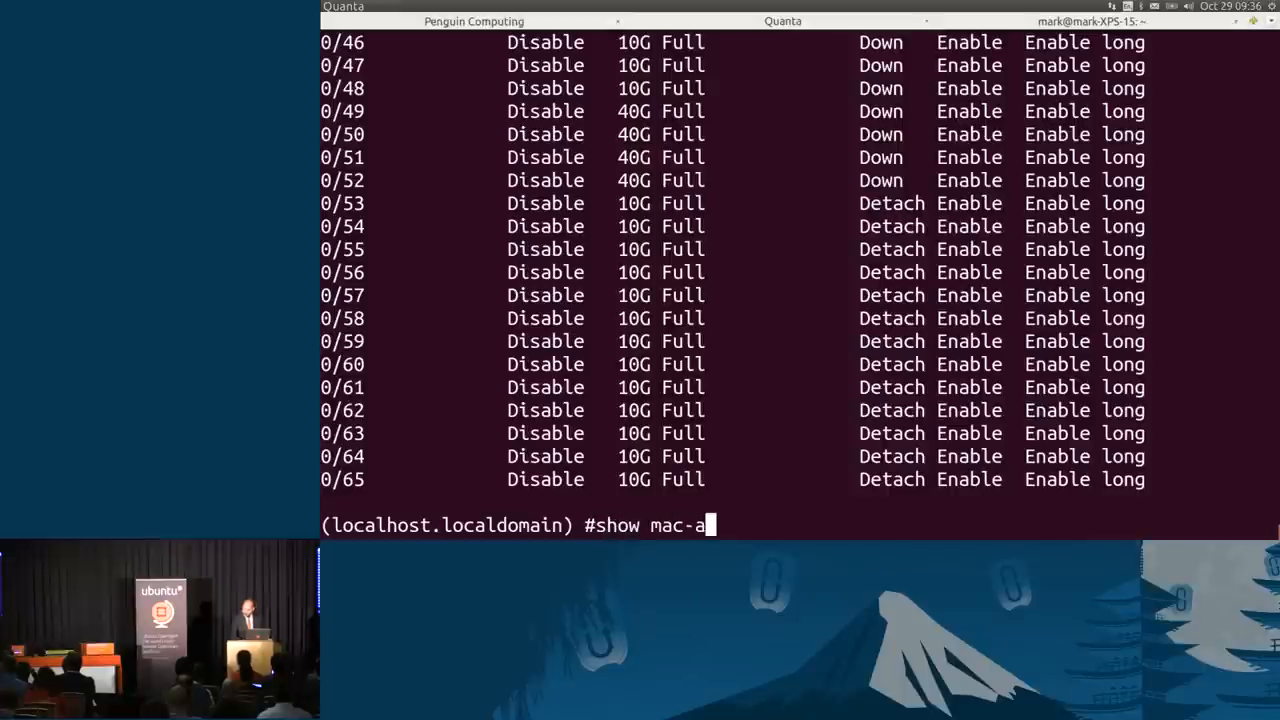
{"action": "key", "text": "Return"}
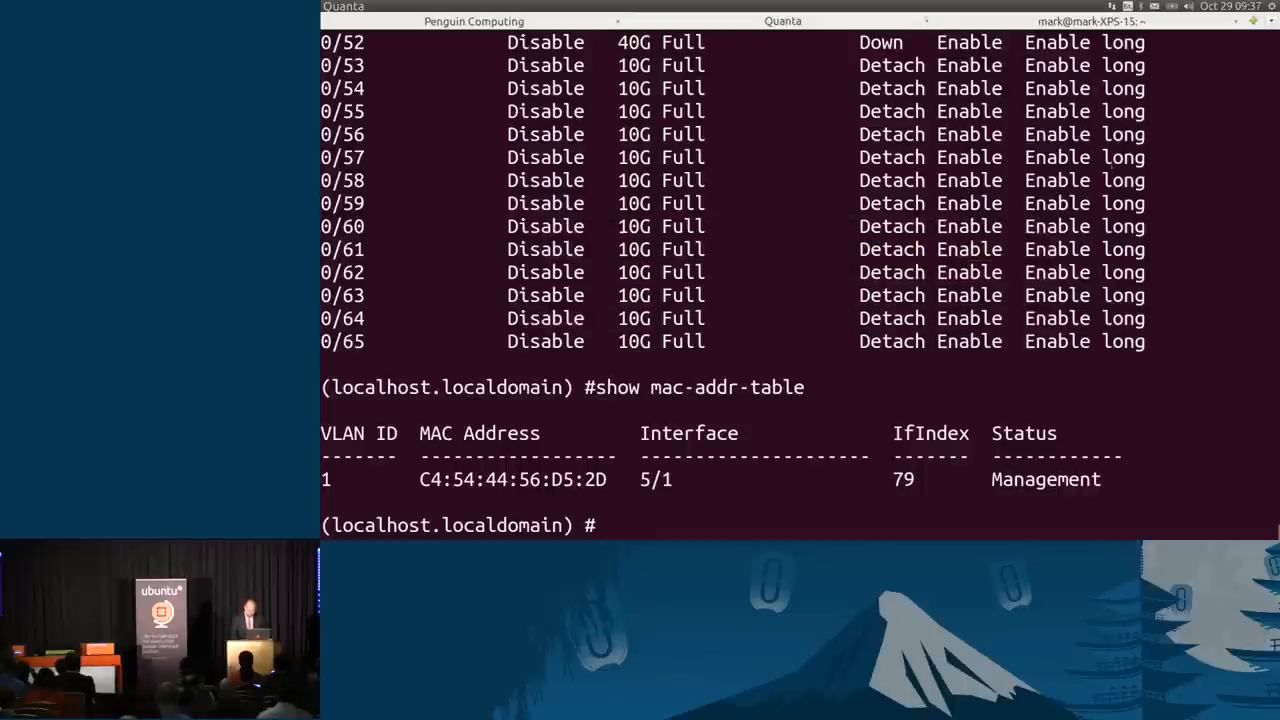
Quit the bcos console, run 'ifconfig eth0' and select the 172.27.61.49 address
{"action": "type", "text": "quit"}
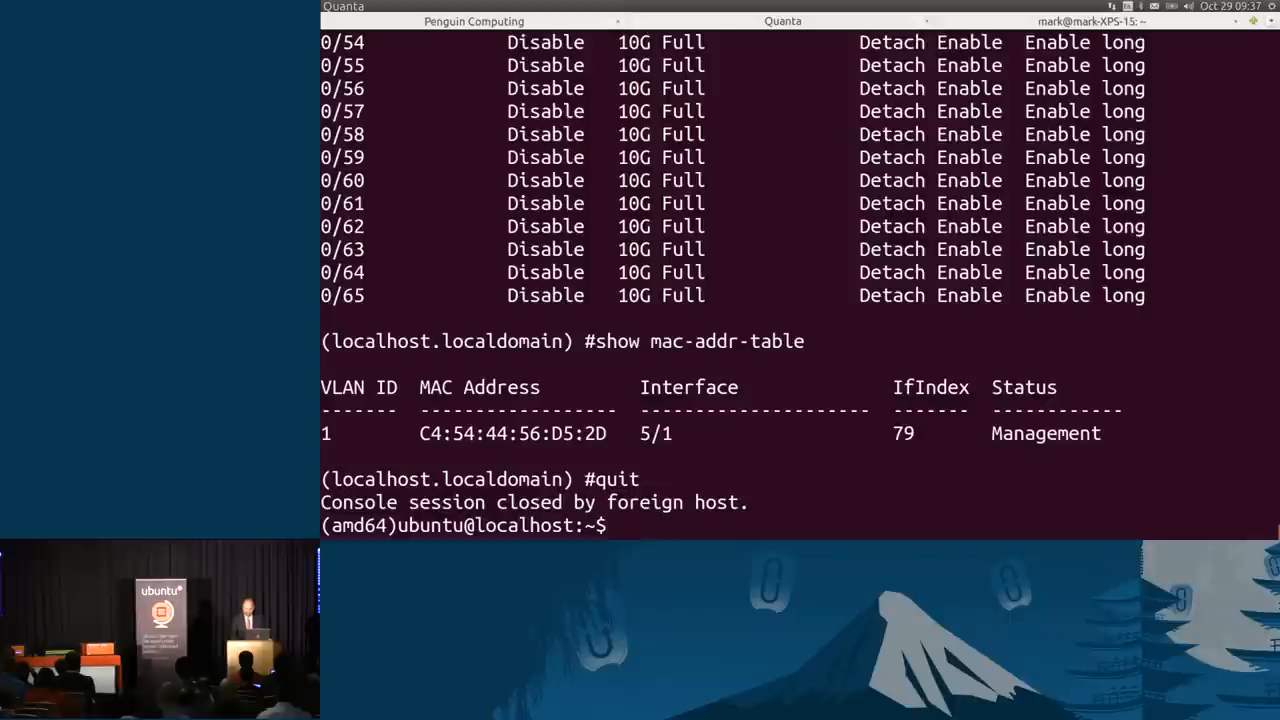
{"action": "type", "text": "ifconfig eth0"}
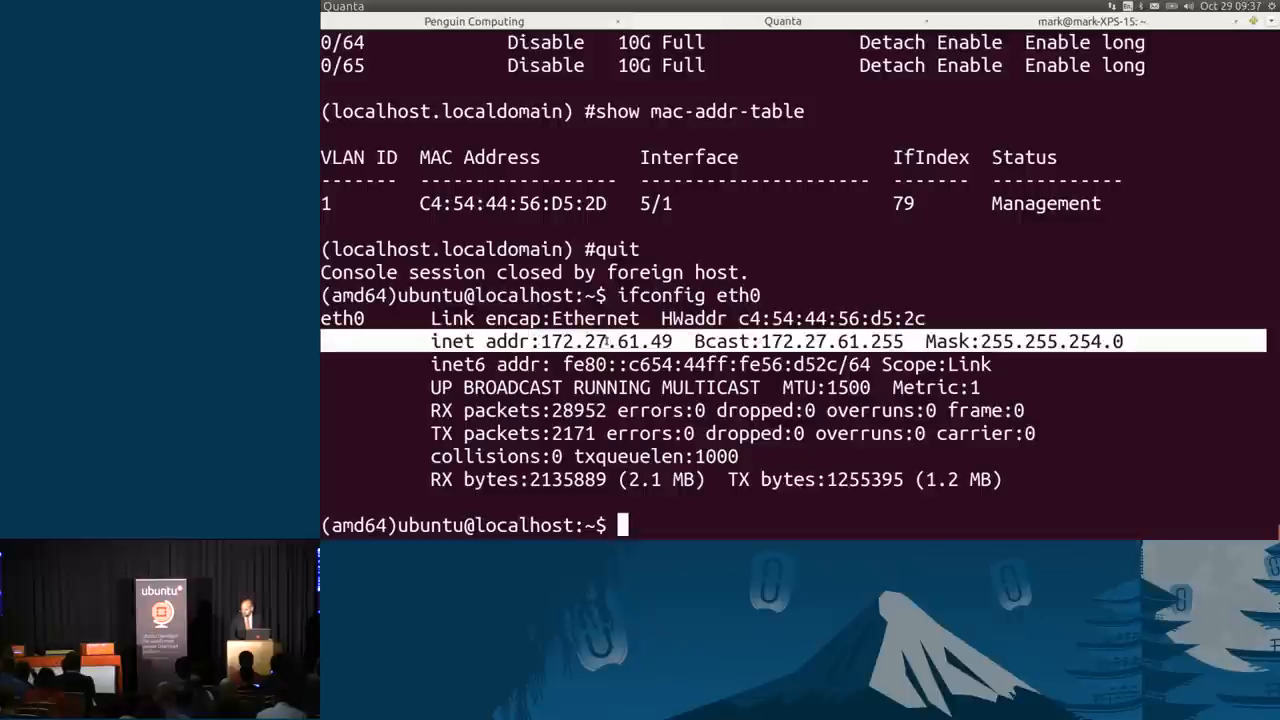
{"action": "double_click", "coordinate": [605, 341]}
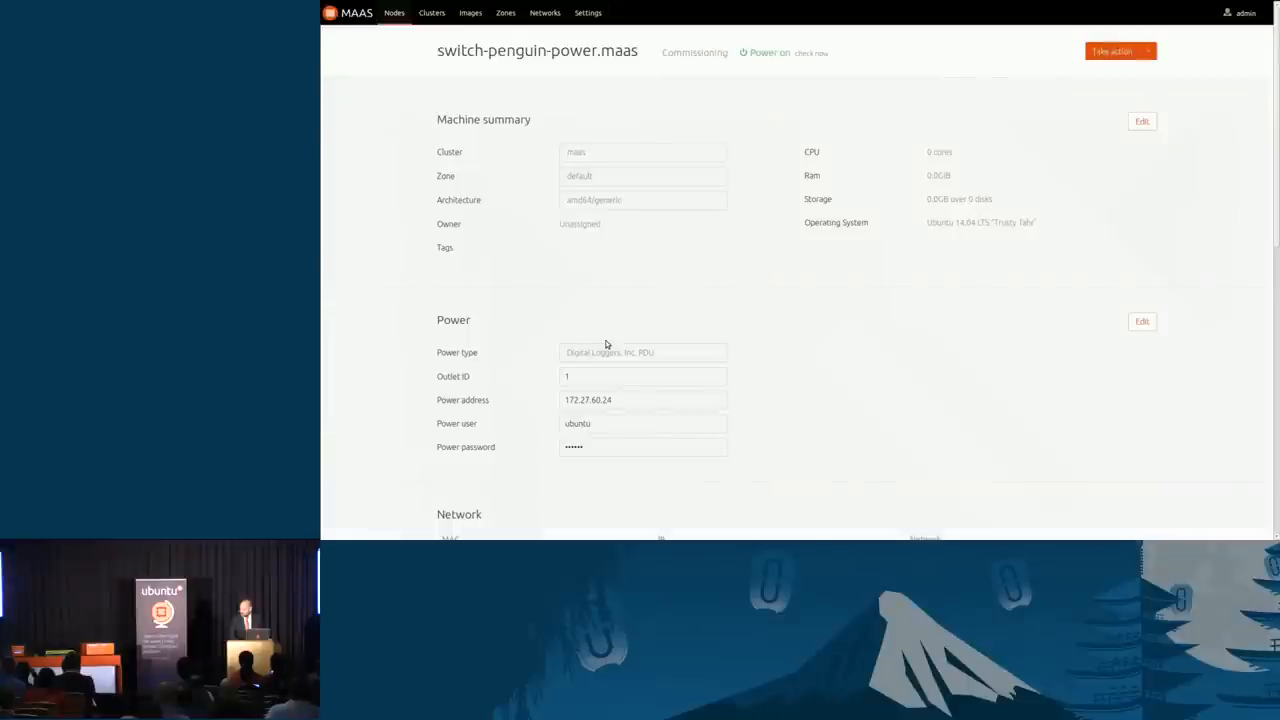
Load WebDM at 172.27.61.49:4200 in the browser
{"action": "left_click", "coordinate": [1188, 15]}
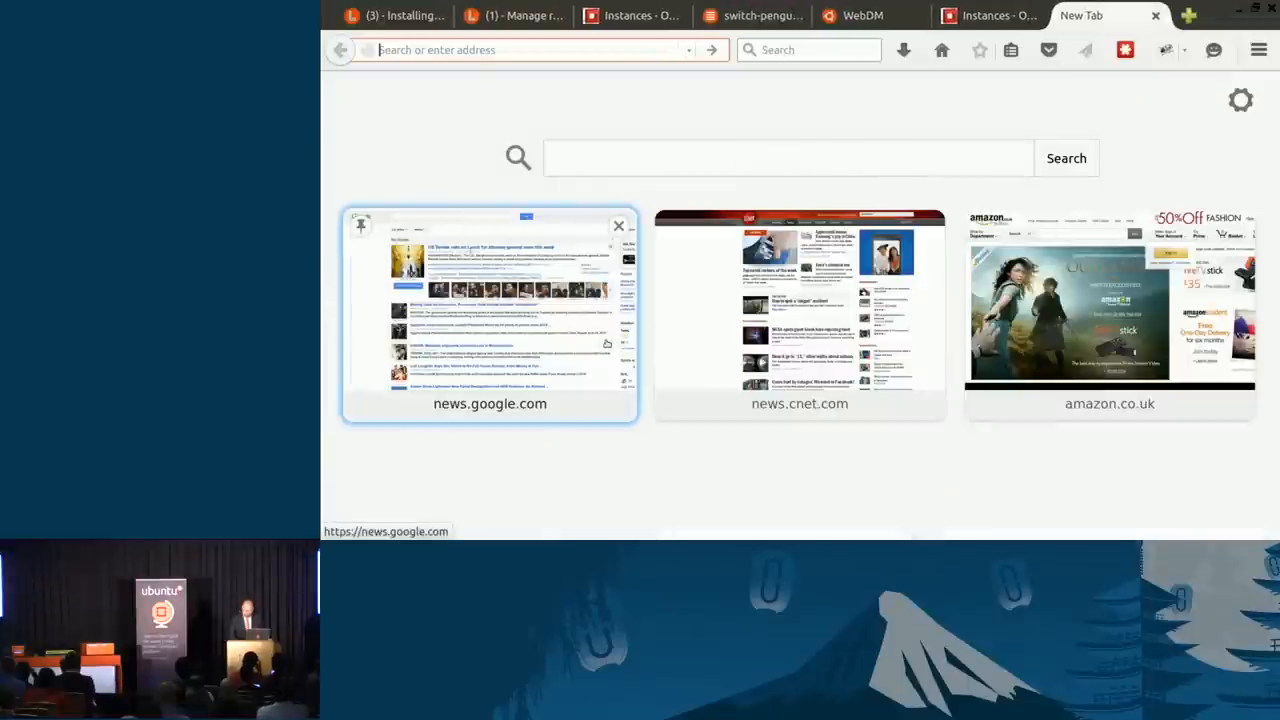
{"action": "type", "text": "172.27.61.49"}
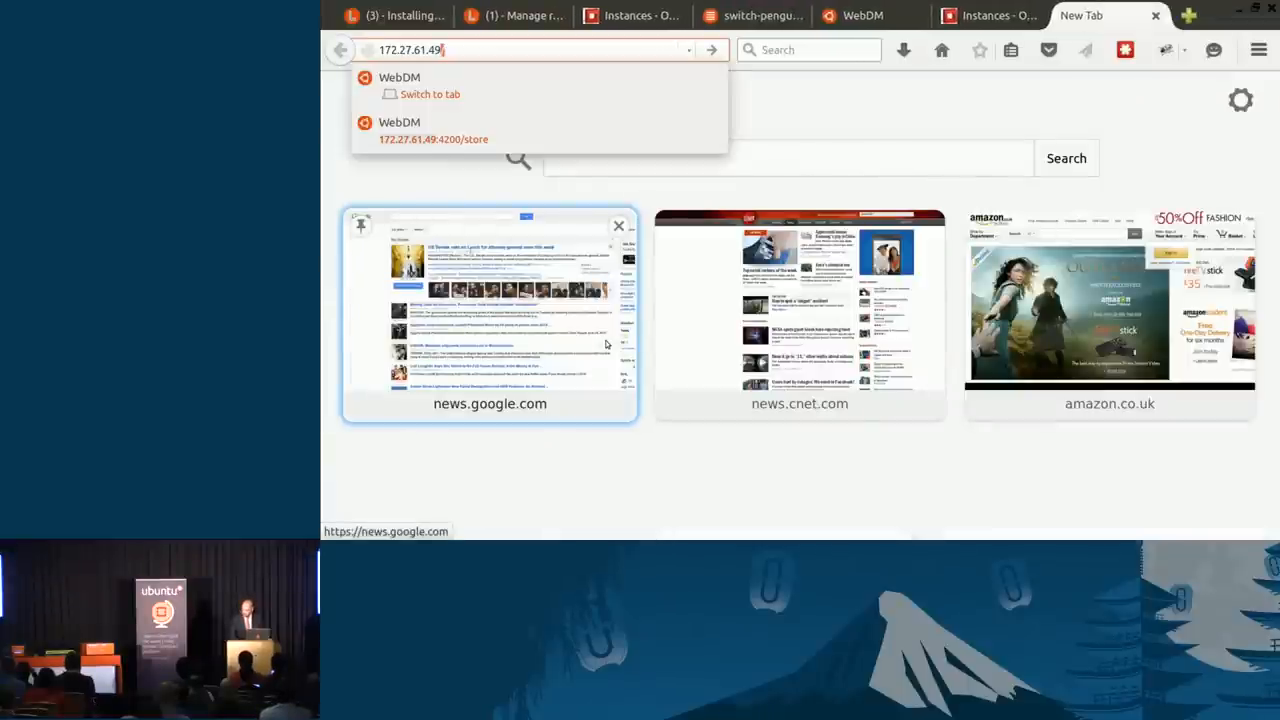
{"action": "type", "text": ":4200/store"}
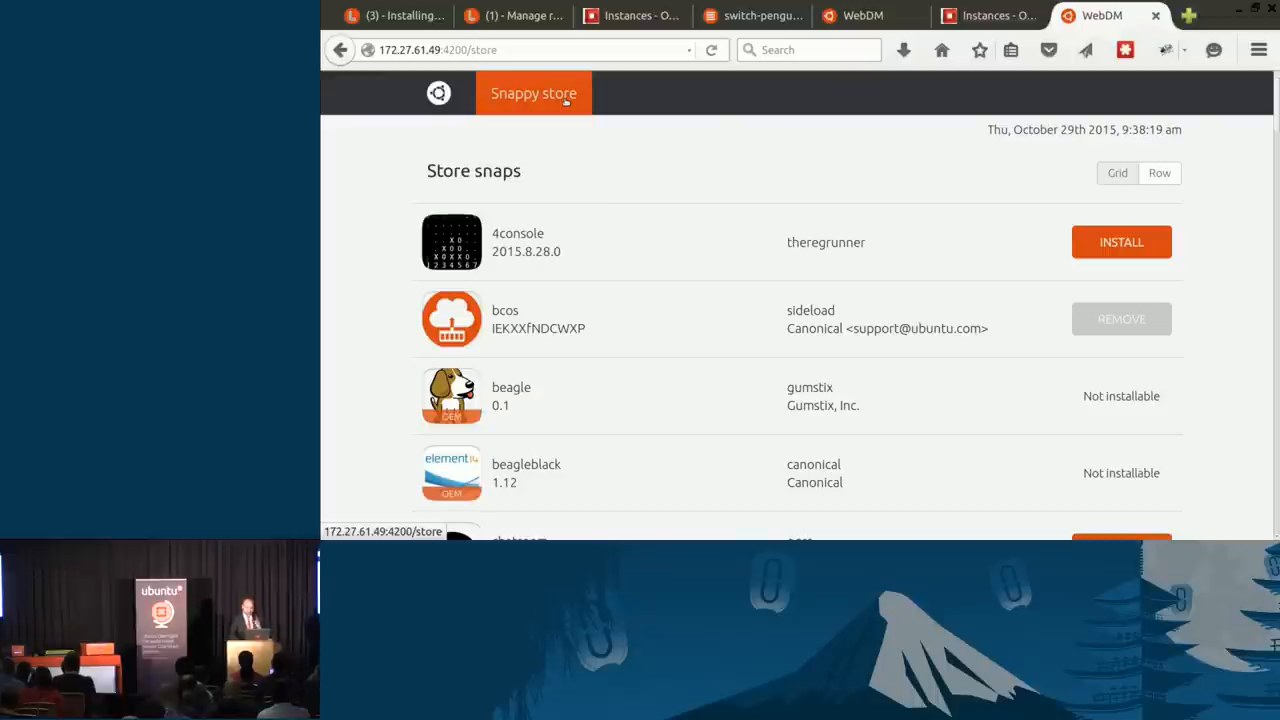
{"action": "scroll", "scroll_direction": "down", "scroll_amount": 3}
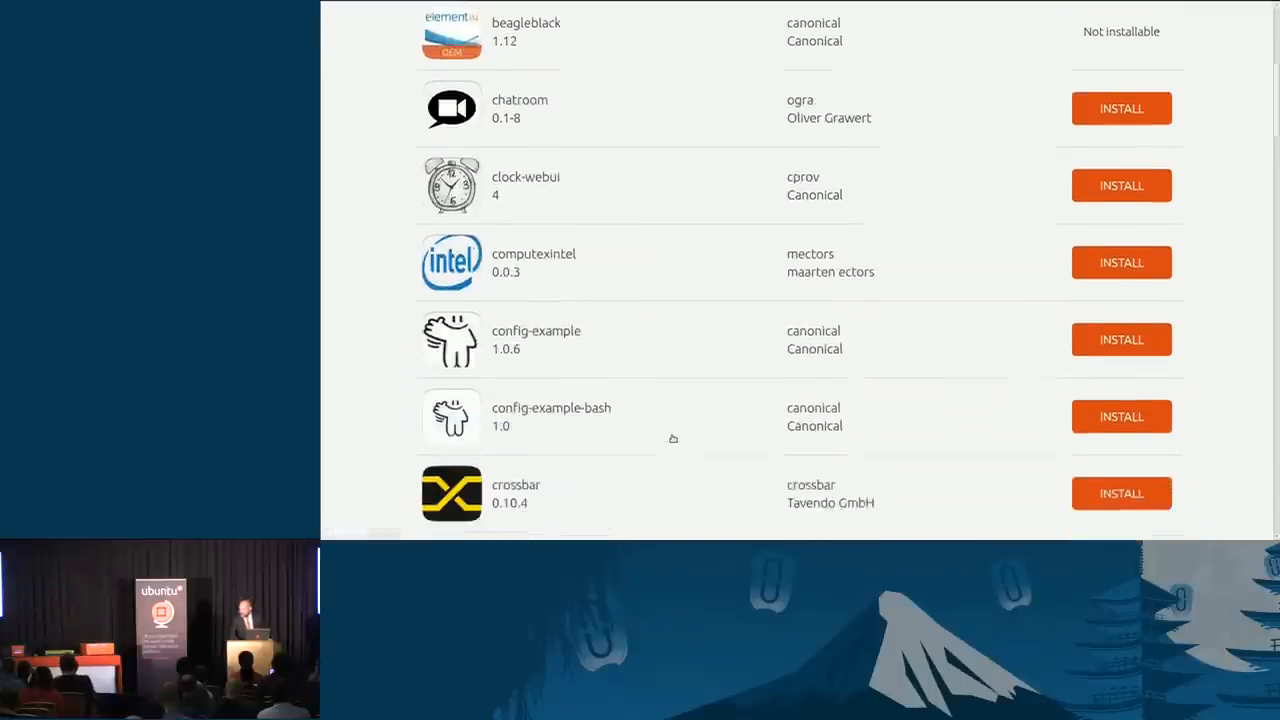
{"action": "scroll", "scroll_direction": "up", "scroll_amount": 3}
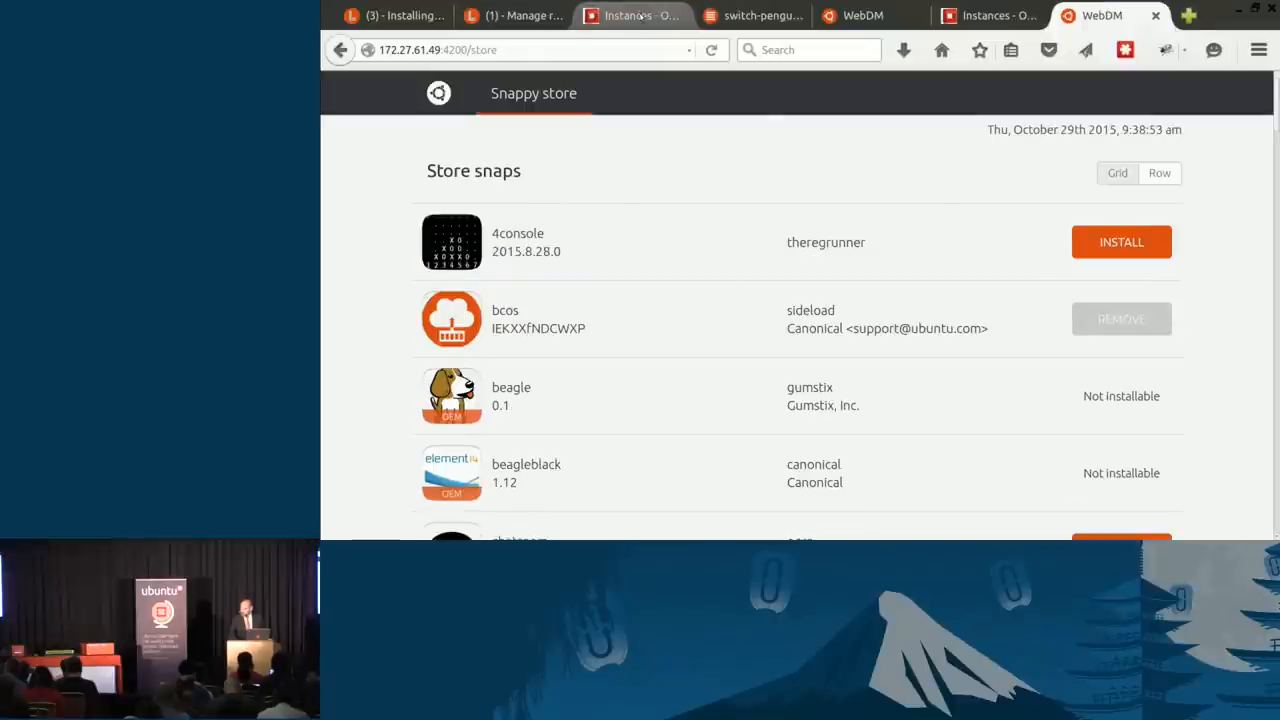
Switch to Horizon's Instances page and scroll through the liberty-lxd-wily instances
{"action": "left_click", "coordinate": [630, 15]}
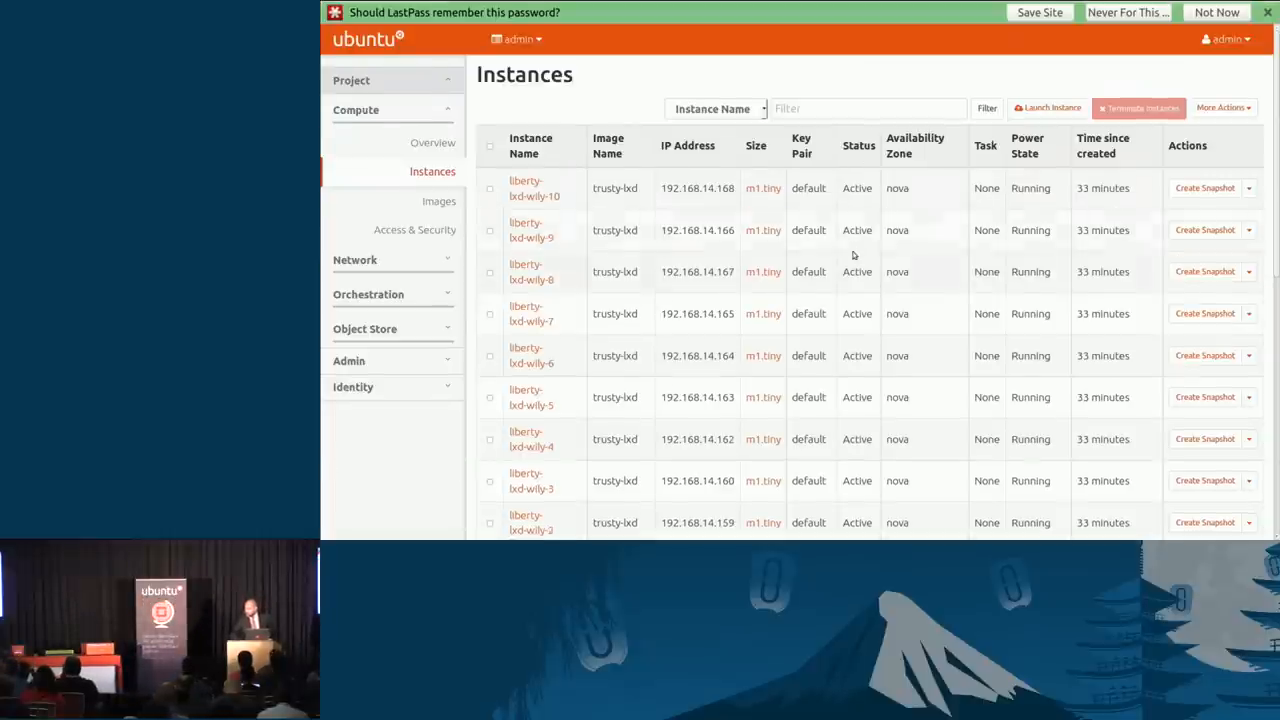
{"action": "scroll", "scroll_direction": "down", "scroll_amount": 3}
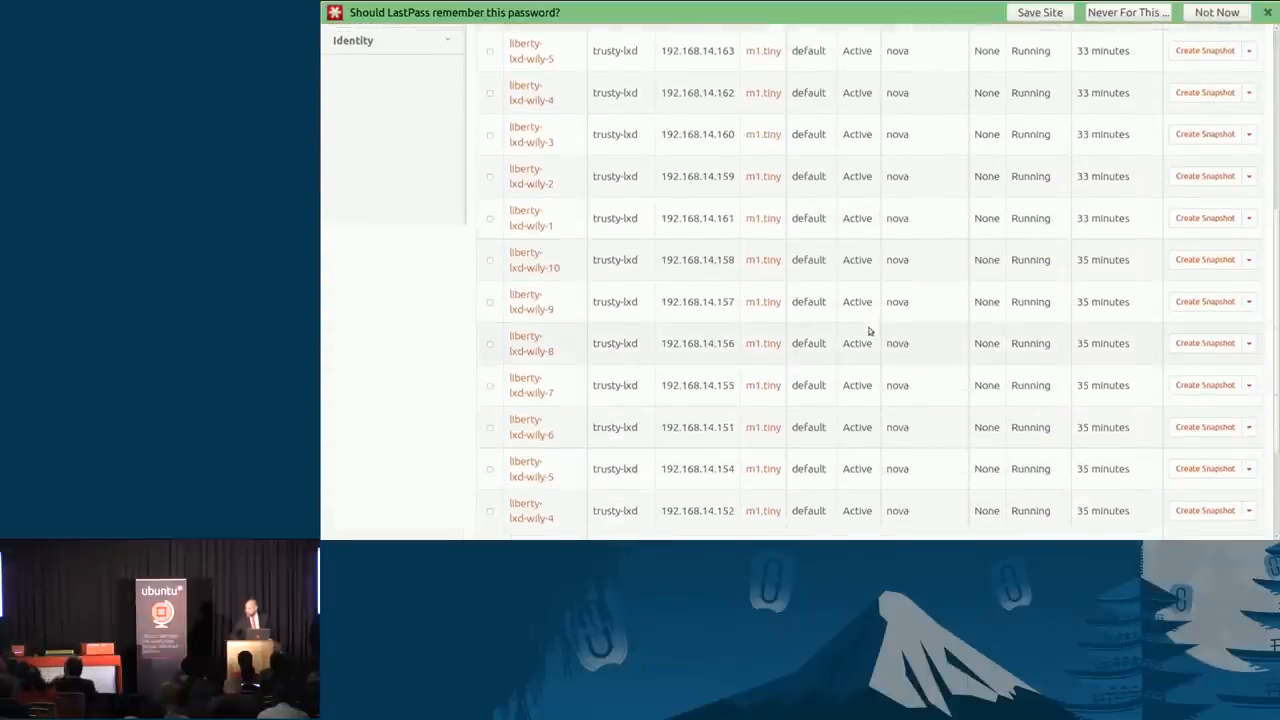
{"action": "scroll", "scroll_direction": "up", "scroll_amount": 3}
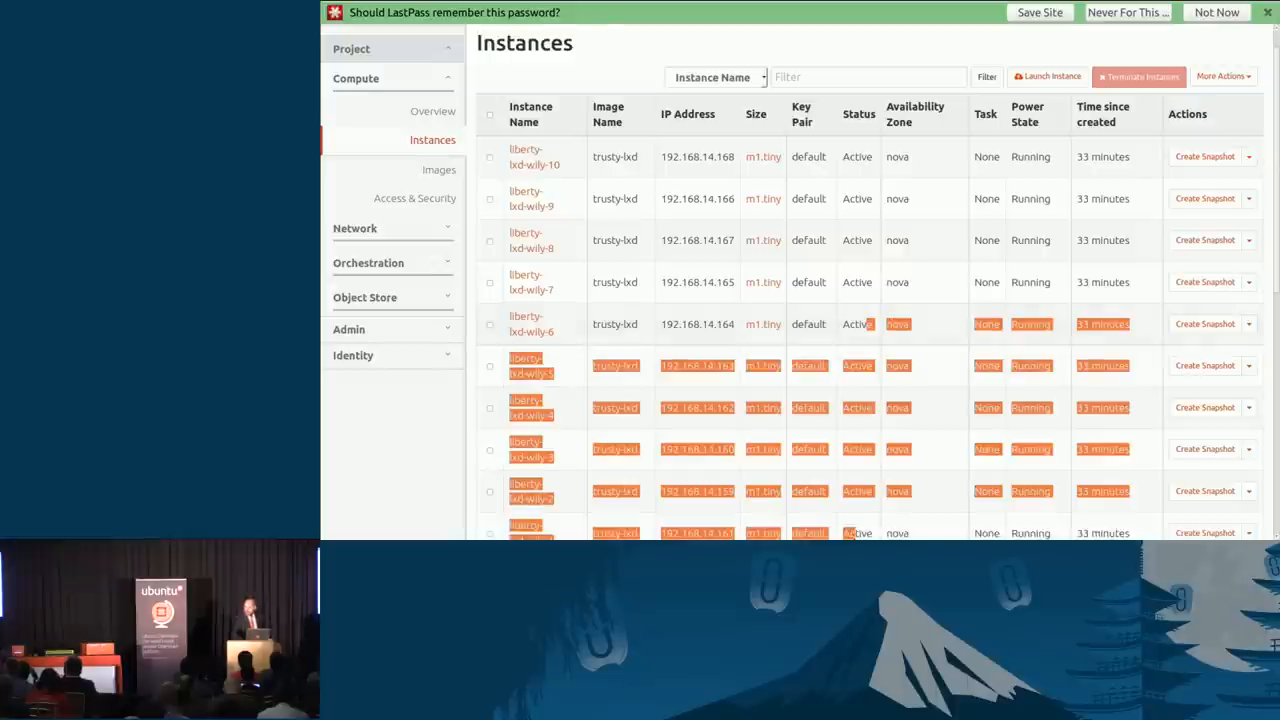
{"action": "mouse_move", "coordinate": [410, 178]}
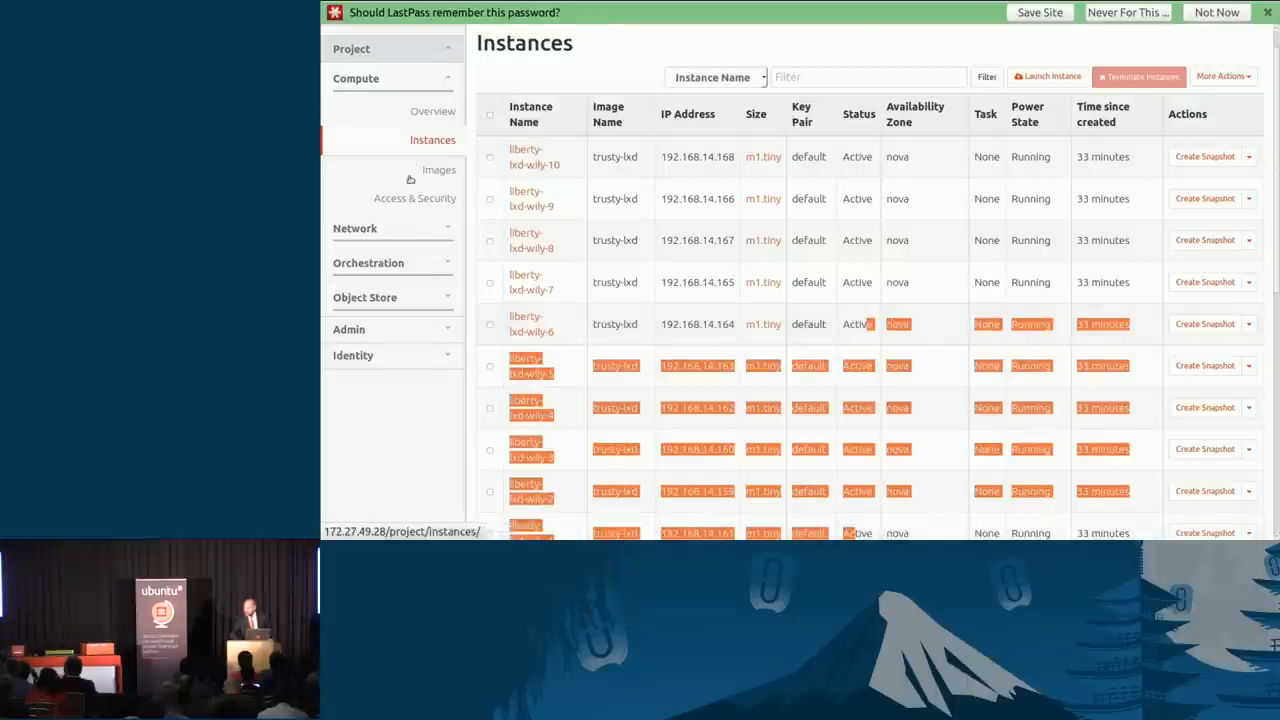
{"action": "left_click", "coordinate": [349, 329]}
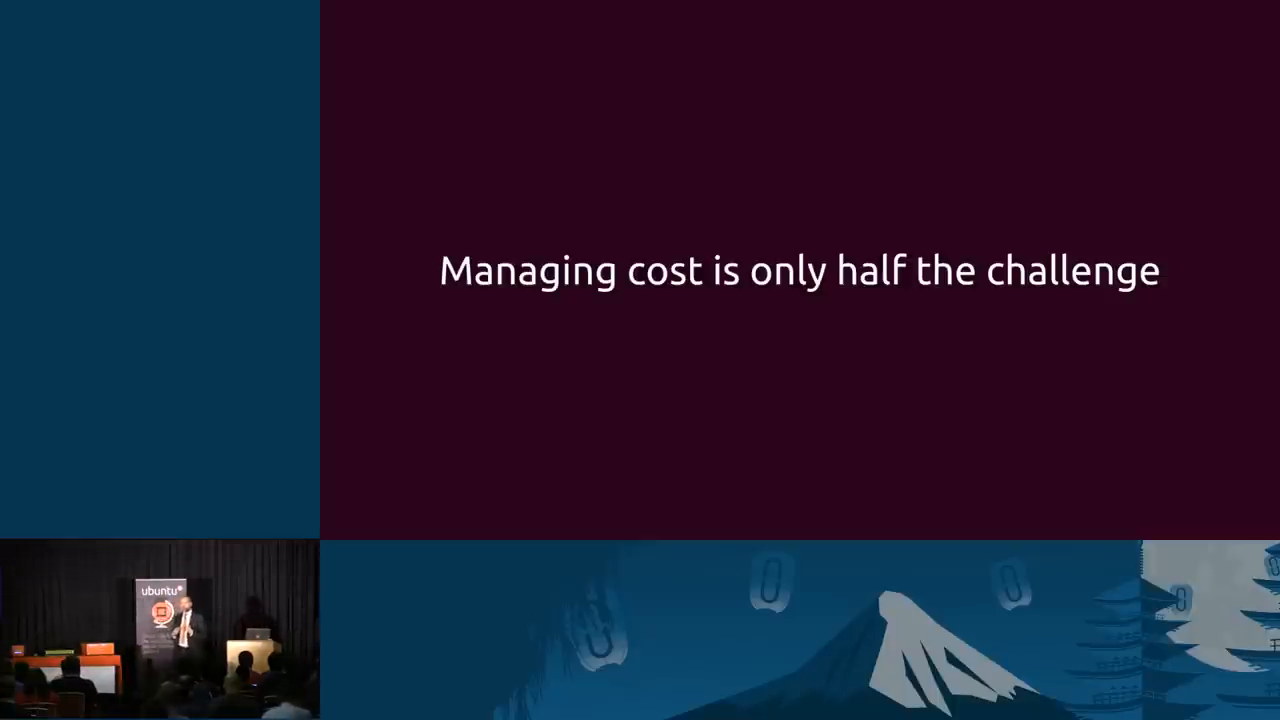
Switch to the slide deck to present the cost-management slide
{"action": "key", "text": "alt+tab"}
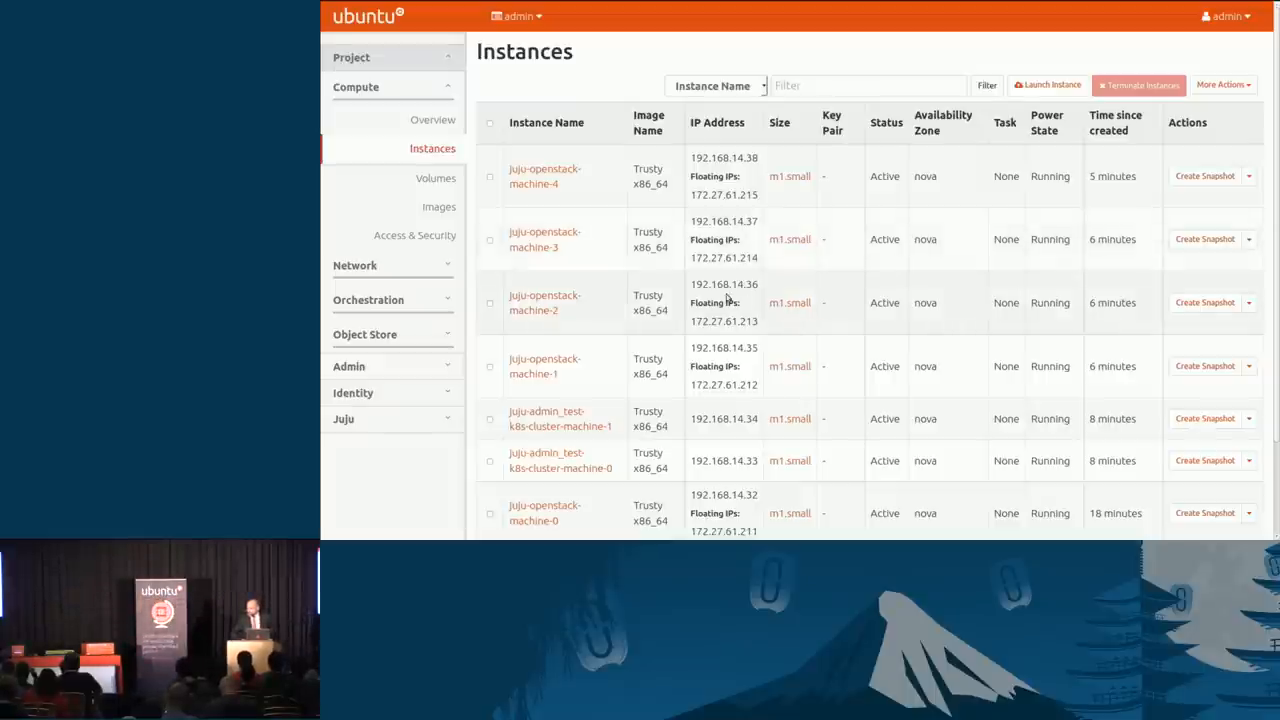
{"action": "mouse_move", "coordinate": [355, 265]}
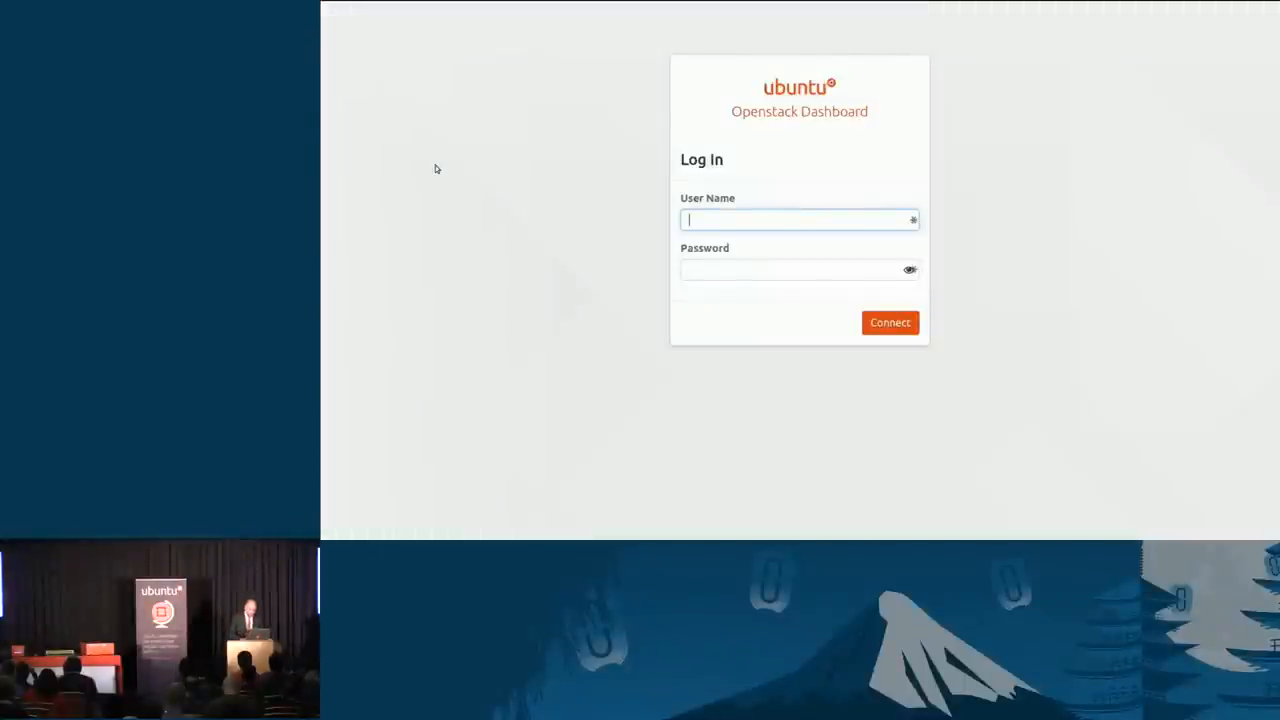
Log in to Horizon, open the Juju GUI page, and allow its blocked insecure content
{"action": "left_click", "coordinate": [889, 322]}
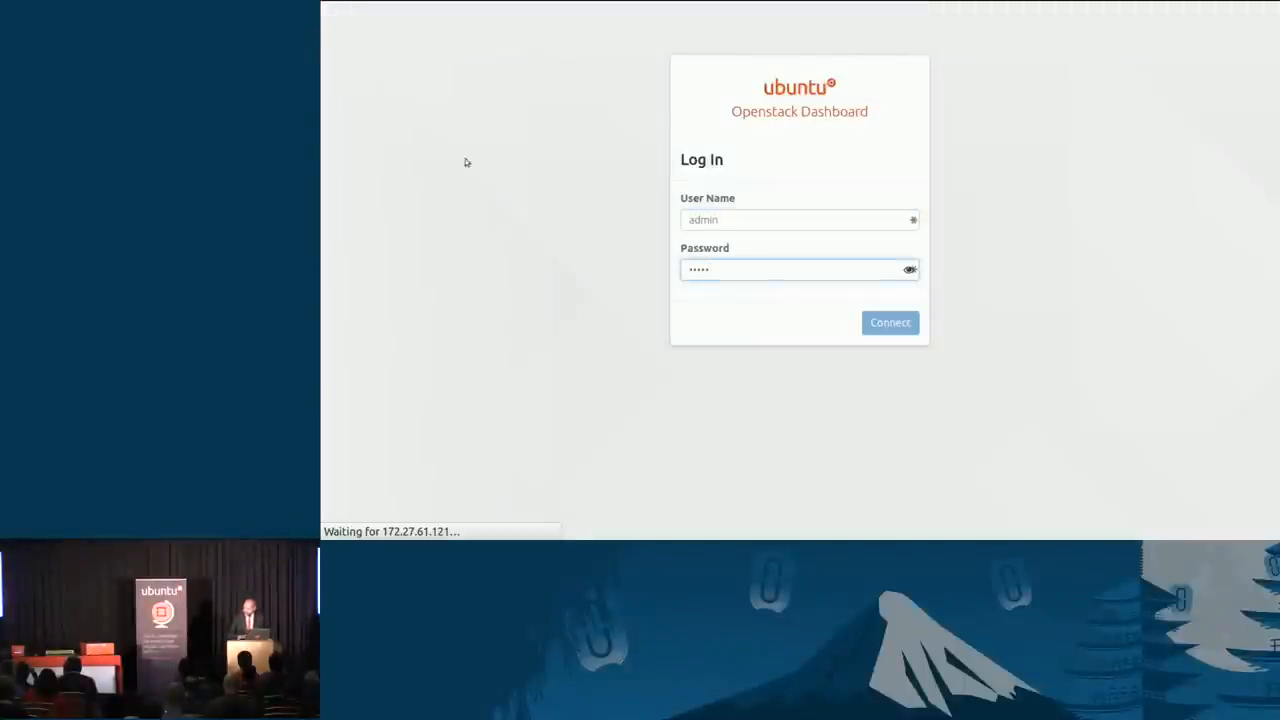
{"action": "left_click", "coordinate": [889, 322]}
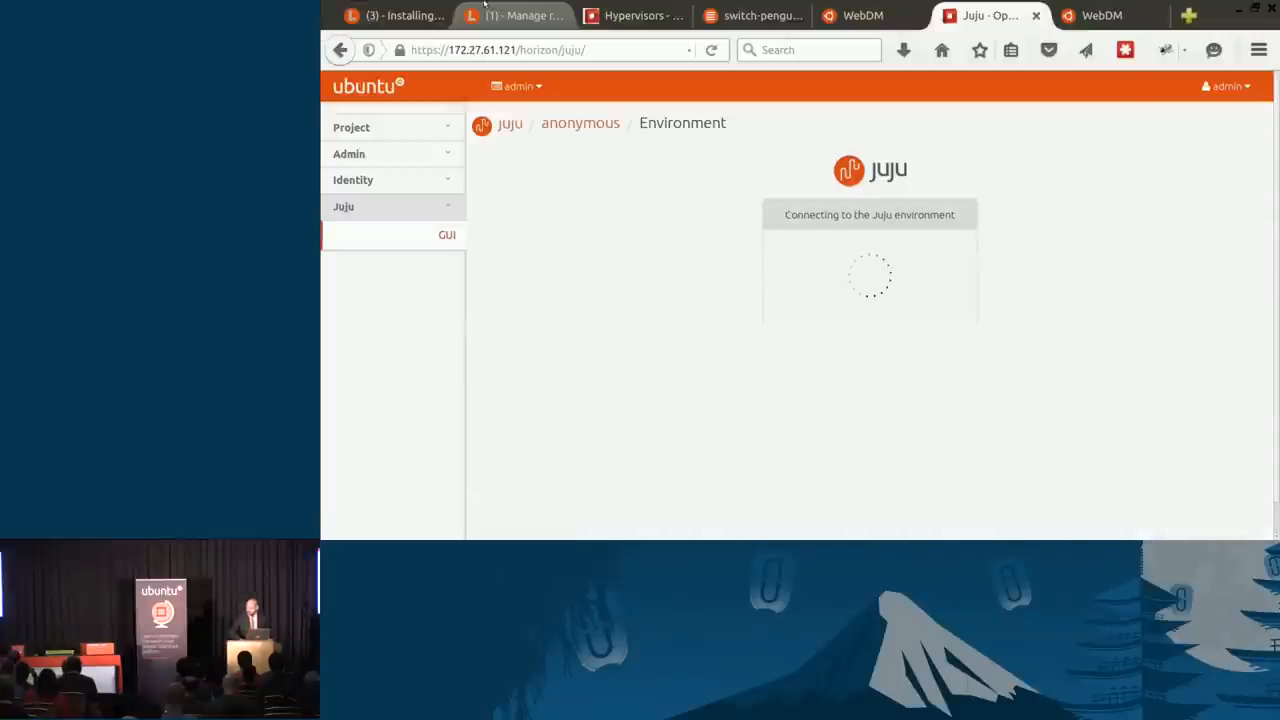
{"action": "left_click", "coordinate": [369, 50]}
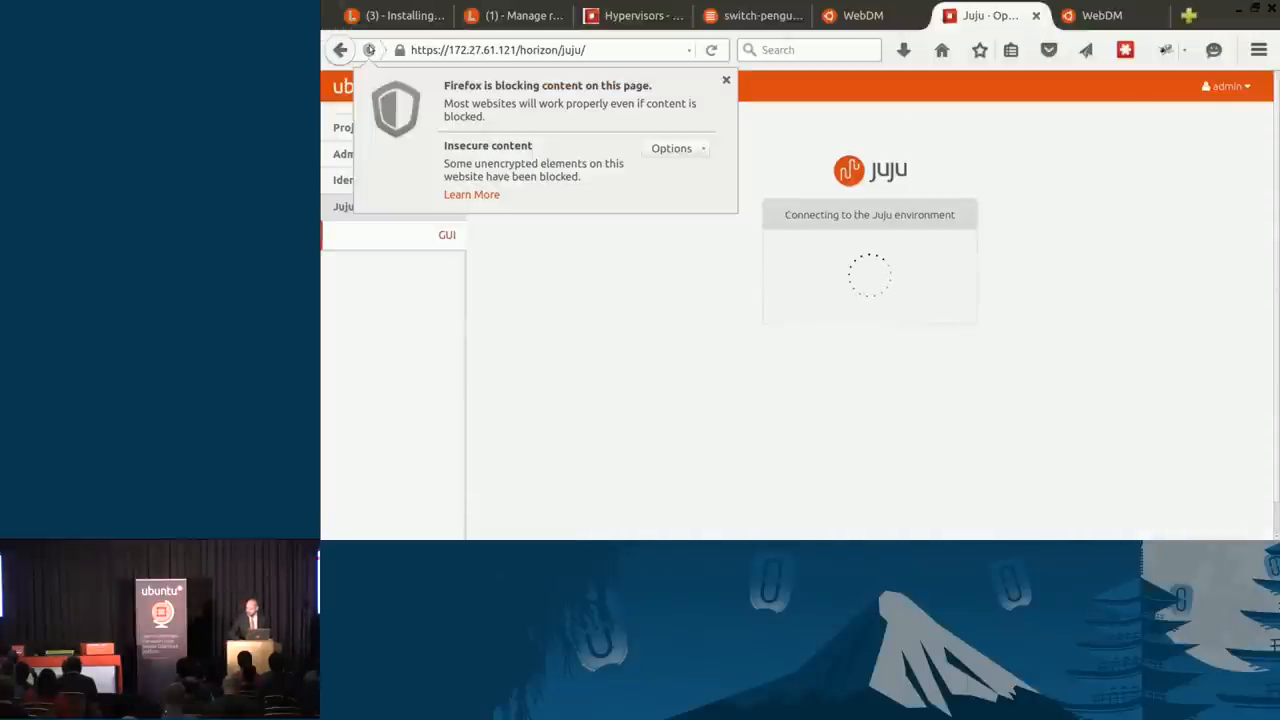
{"action": "left_click", "coordinate": [671, 148]}
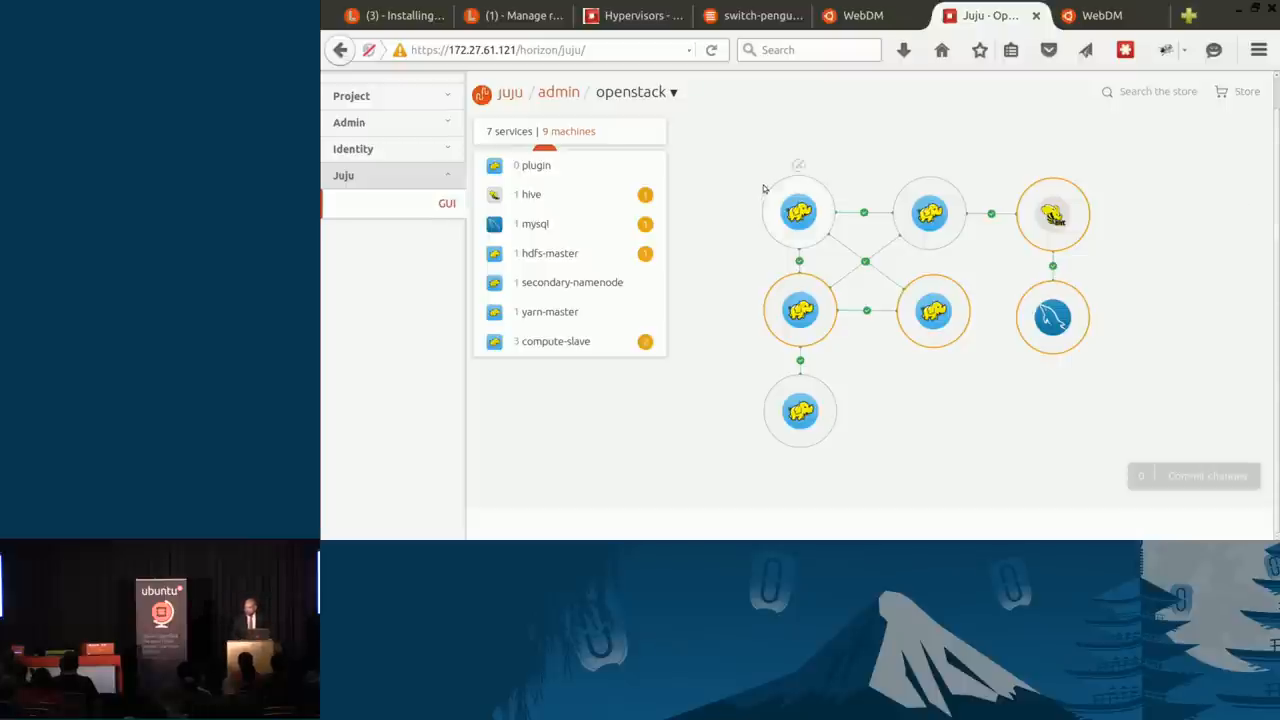
From the model dropdown, create the new empty model admin_new-env-2
{"action": "left_click", "coordinate": [638, 92]}
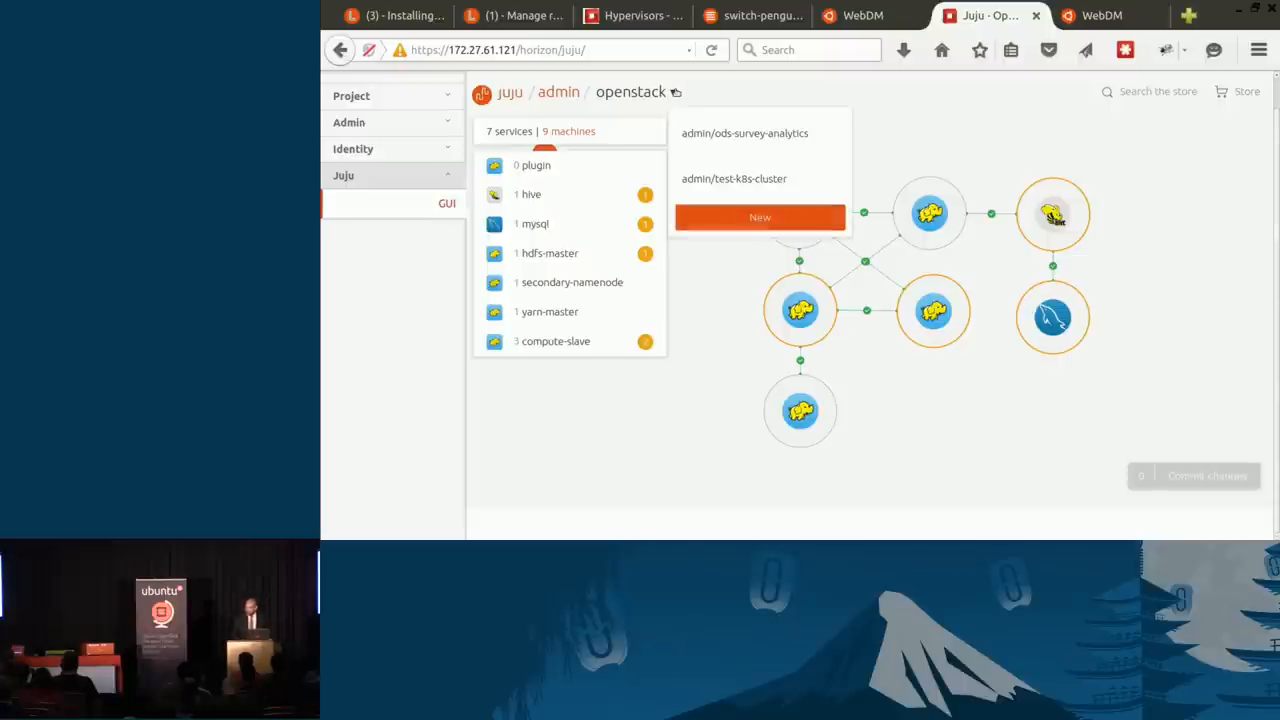
{"action": "left_click", "coordinate": [733, 178]}
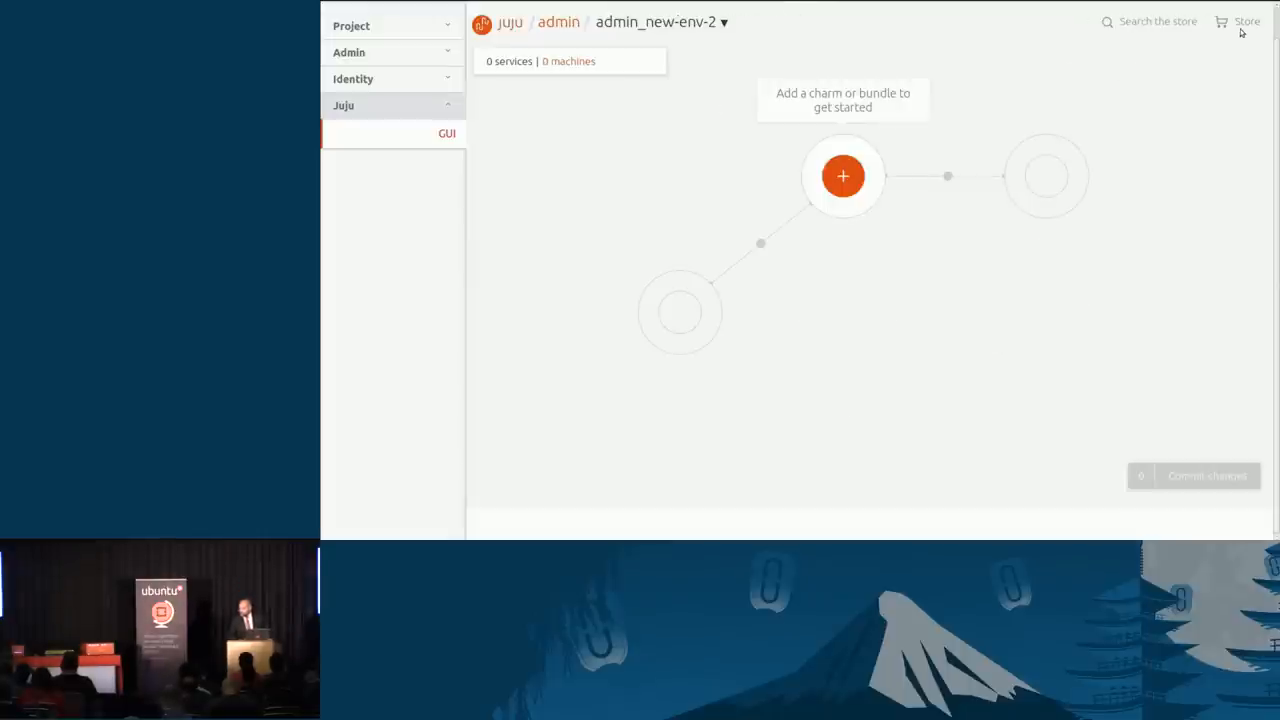
Add the wordpress charm from the charm store to the admin_new-env-2 canvas
{"action": "left_click", "coordinate": [1245, 21]}
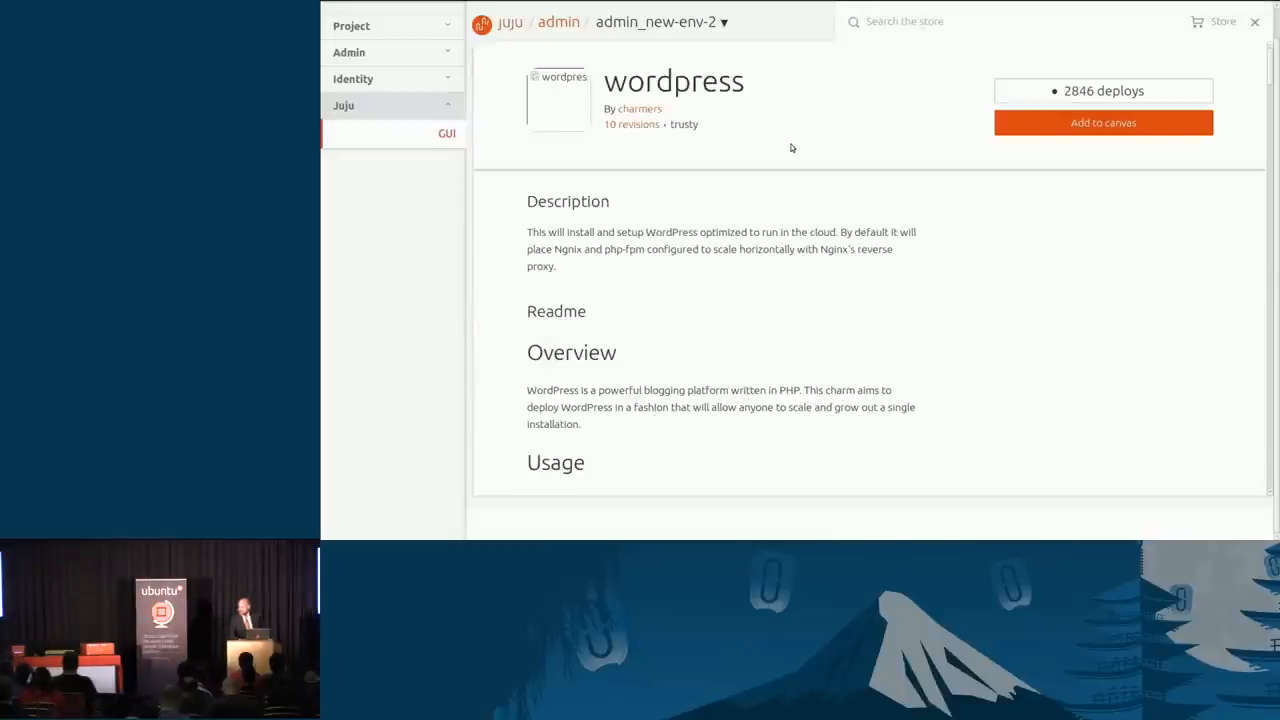
{"action": "left_click", "coordinate": [1103, 122]}
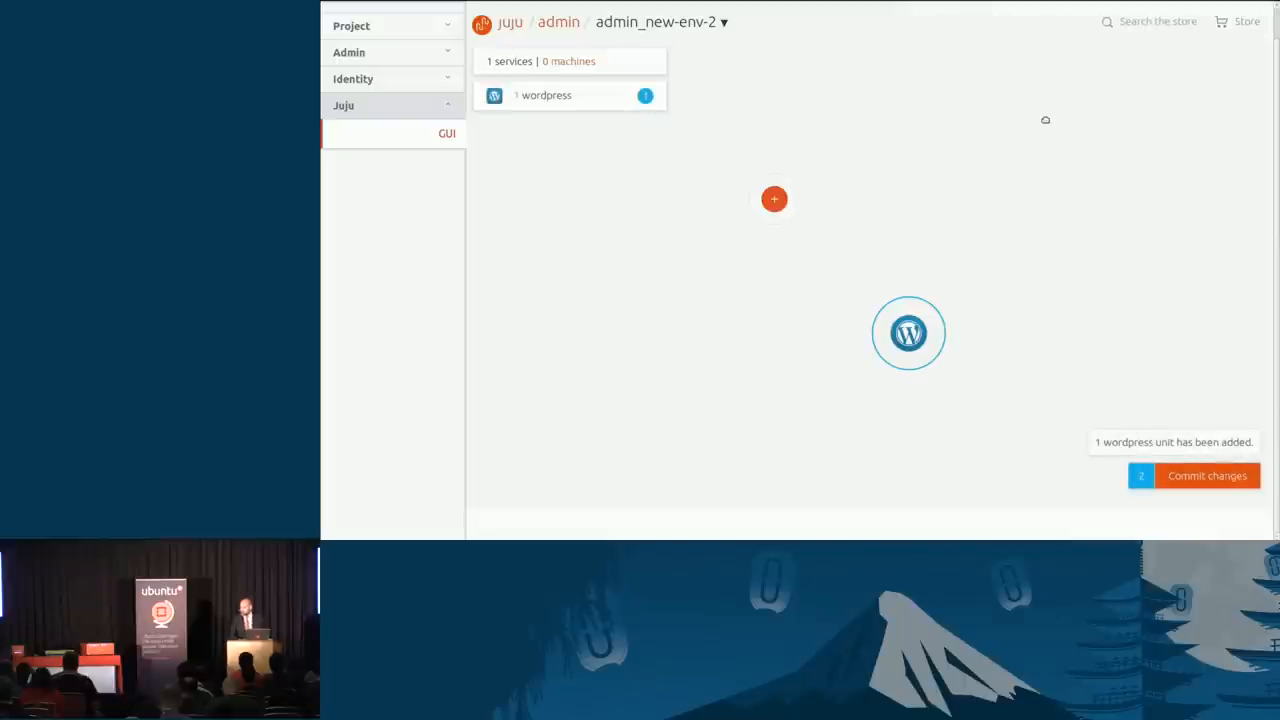